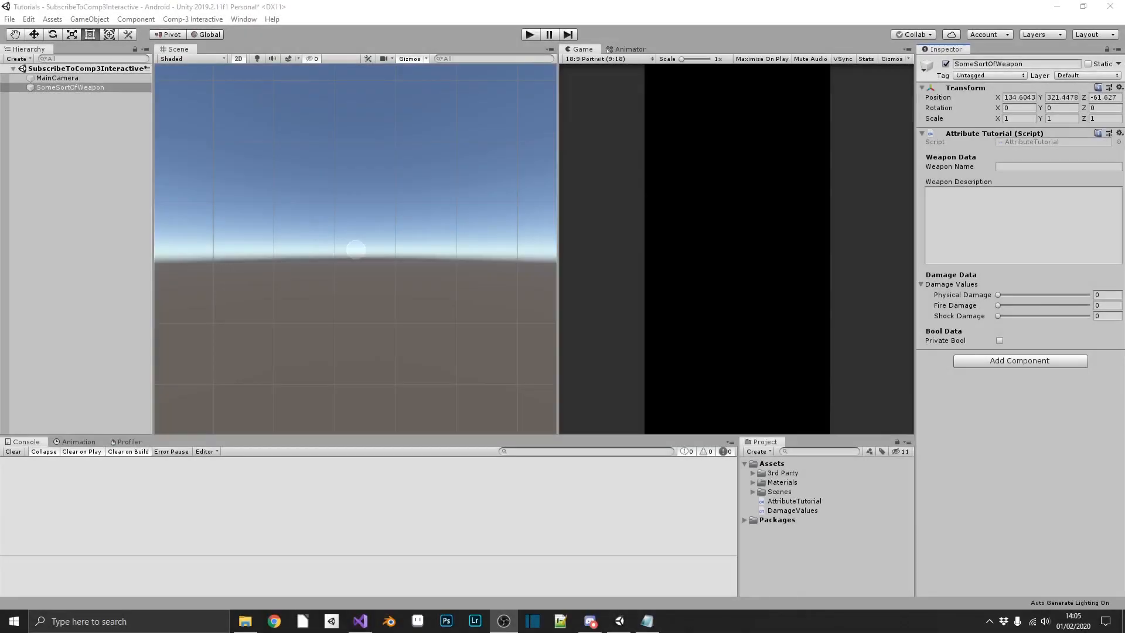
mouse_move(870, 615)
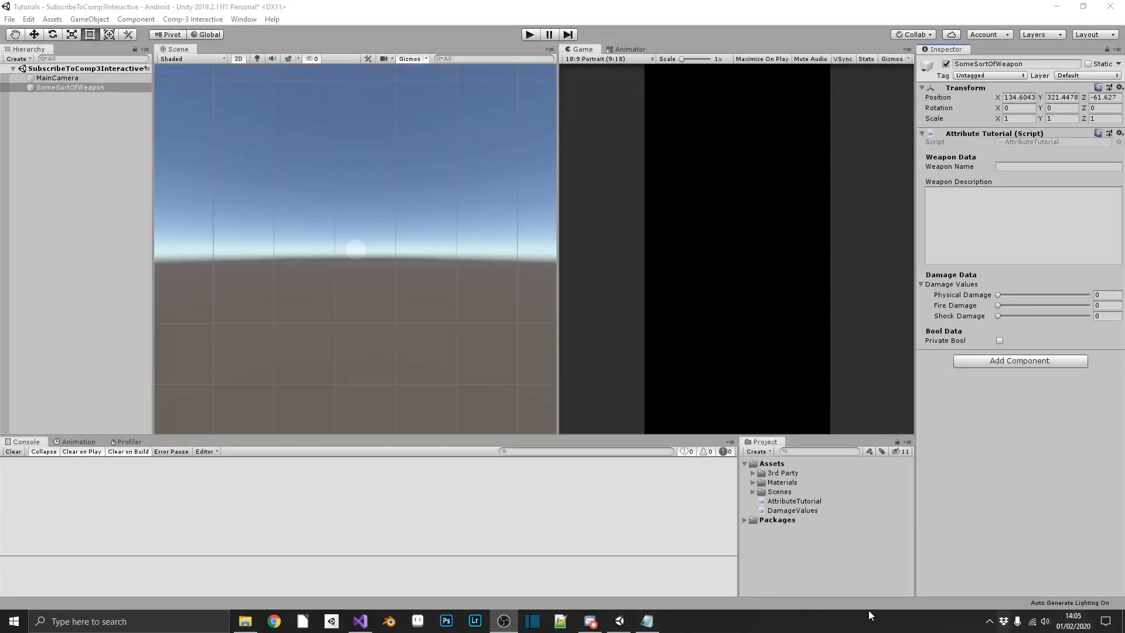
Step: Create a C# script named Weapon in Assets and open it in Visual Studio
right_click(771, 463)
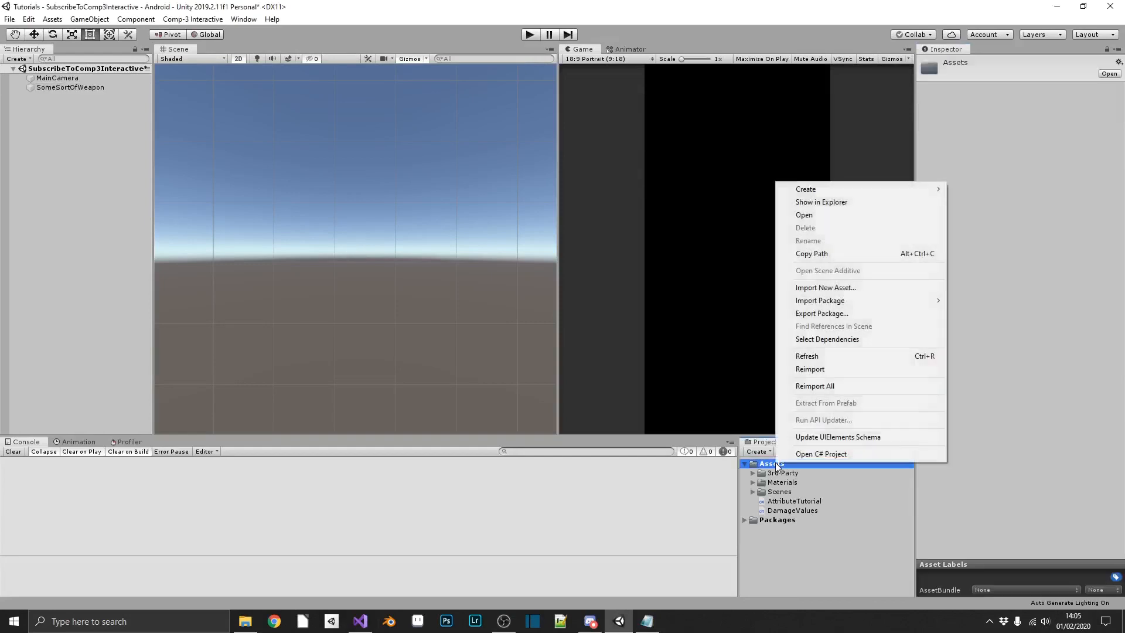
mouse_move(805, 188)
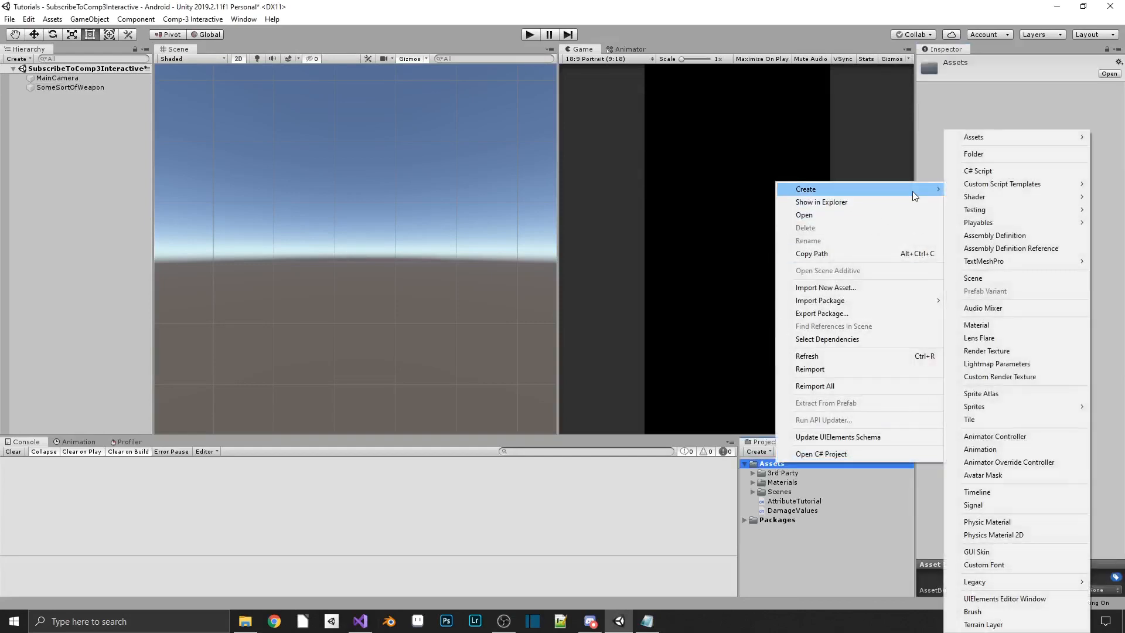
mouse_move(997, 170)
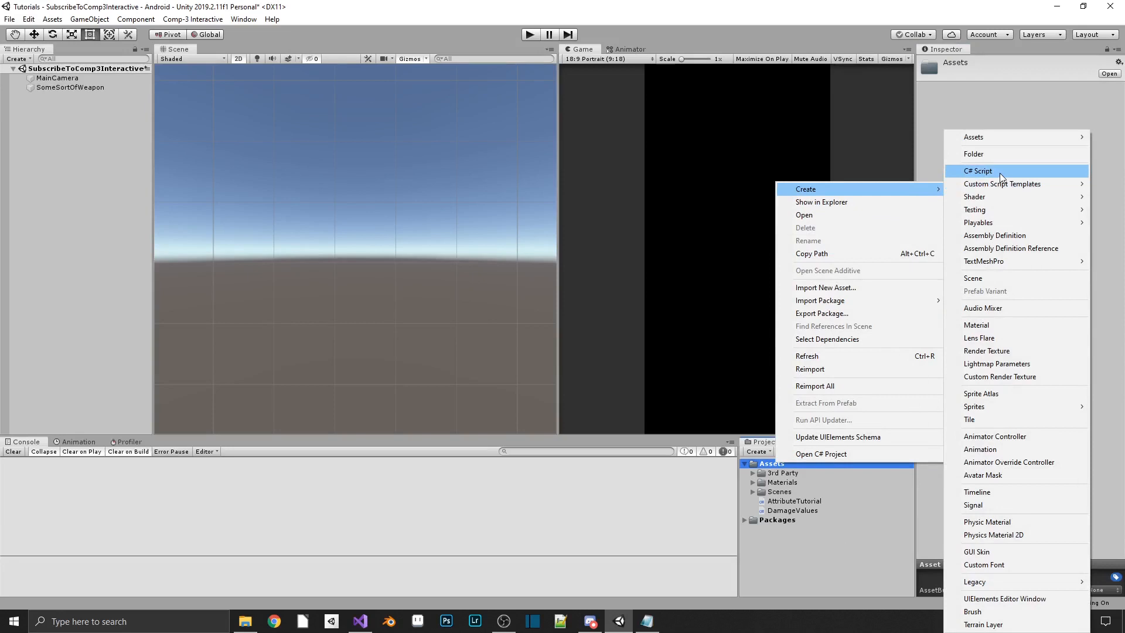
left_click(978, 170)
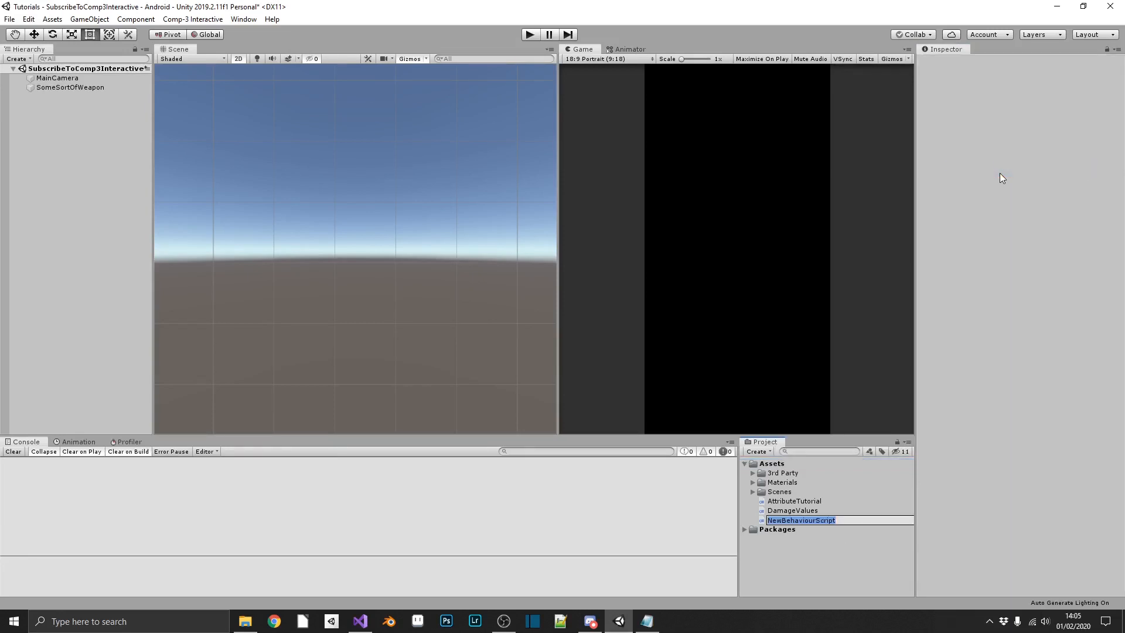
type("Weapon")
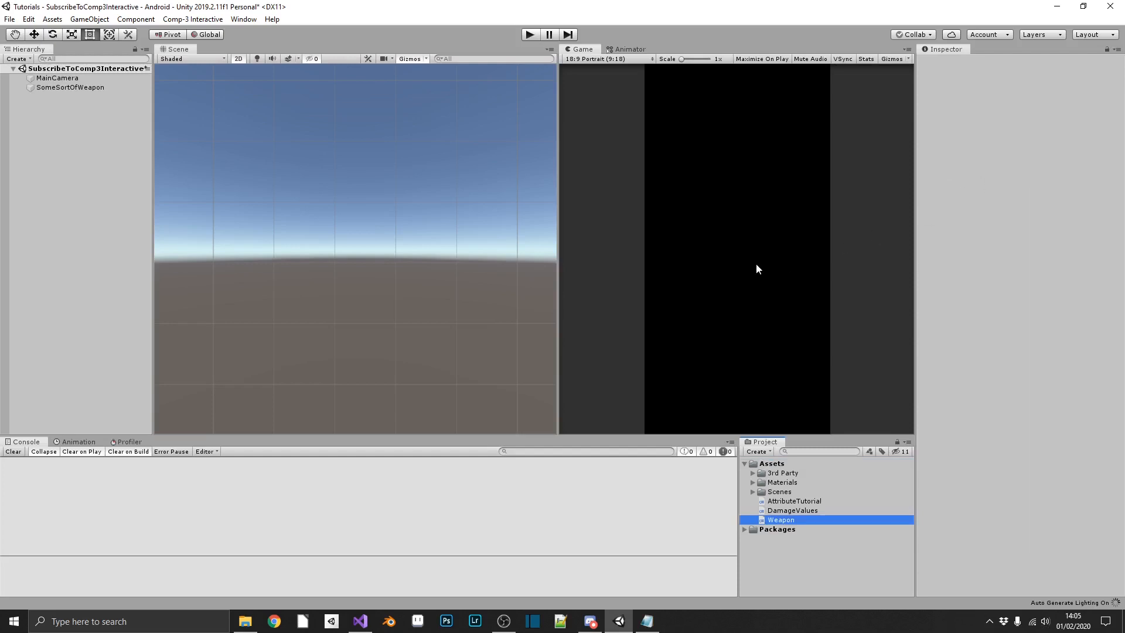
double_click(781, 520)
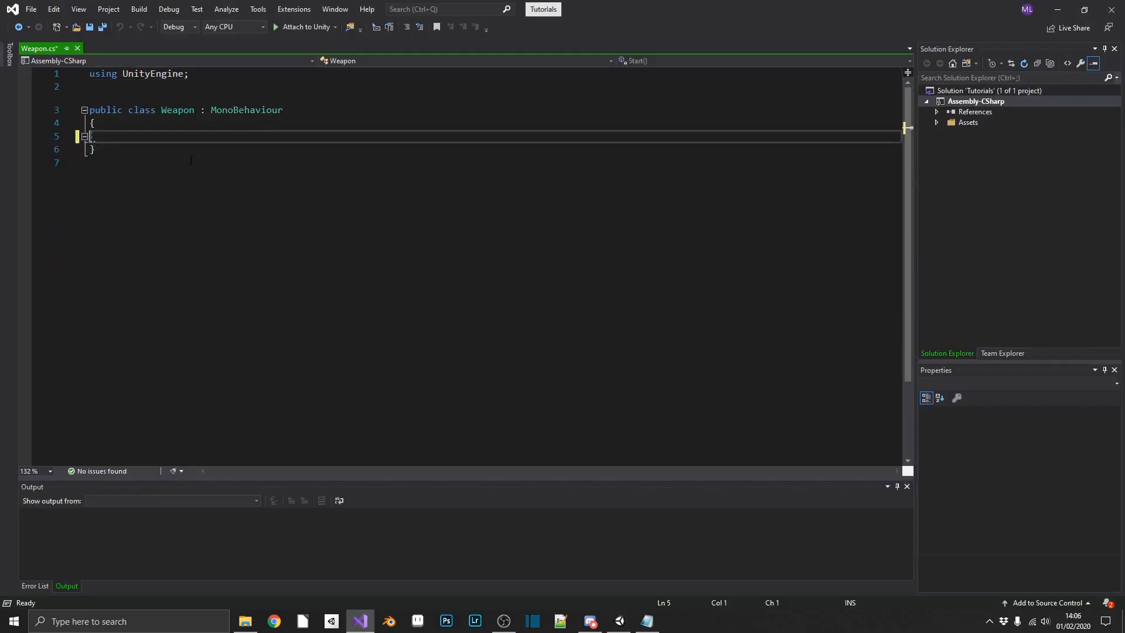
Step: Make Weapon derive from ScriptableObject and declare a public string weaponName field
type("ScriptableObject")
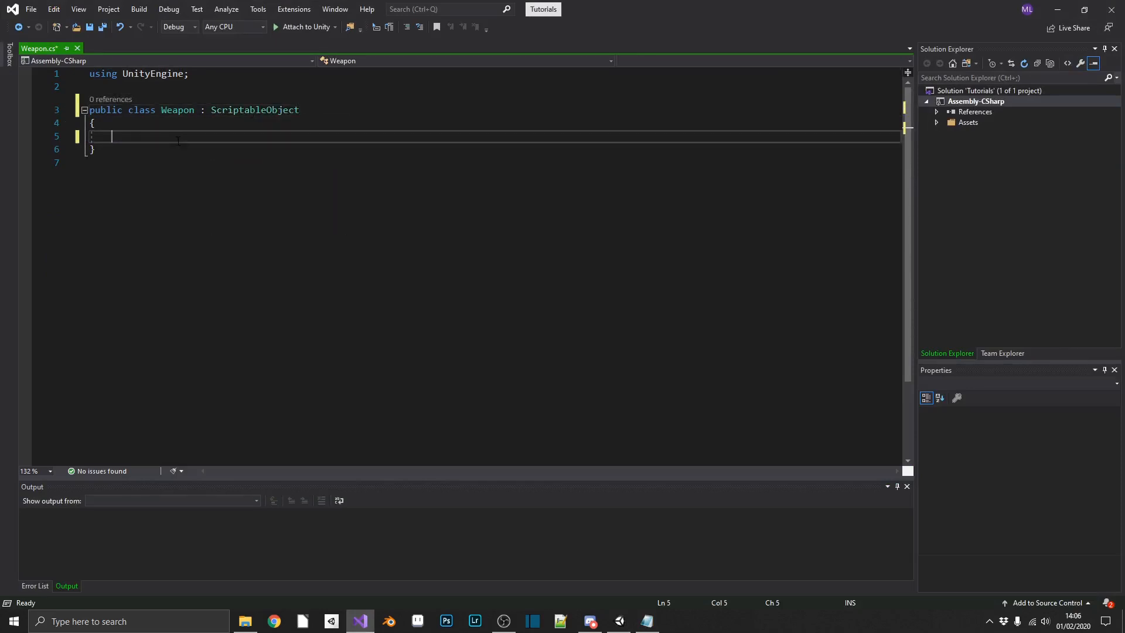
type("public")
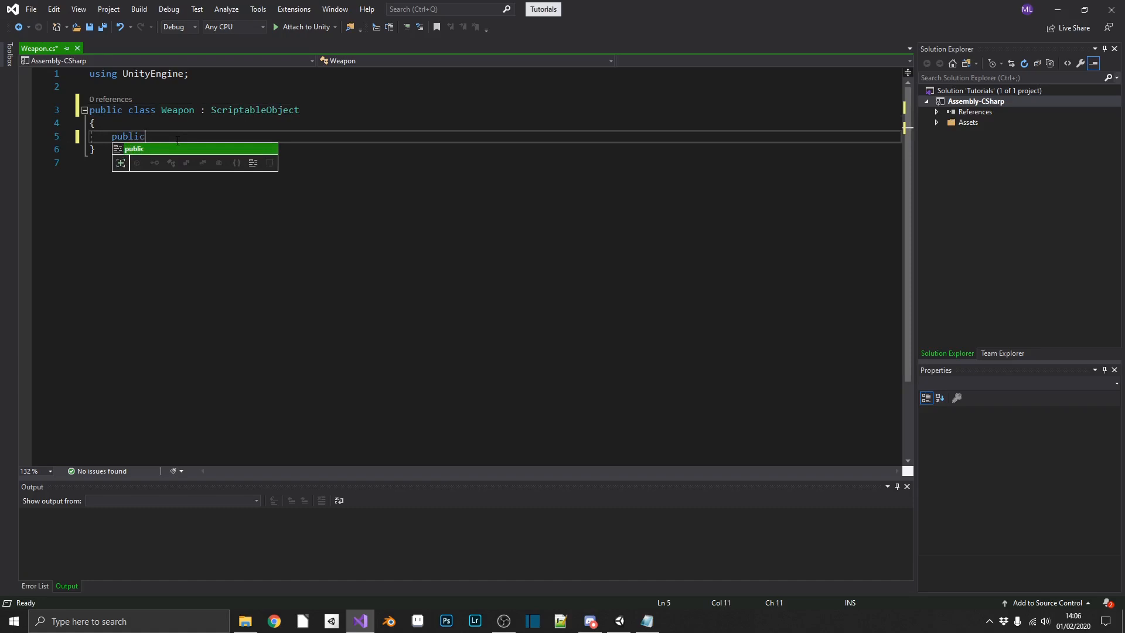
type("string nam")
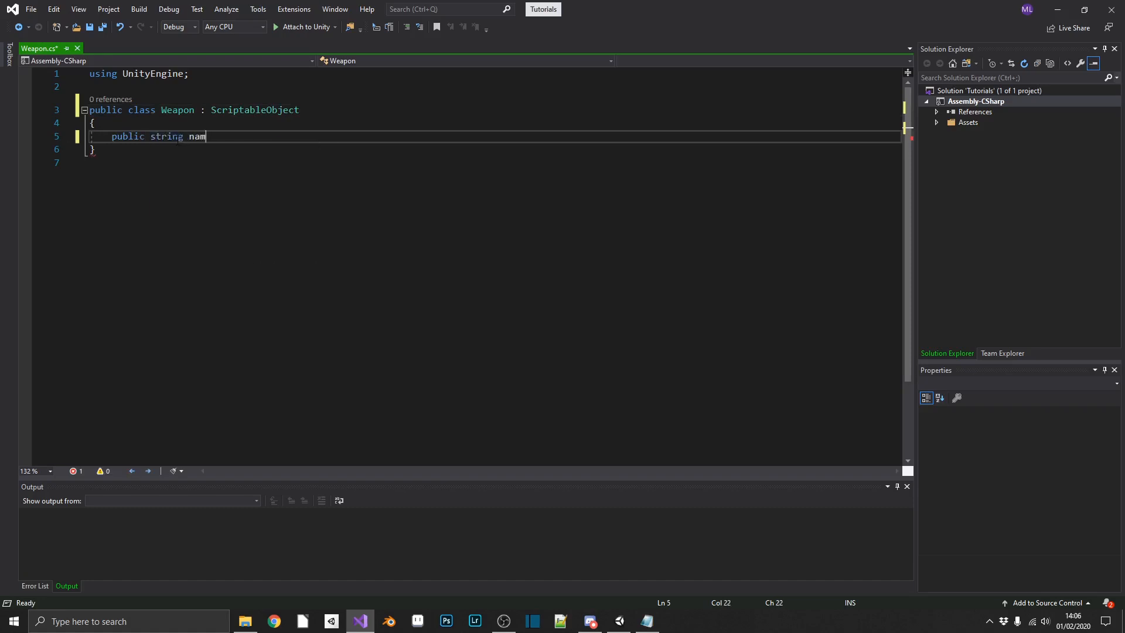
type("weaponN")
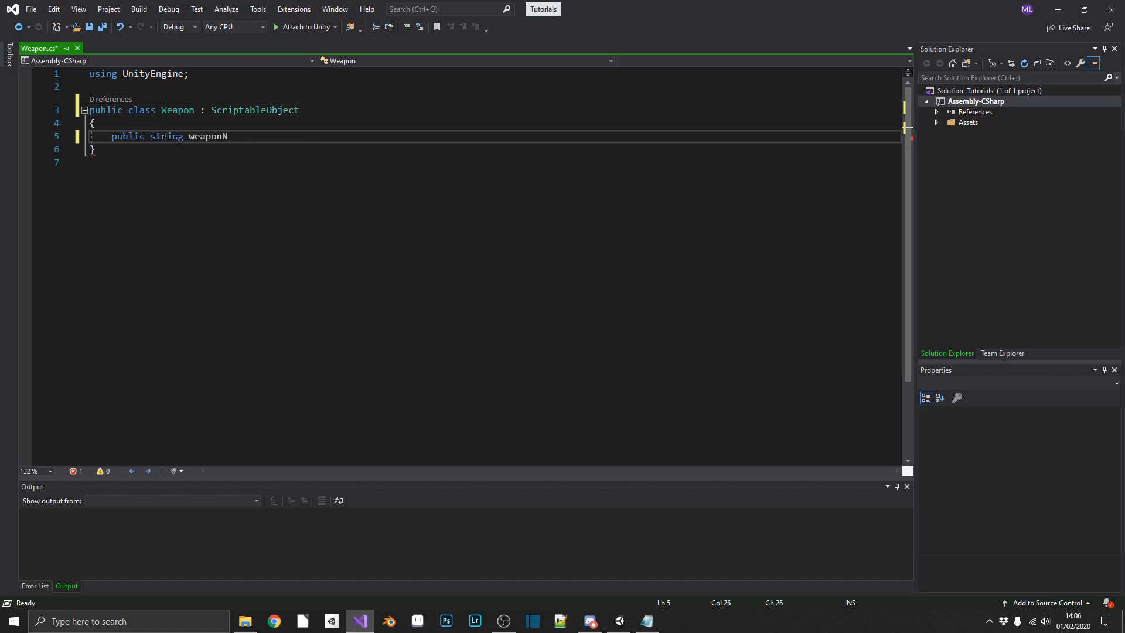
type("ame;")
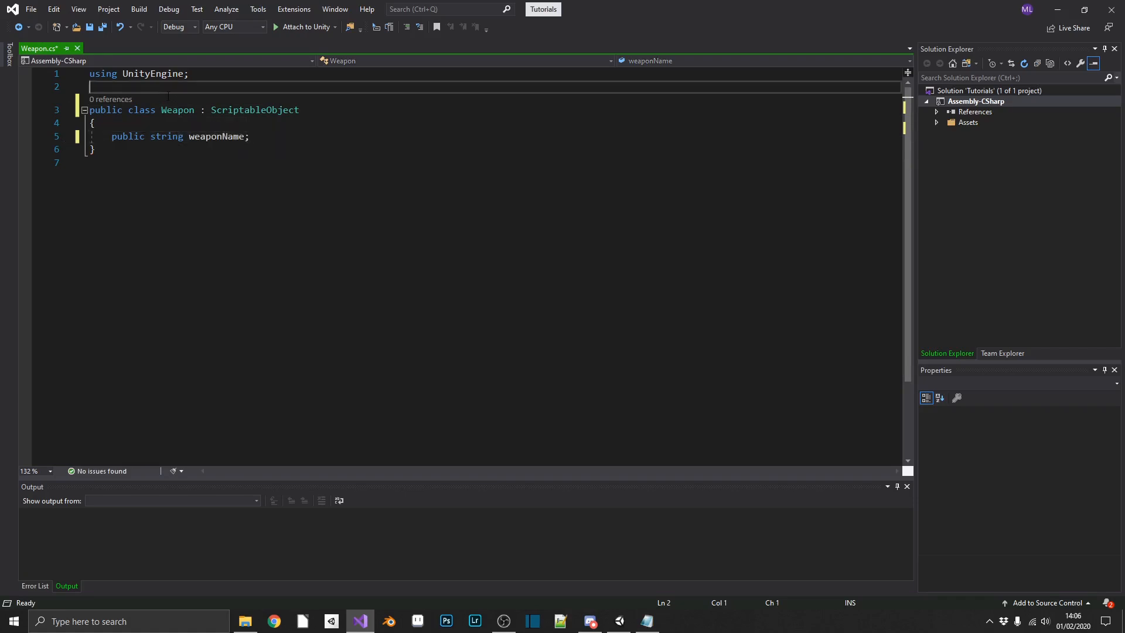
Step: Add a CreateAssetMenu attribute above Weapon with empty fileName and menuName arguments
key("enter")
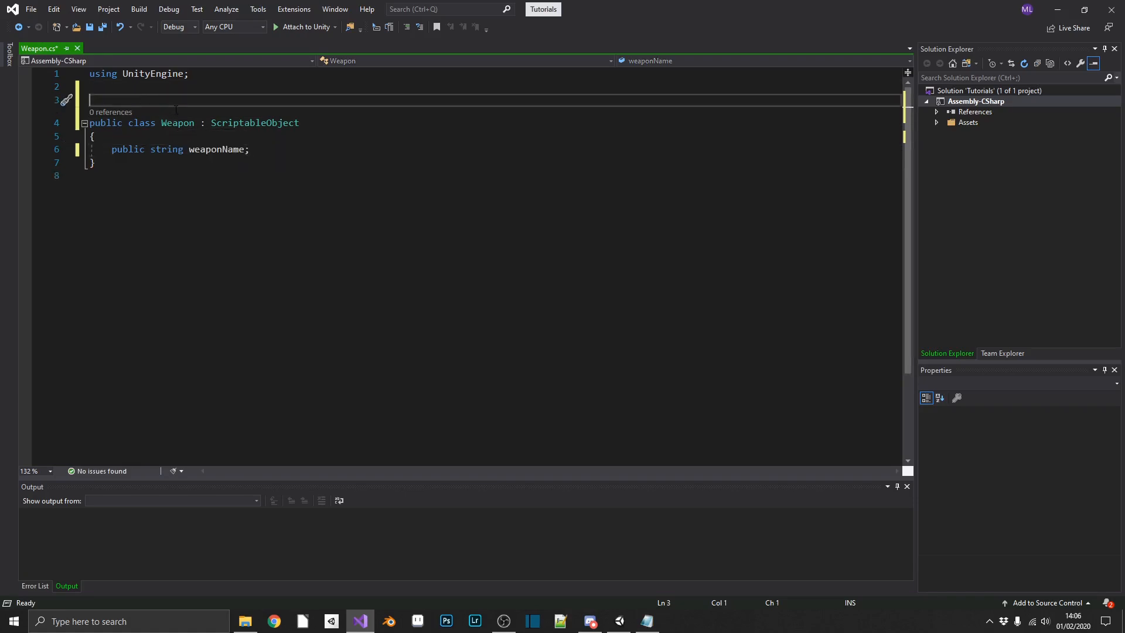
type("[]")
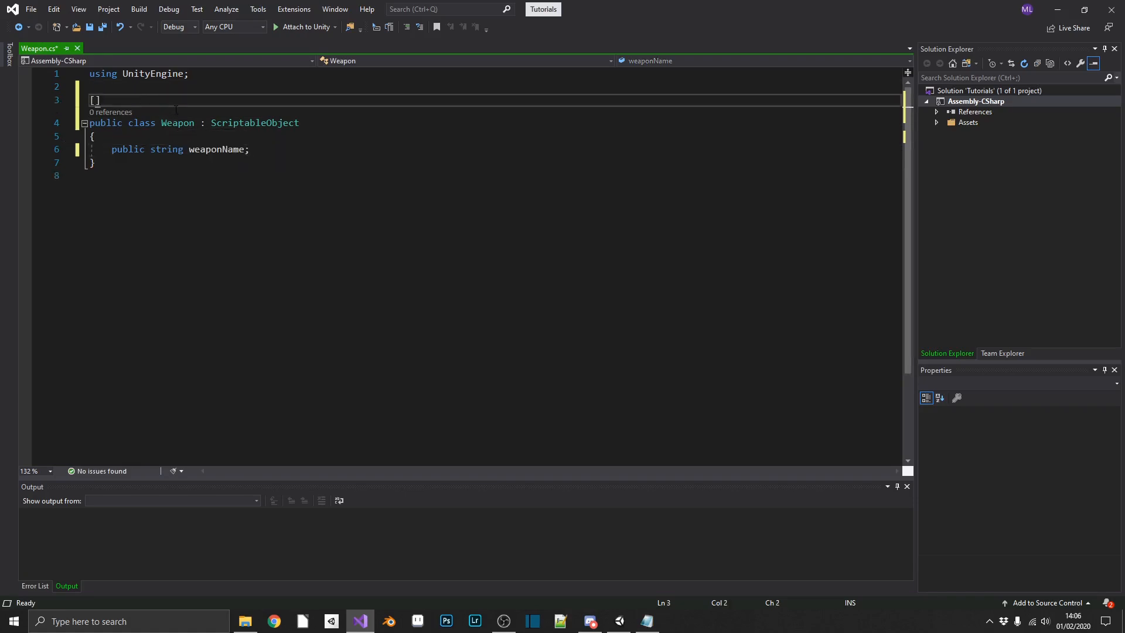
type("CreateAssetMenu")
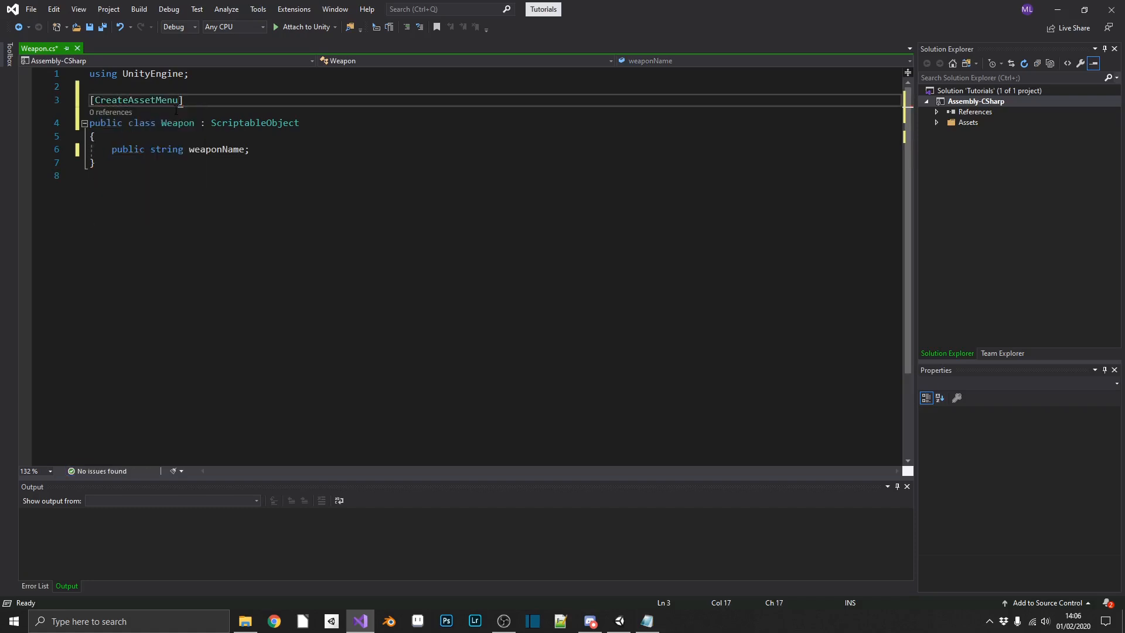
double_click(136, 100)
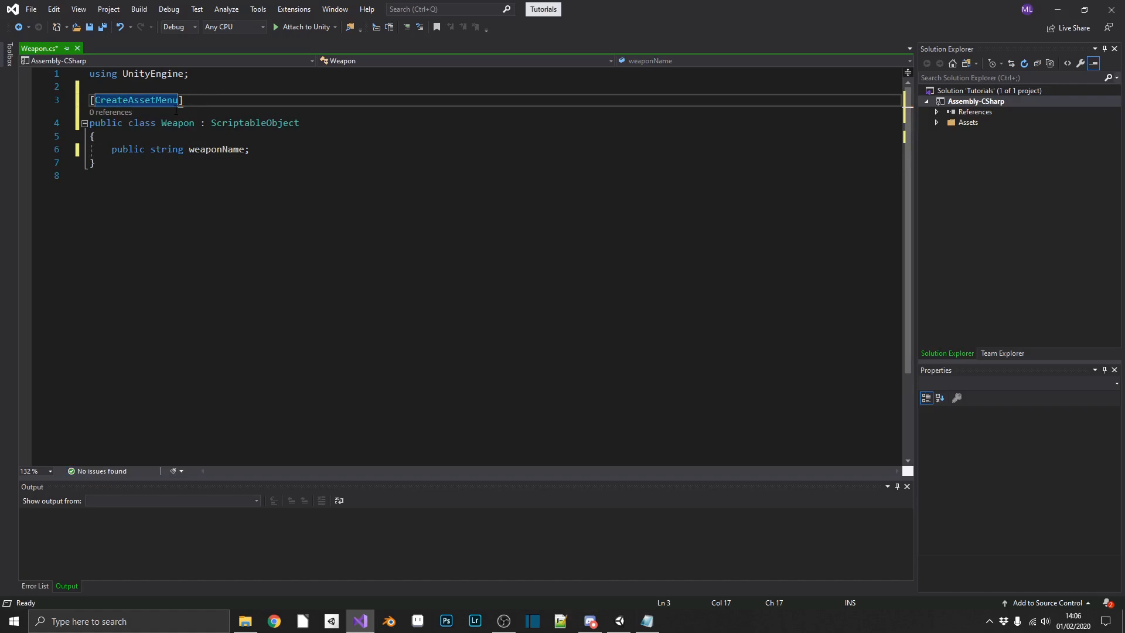
type("()")
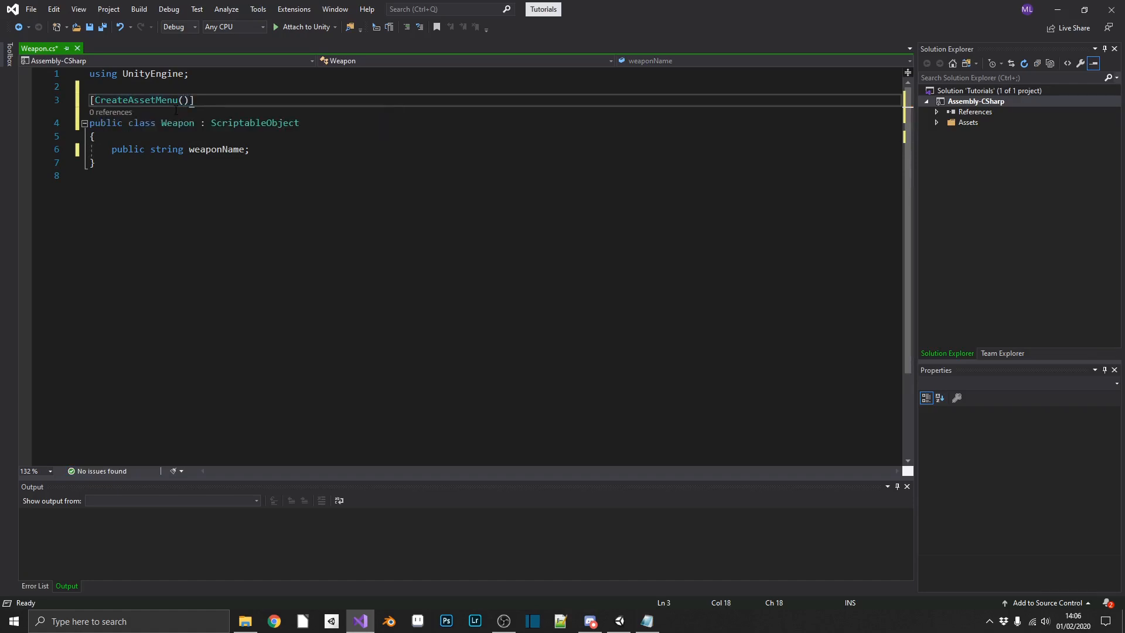
type("f")
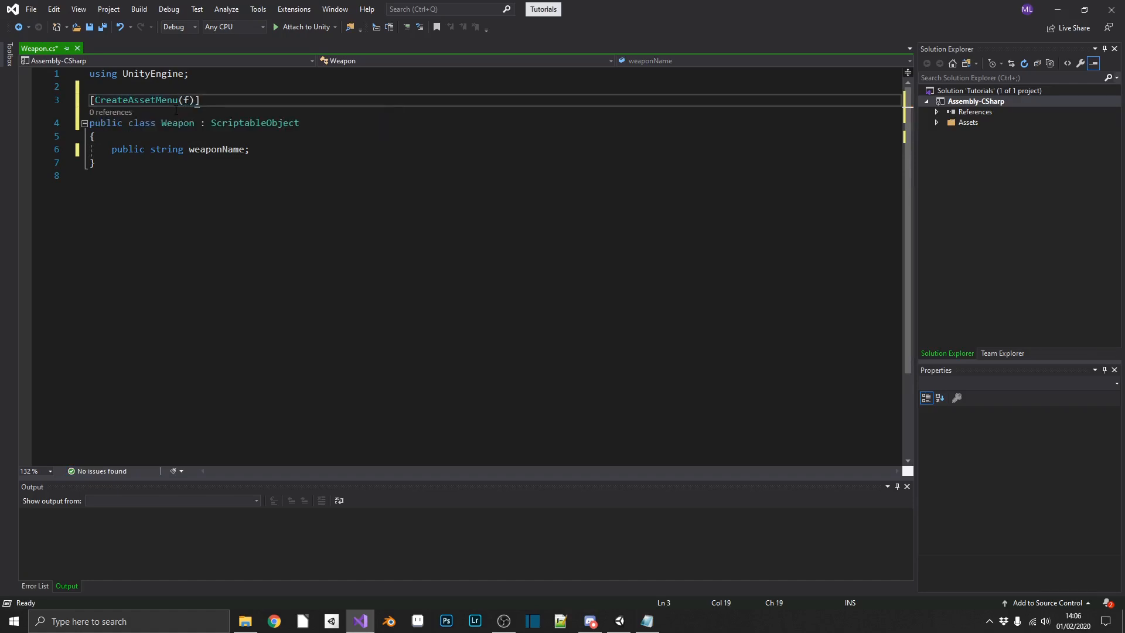
type("ileName = \"\"")
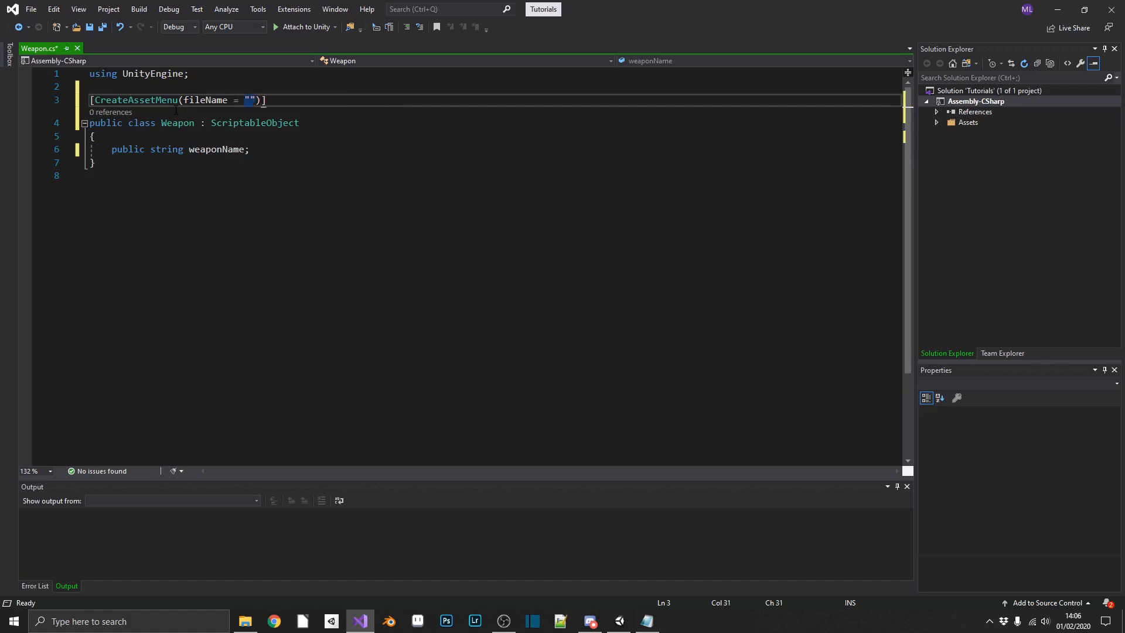
type(",")
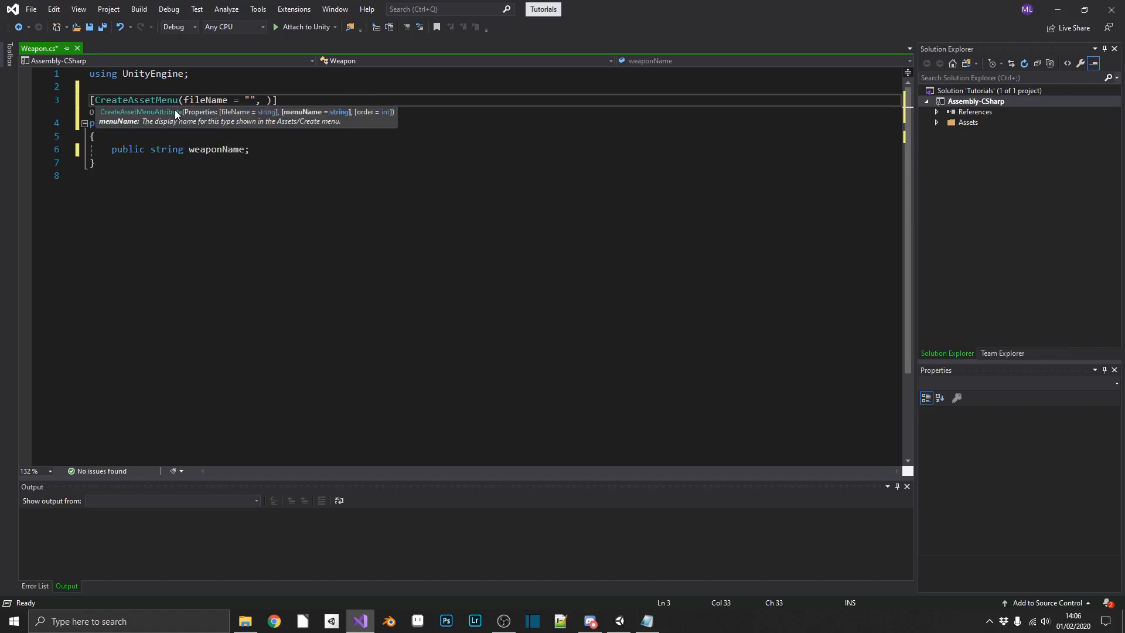
type("menuNa")
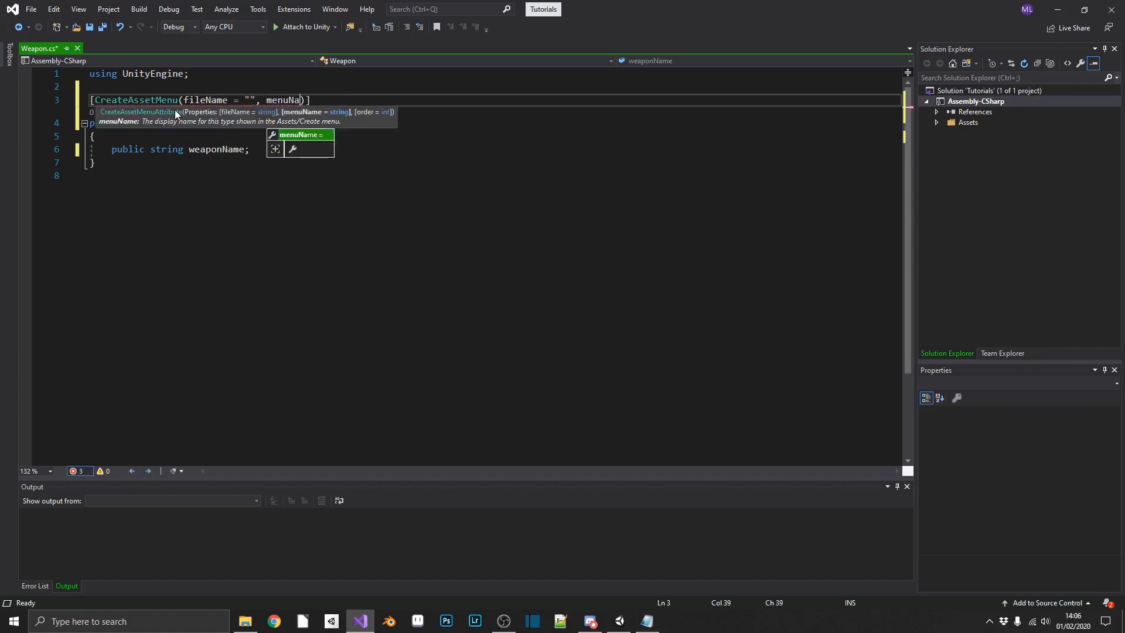
type("= \"\"")
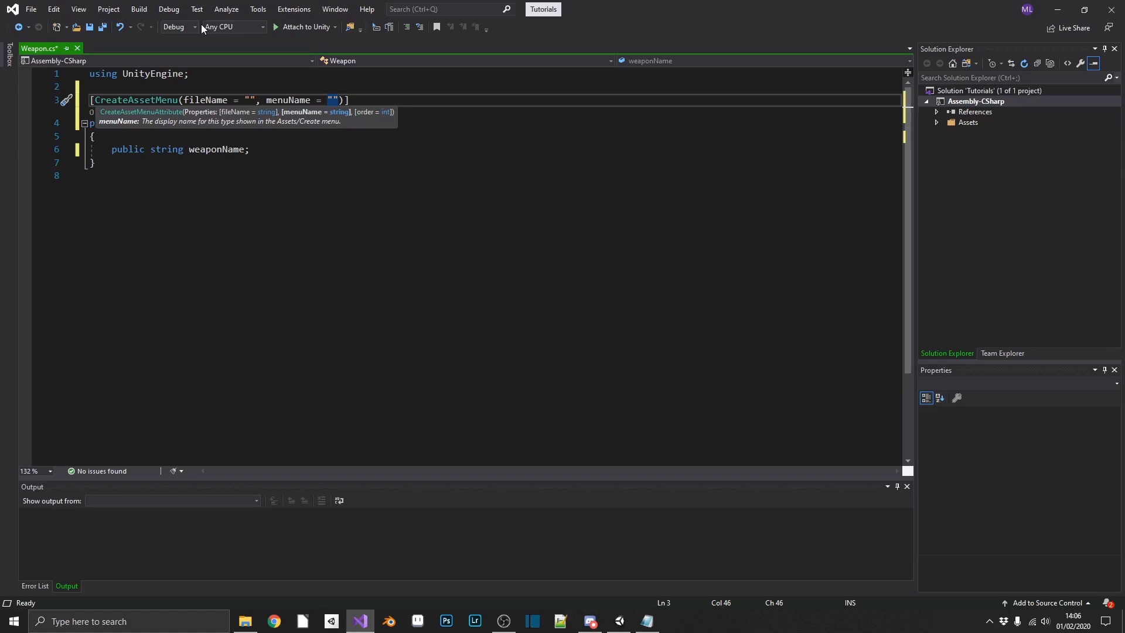
mouse_move(267, 50)
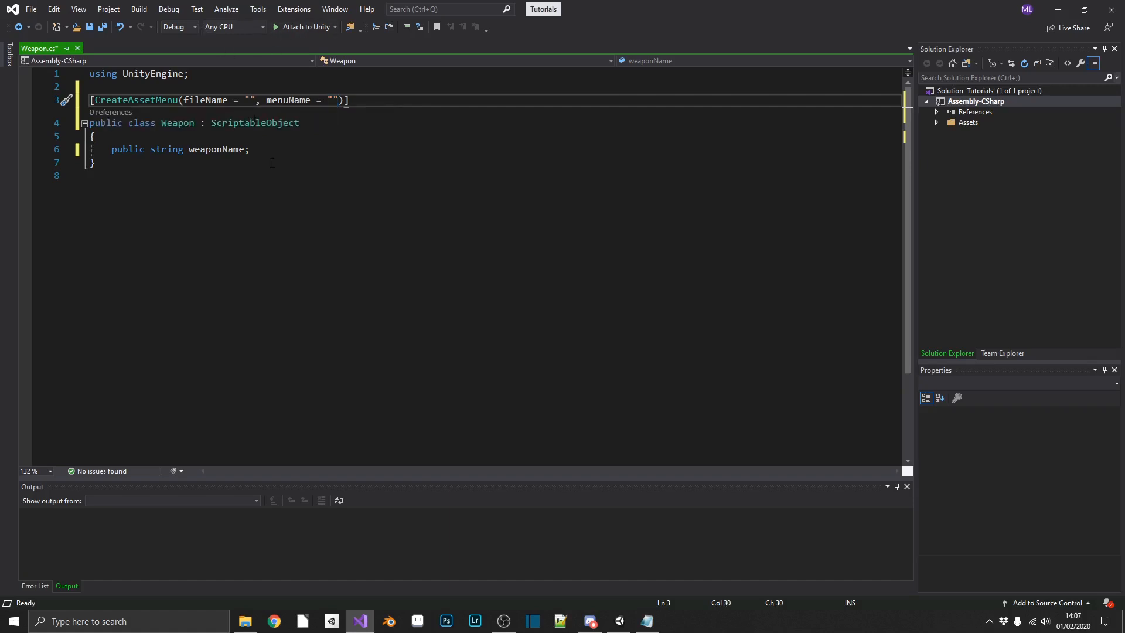
Step: Fill in fileName "New Weapon" and menuName "Assets/New Weapon", then save
type("New")
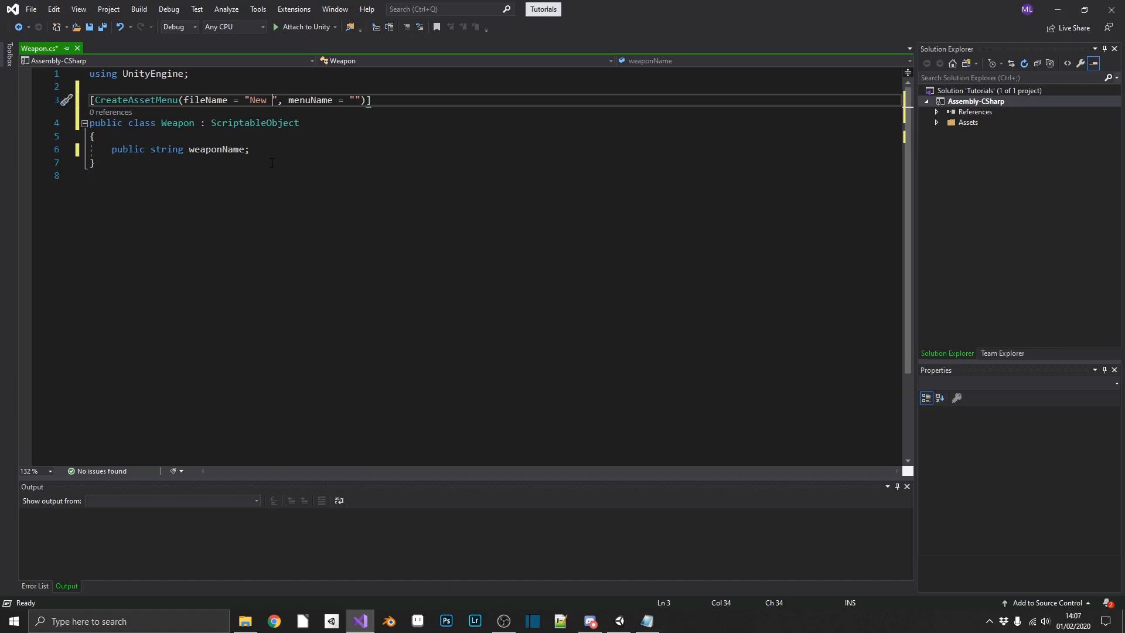
type("Weapon")
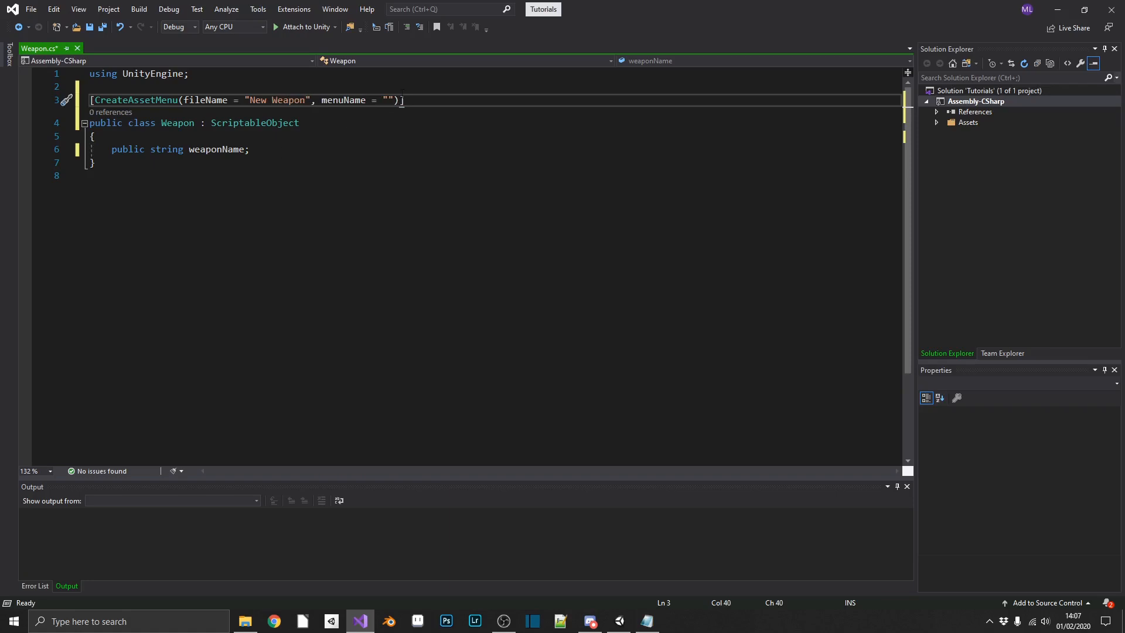
left_click(388, 100)
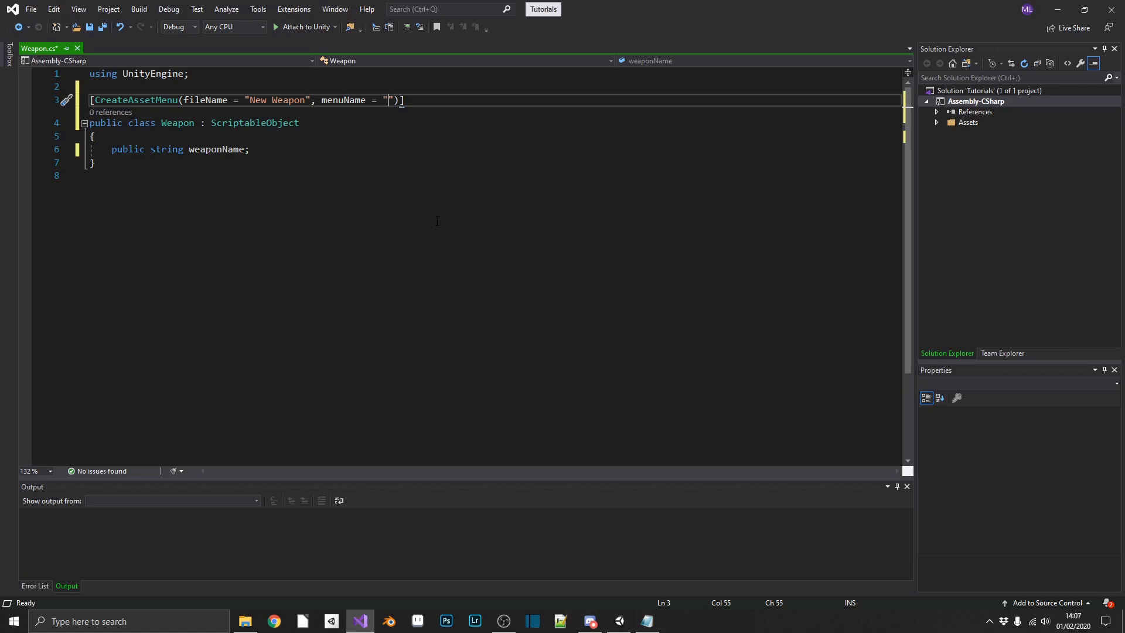
type("Assets/")
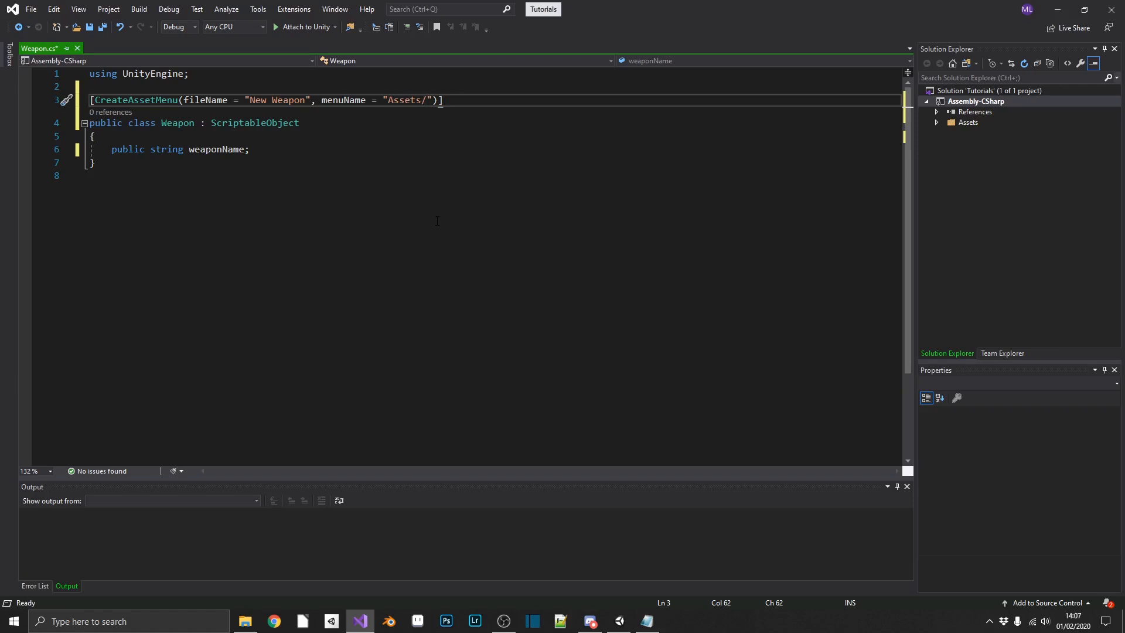
type("New Weapon")
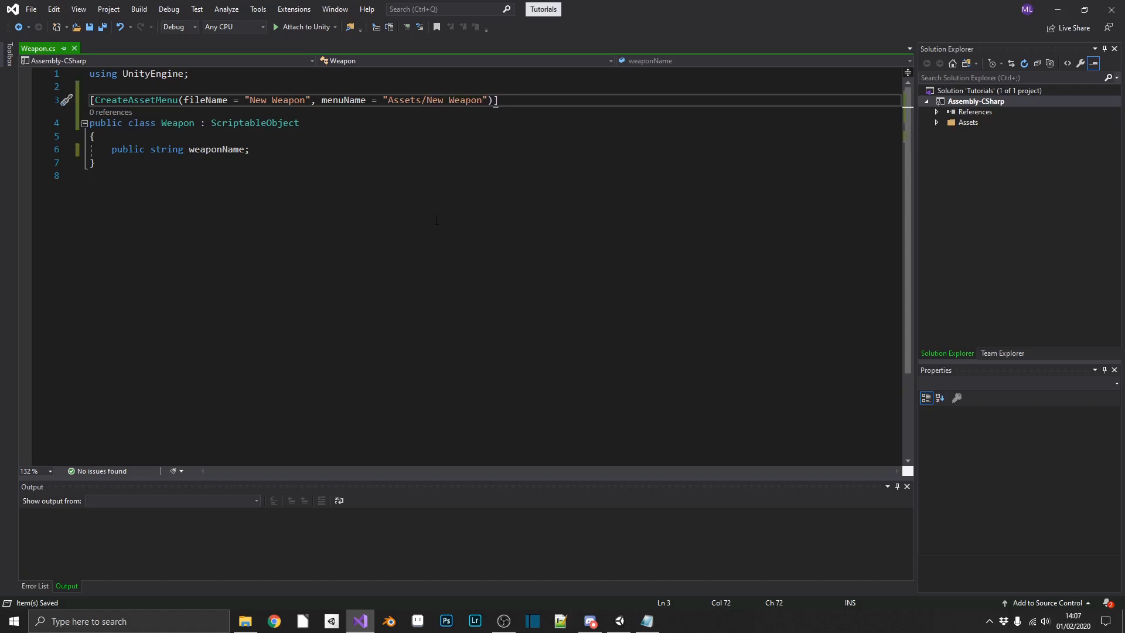
mouse_move(634, 479)
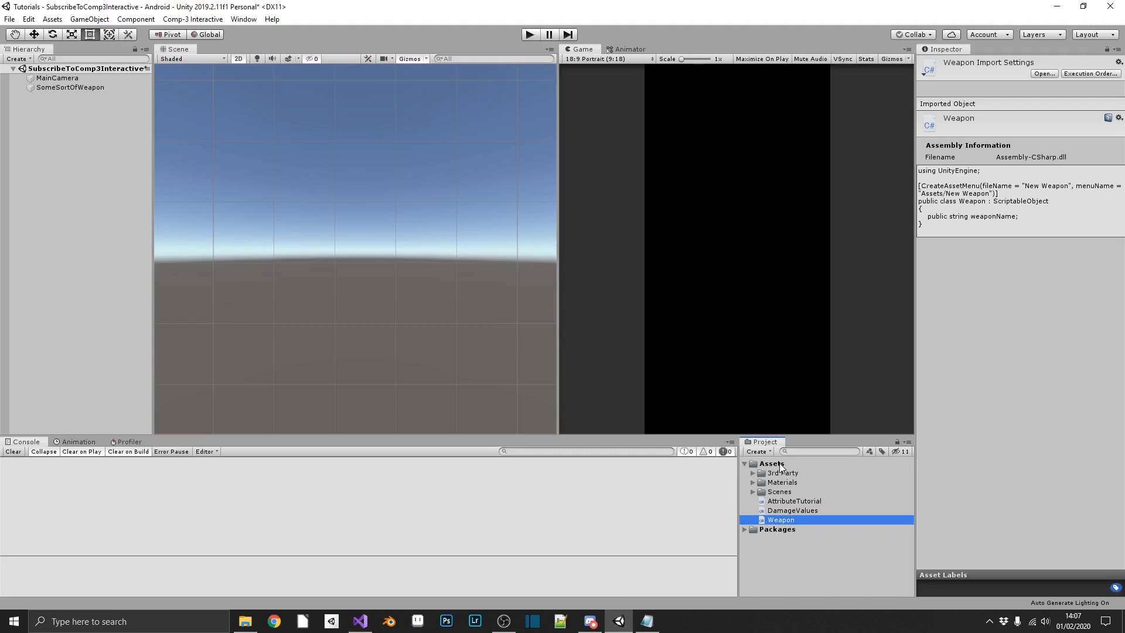
right_click(771, 463)
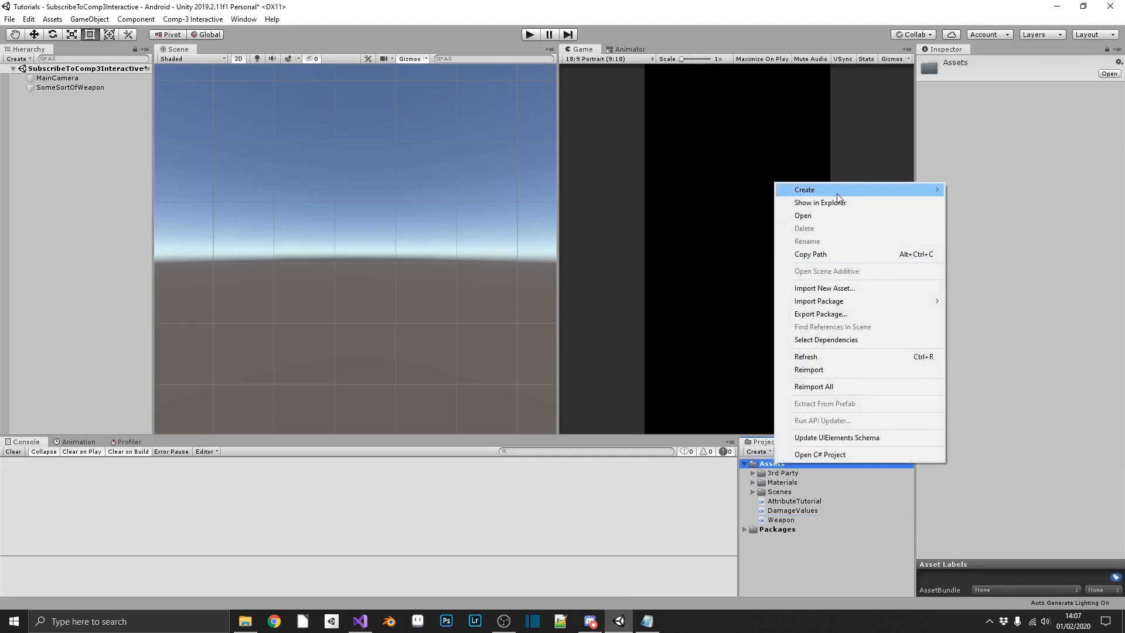
mouse_move(805, 189)
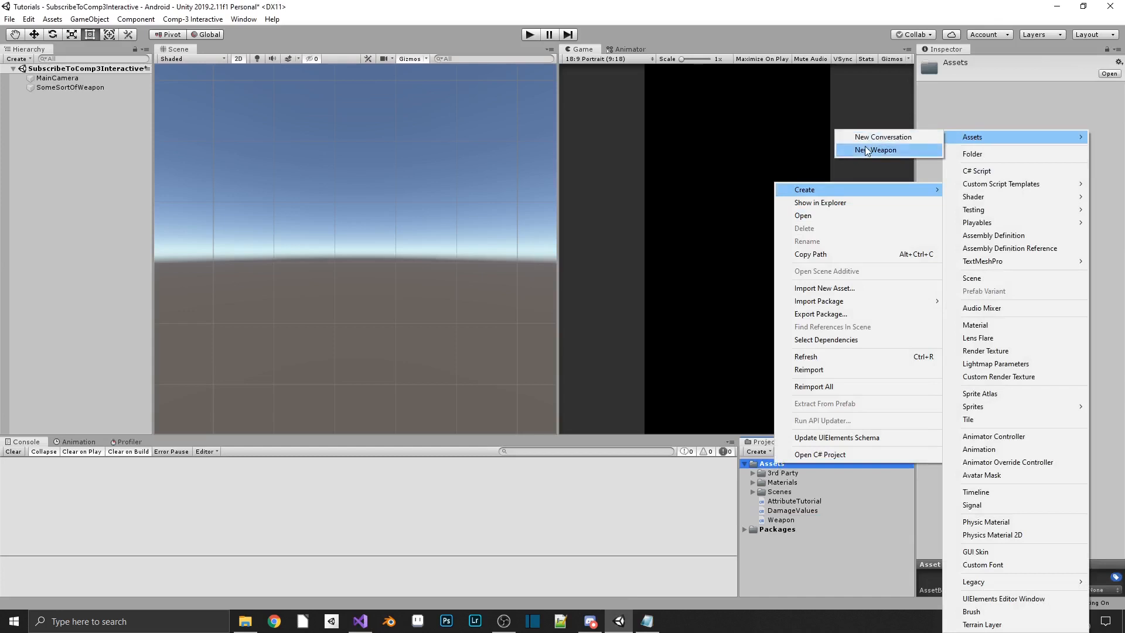
mouse_move(882, 137)
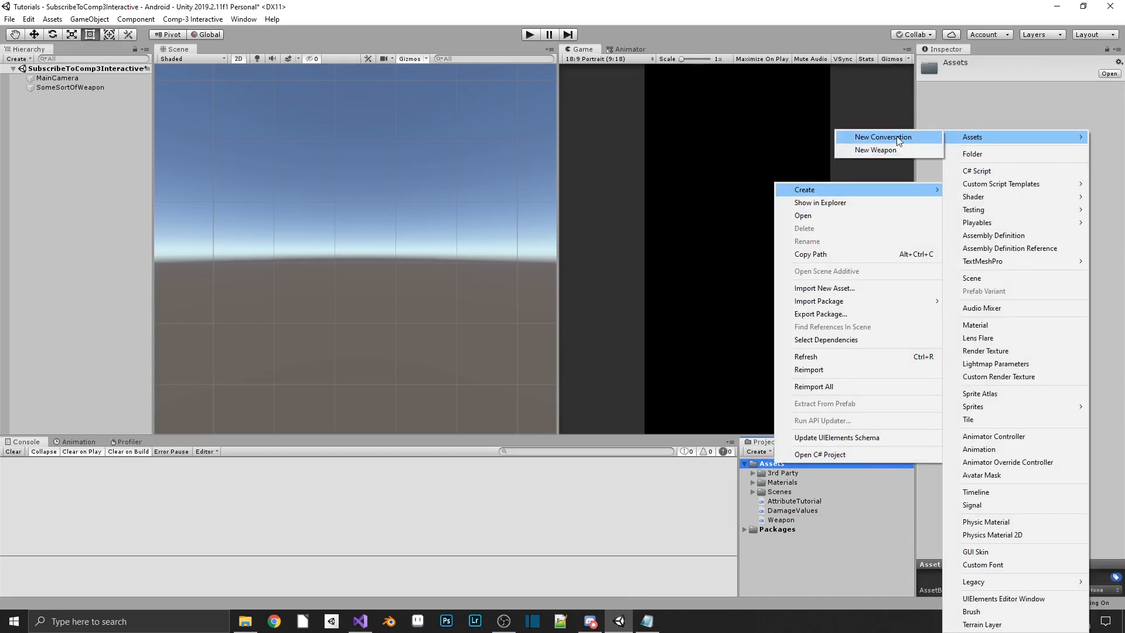
mouse_move(852, 140)
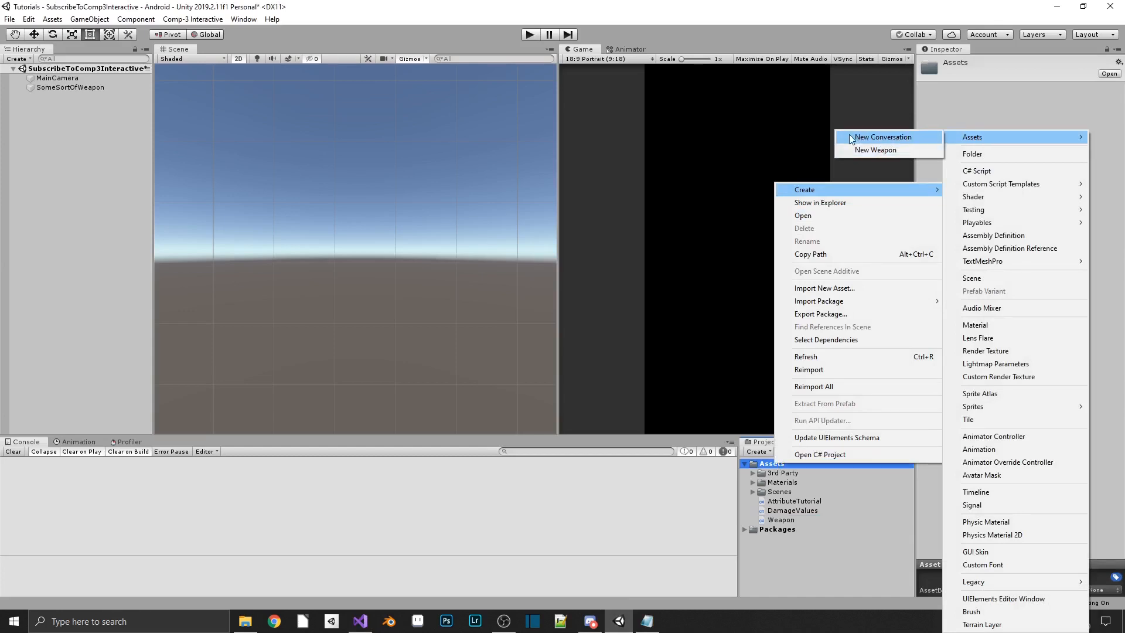
mouse_move(875, 150)
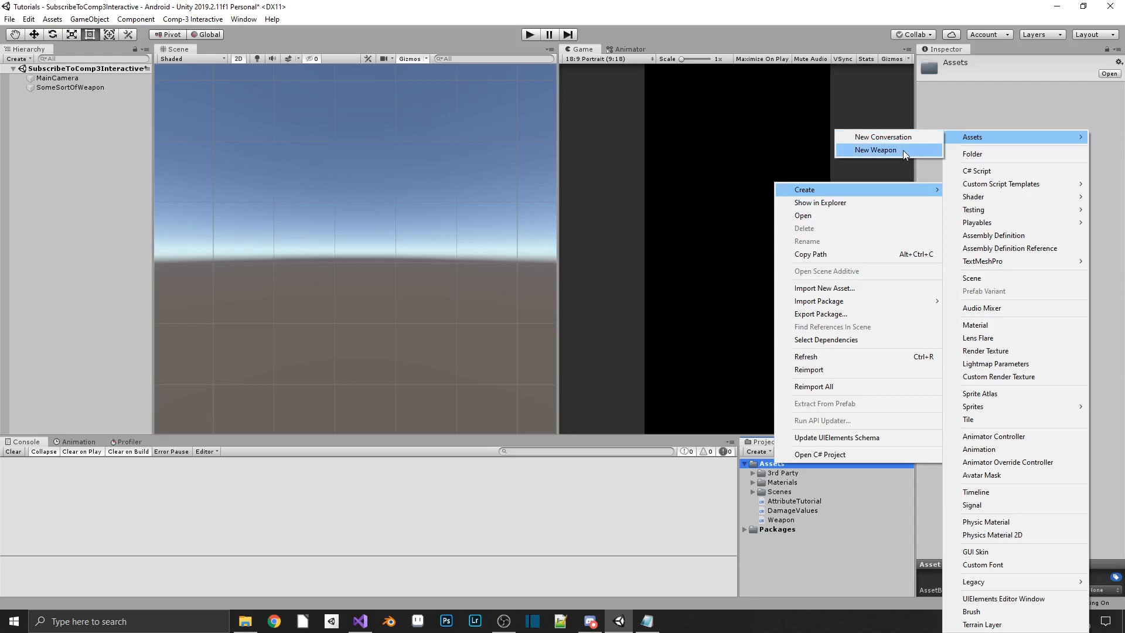
left_click(875, 150)
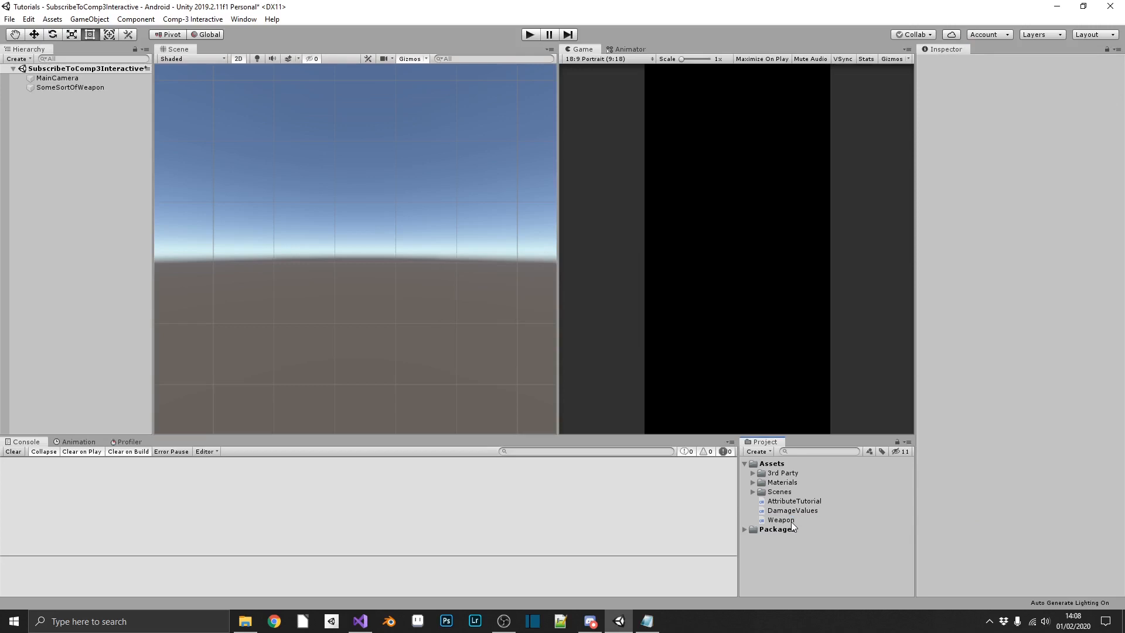
Step: Select SomeSortOfWeapon to view its Attribute Tutorial component in the Inspector
left_click(70, 87)
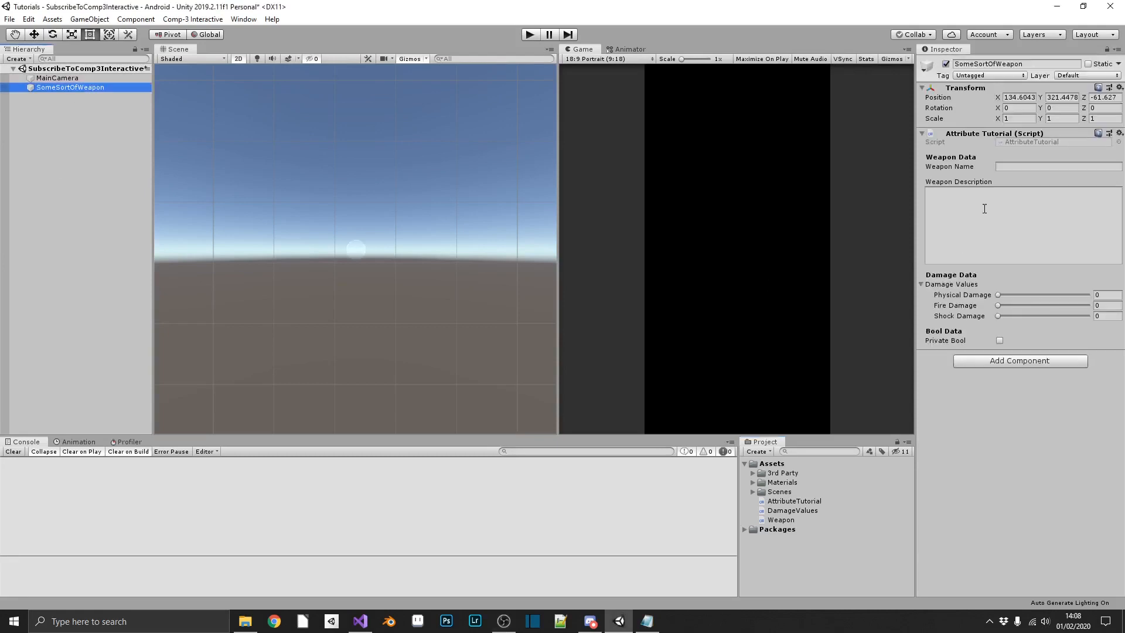
mouse_move(989, 169)
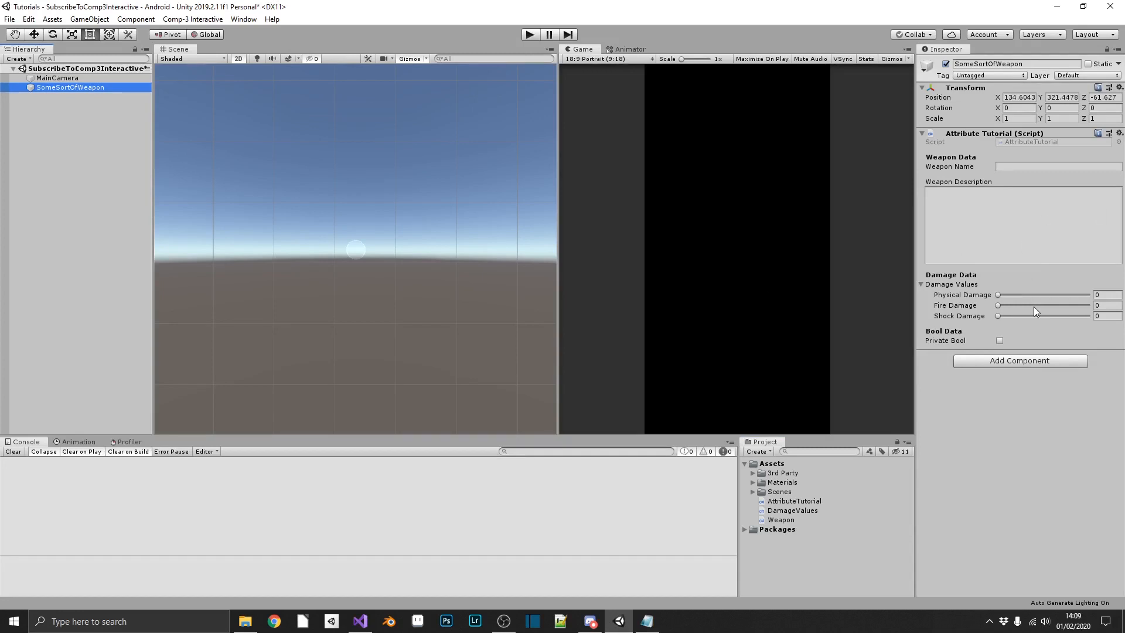
mouse_move(1035, 310)
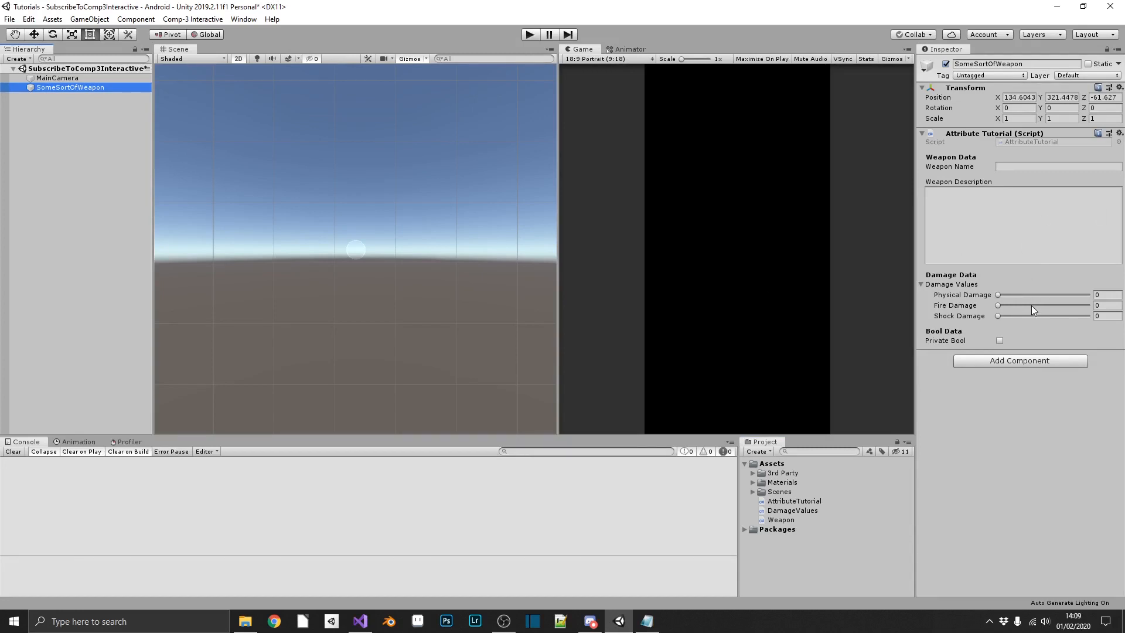
left_click(358, 621)
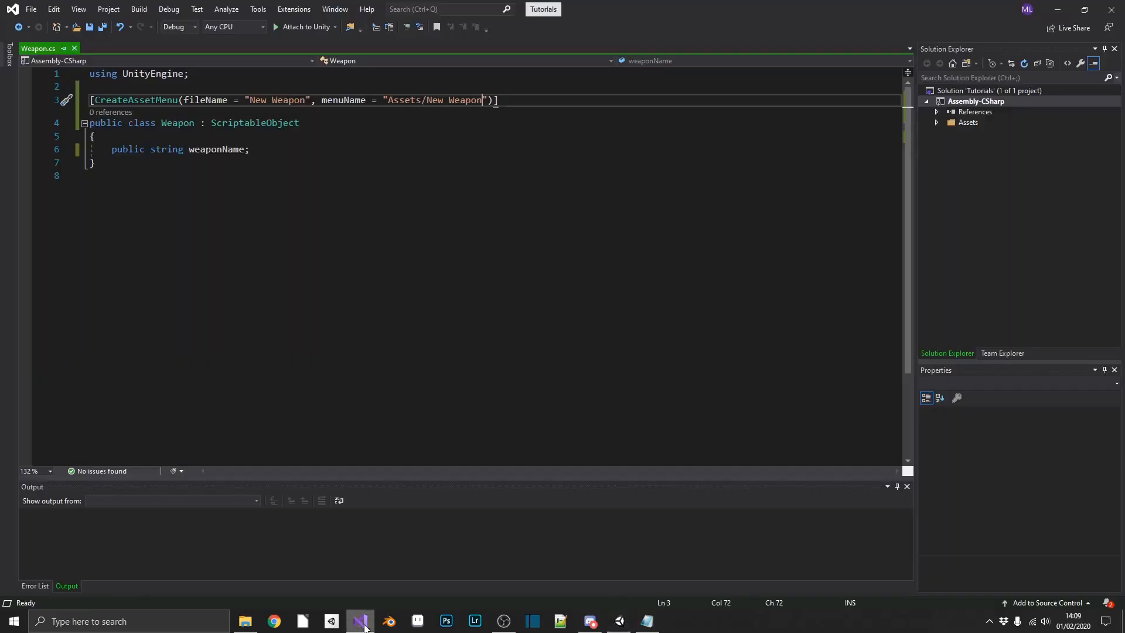
left_click(359, 621)
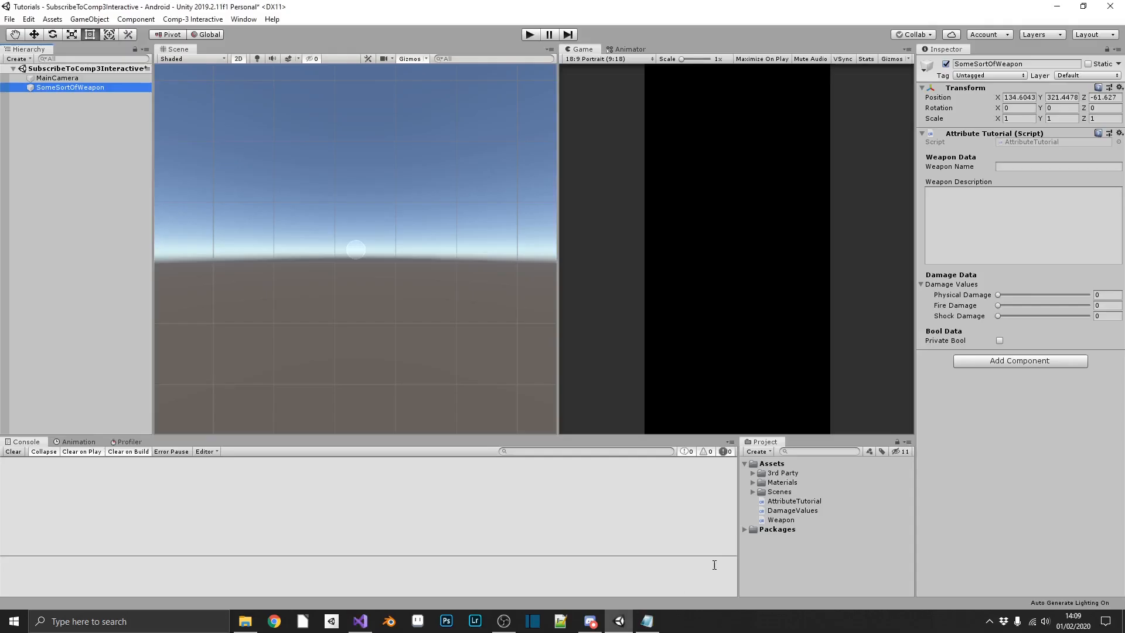
Step: Write SetDefaults() assigning weaponName "Some name" and weaponDescription "Some description"
left_click(794, 501)
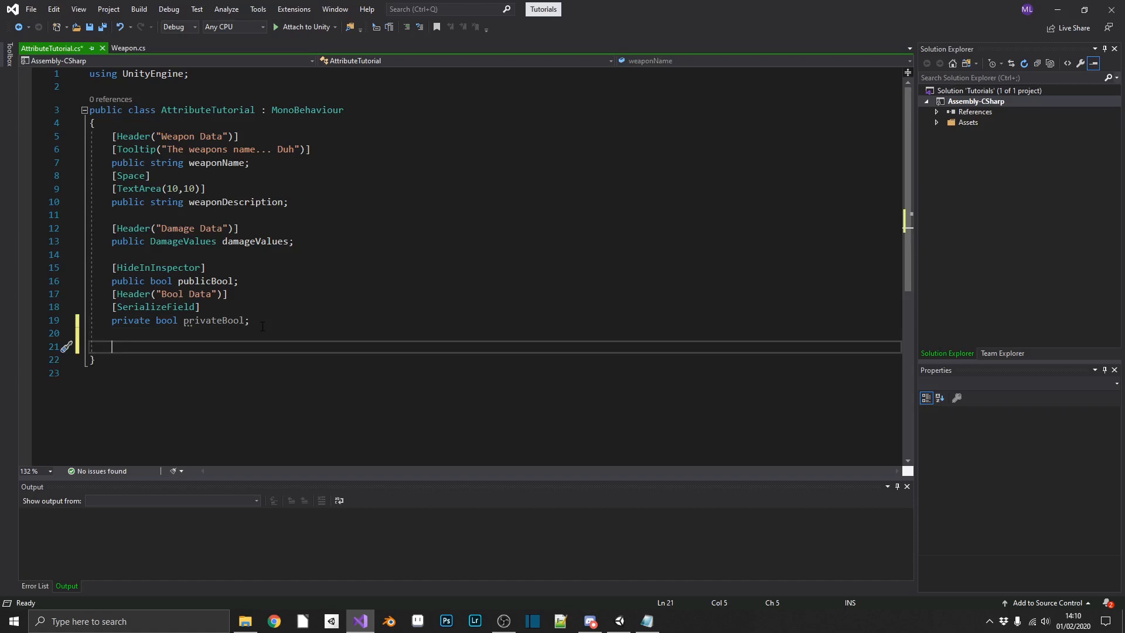
type("public")
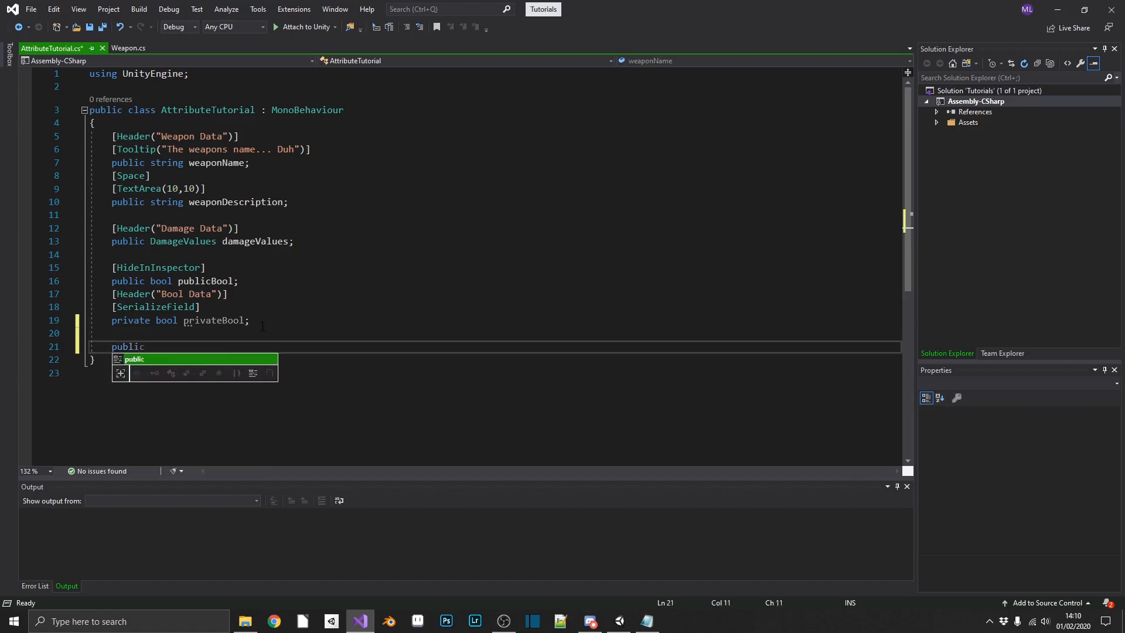
type("void S")
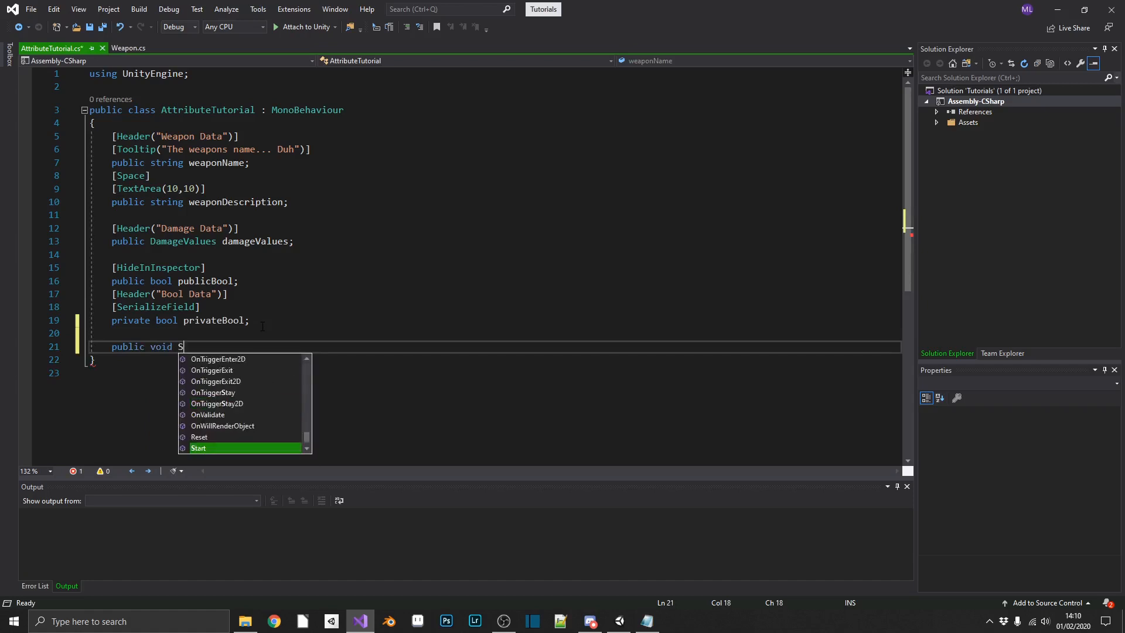
type("etDefaults() { }")
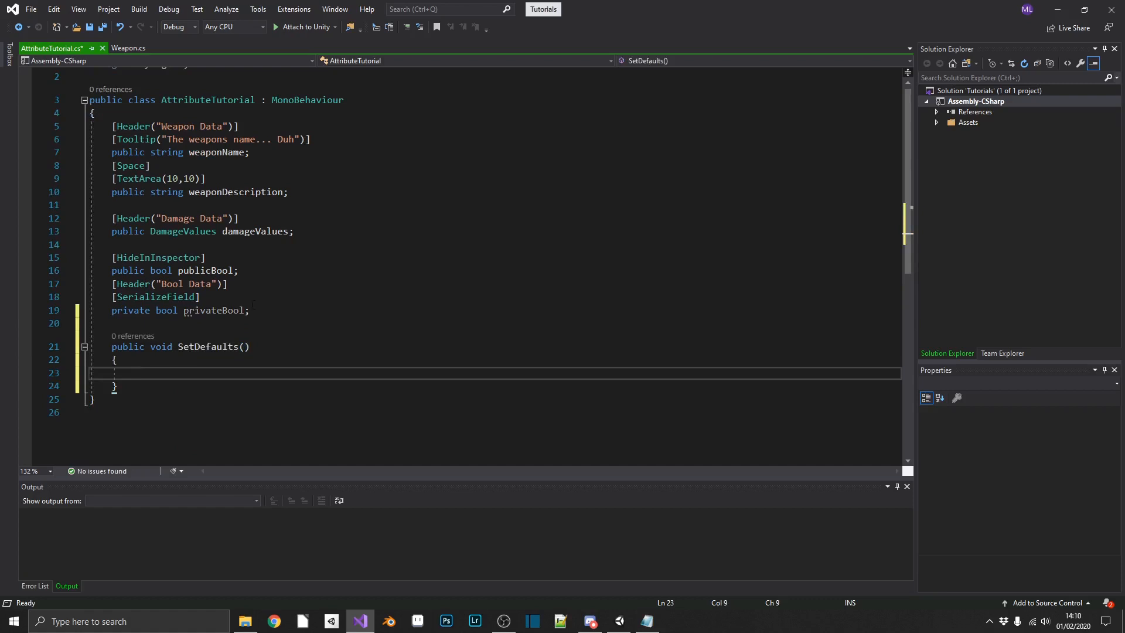
type("weaponName")
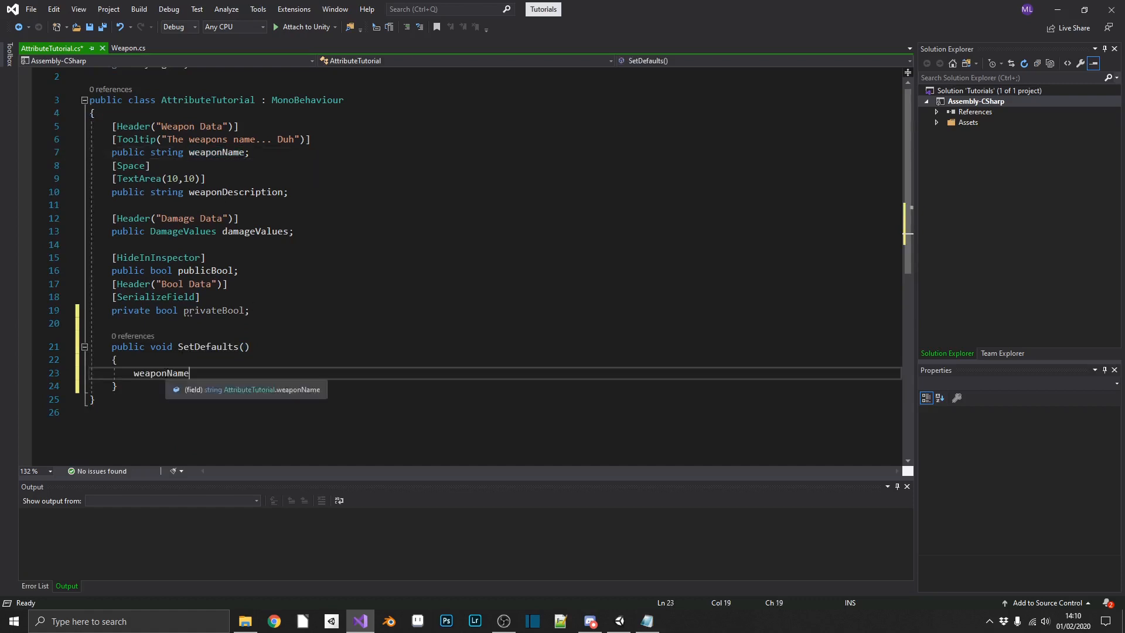
type("= \"Some \"")
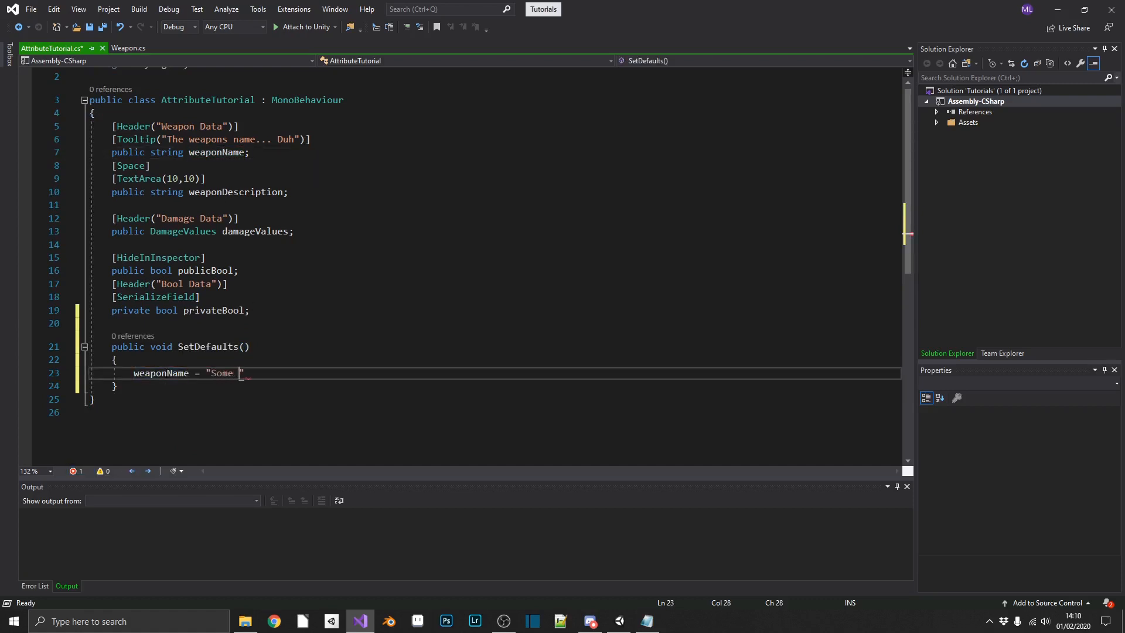
type("name\";")
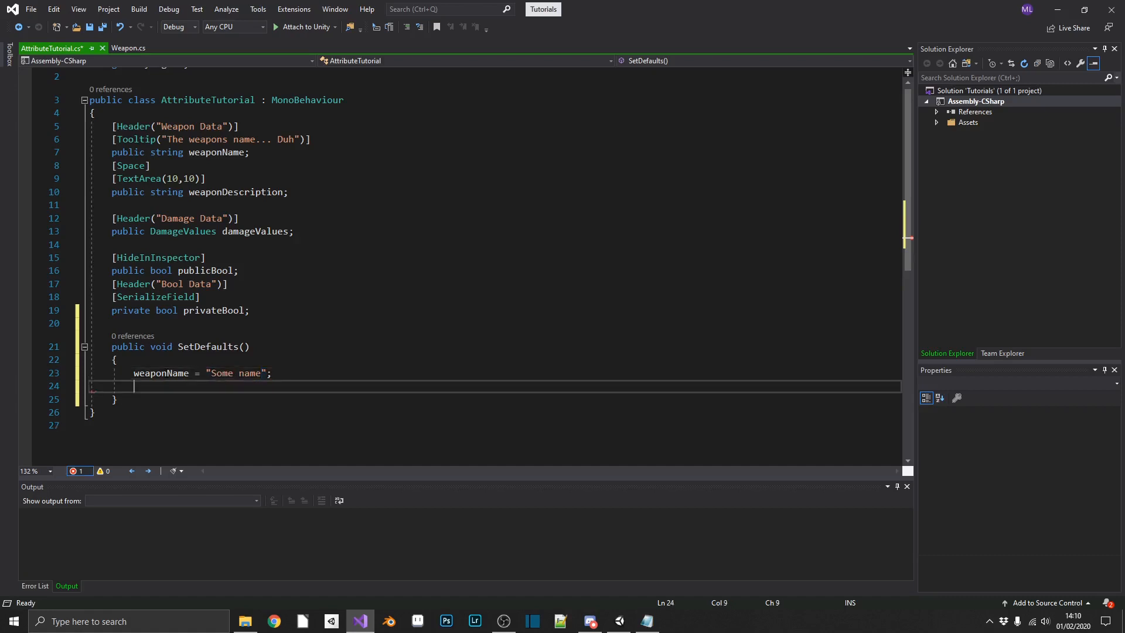
type("weaponDescription")
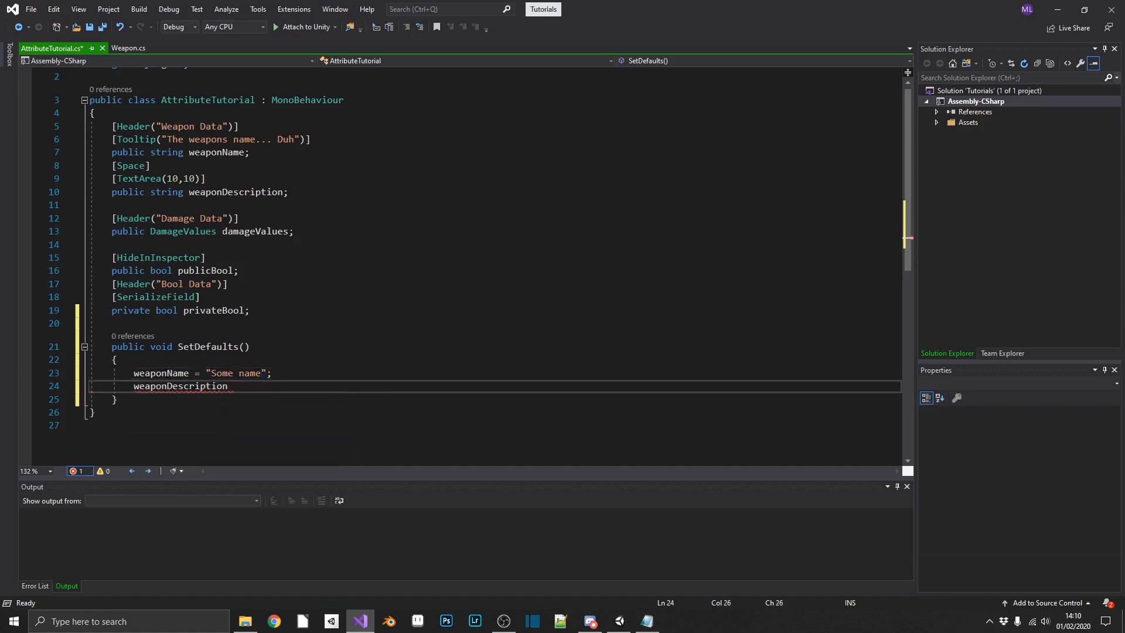
type("= \"Some\"")
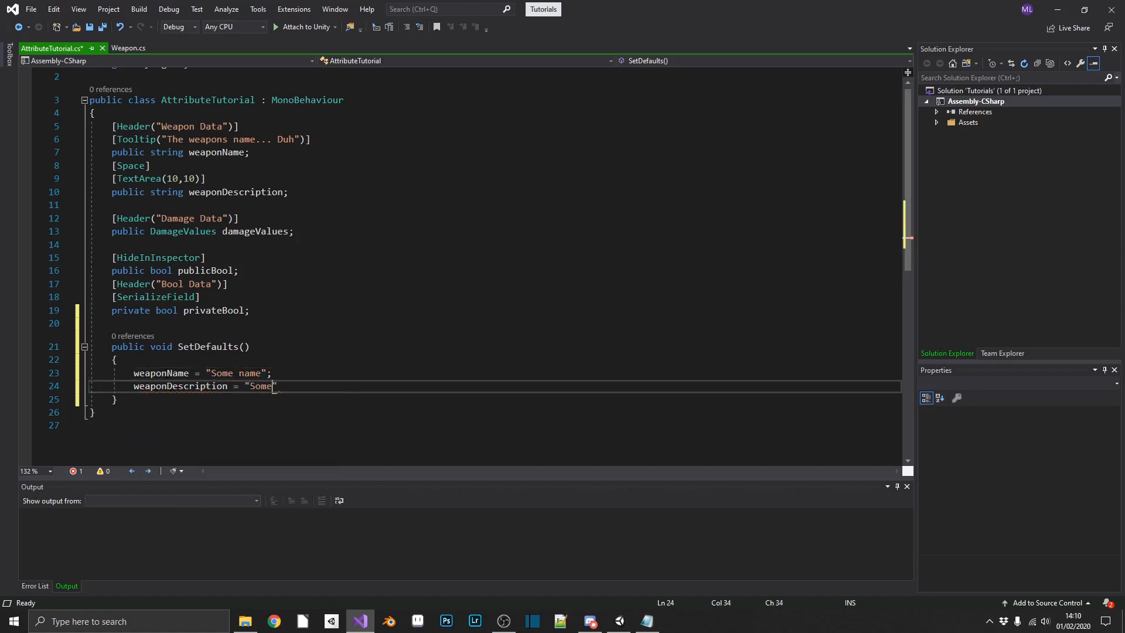
type("description;\"")
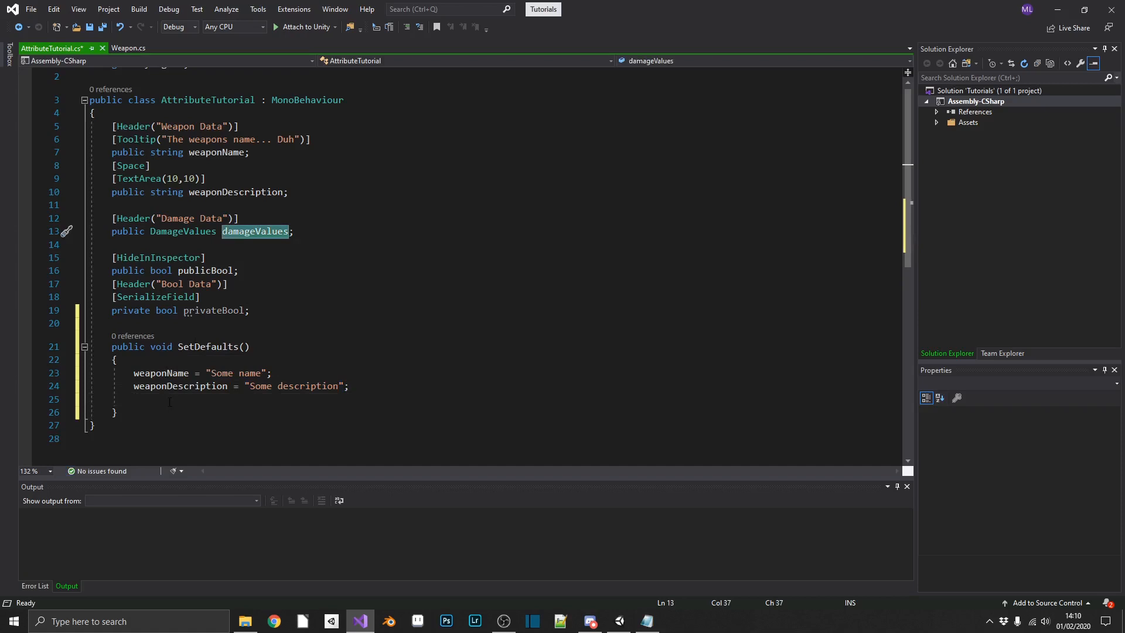
Step: Set fireDamage 25, shockDamage 10 and physicalDamage 5 in SetDefaults, then save
type("damageValues.")
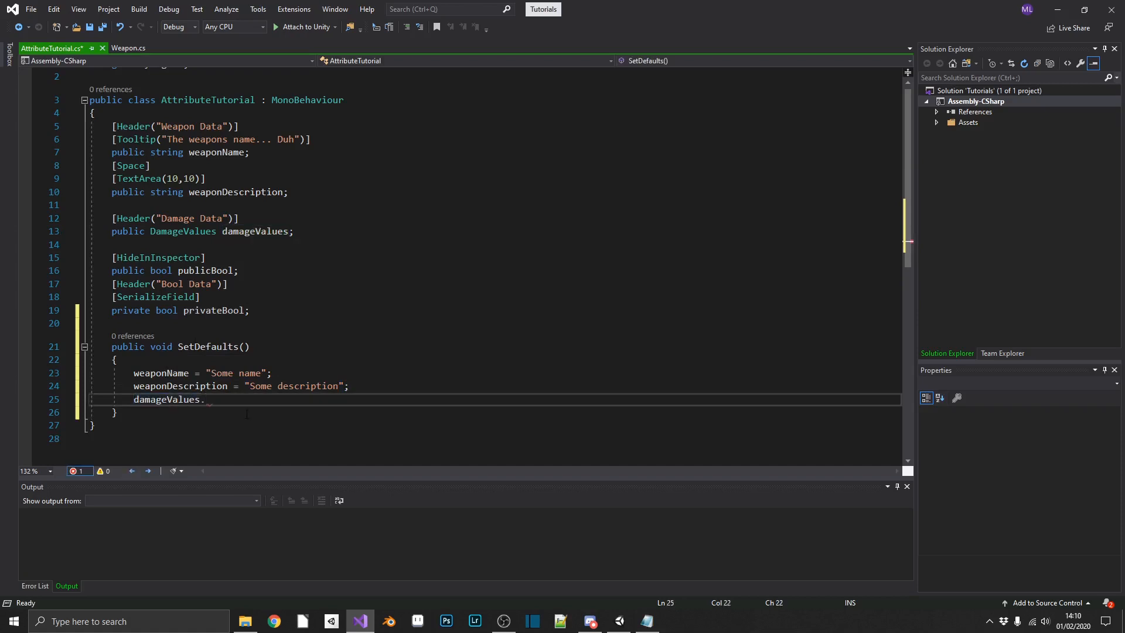
type(".")
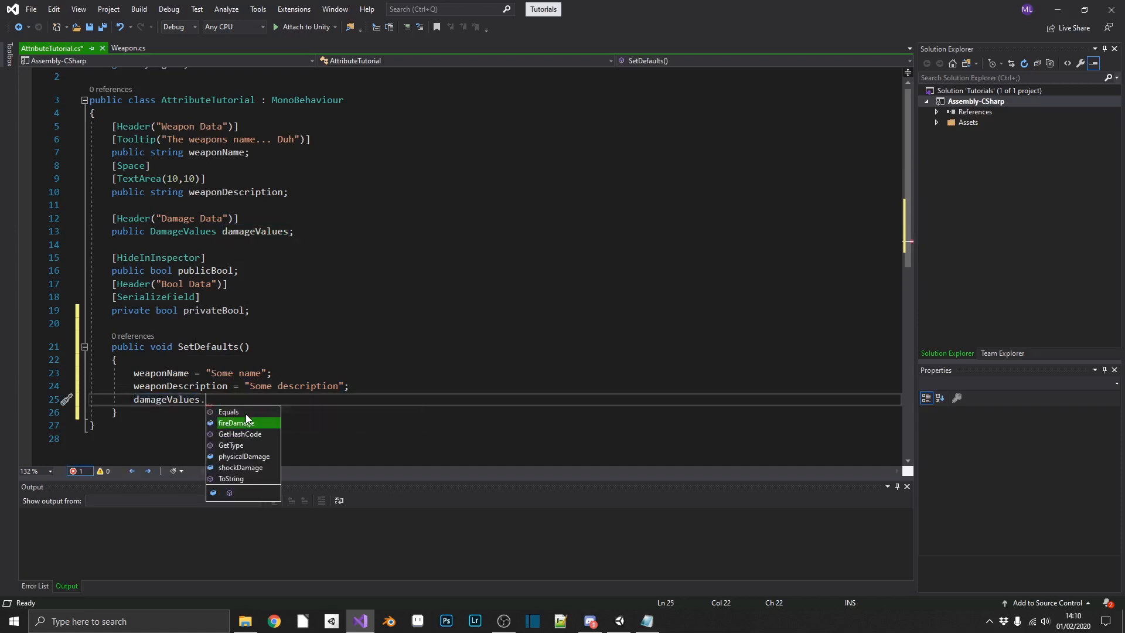
type("fireDamage = 25;")
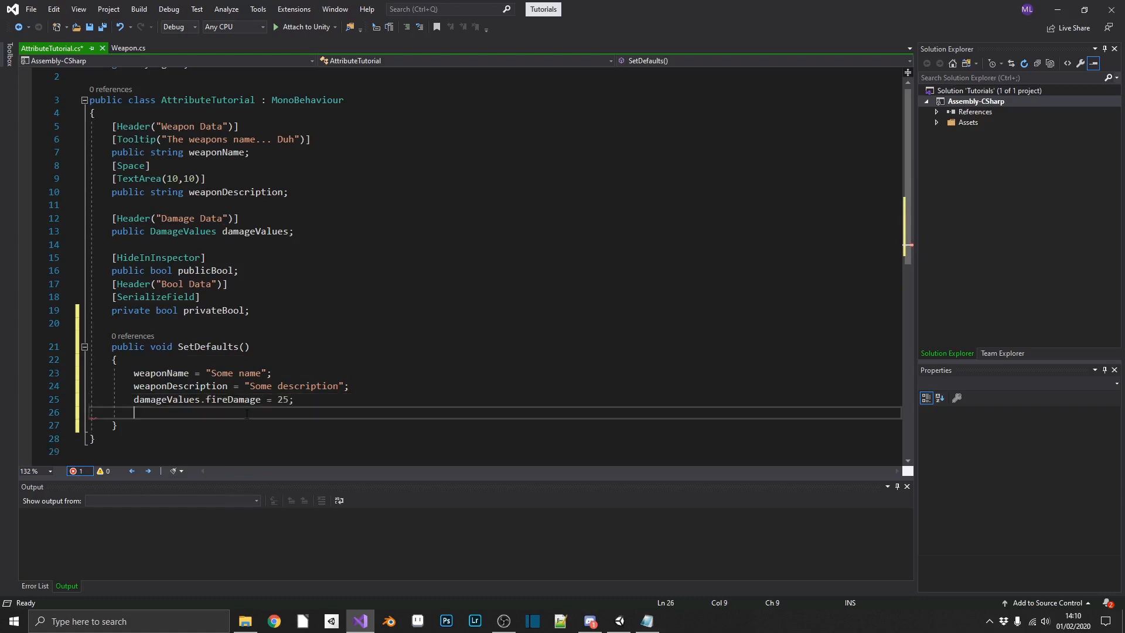
type("damageValues.")
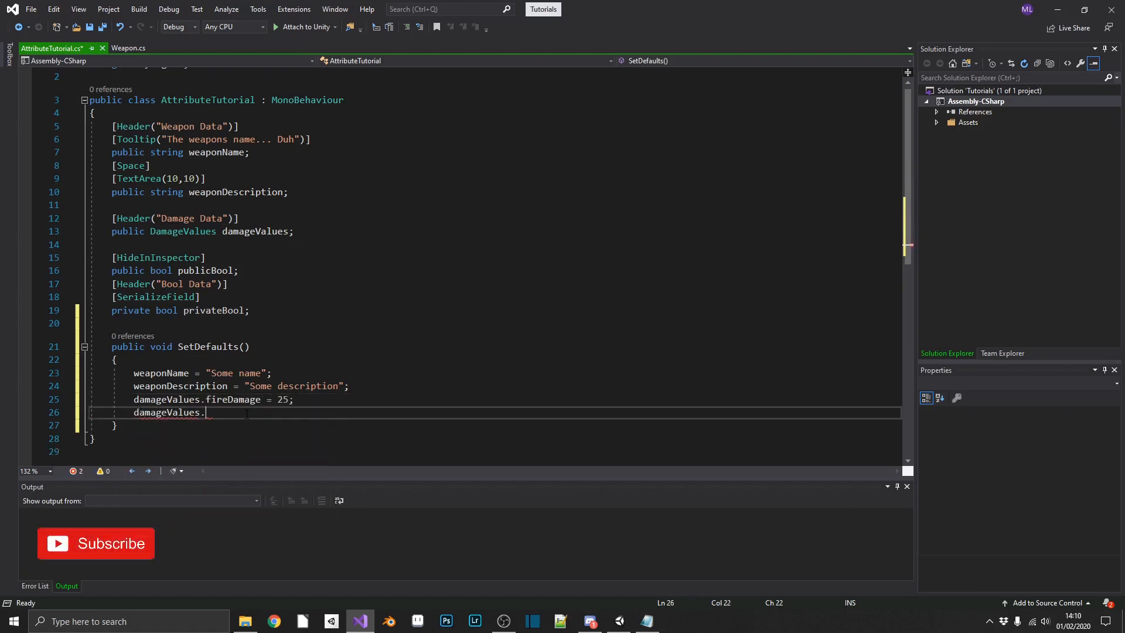
type("shockDamage = 10;")
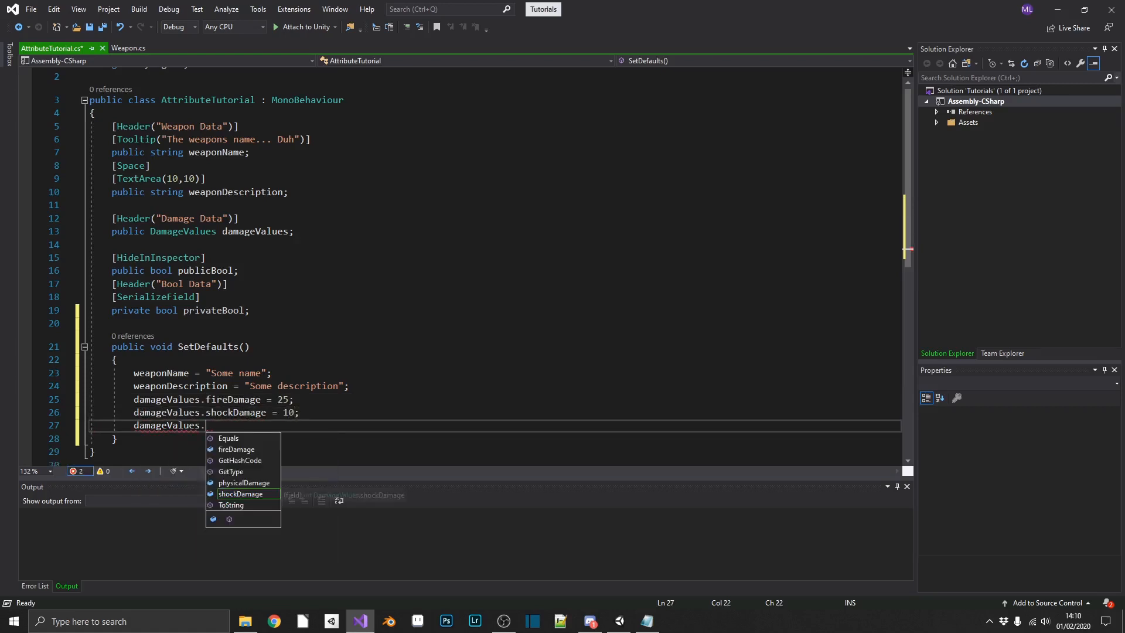
type("physicalDamage =")
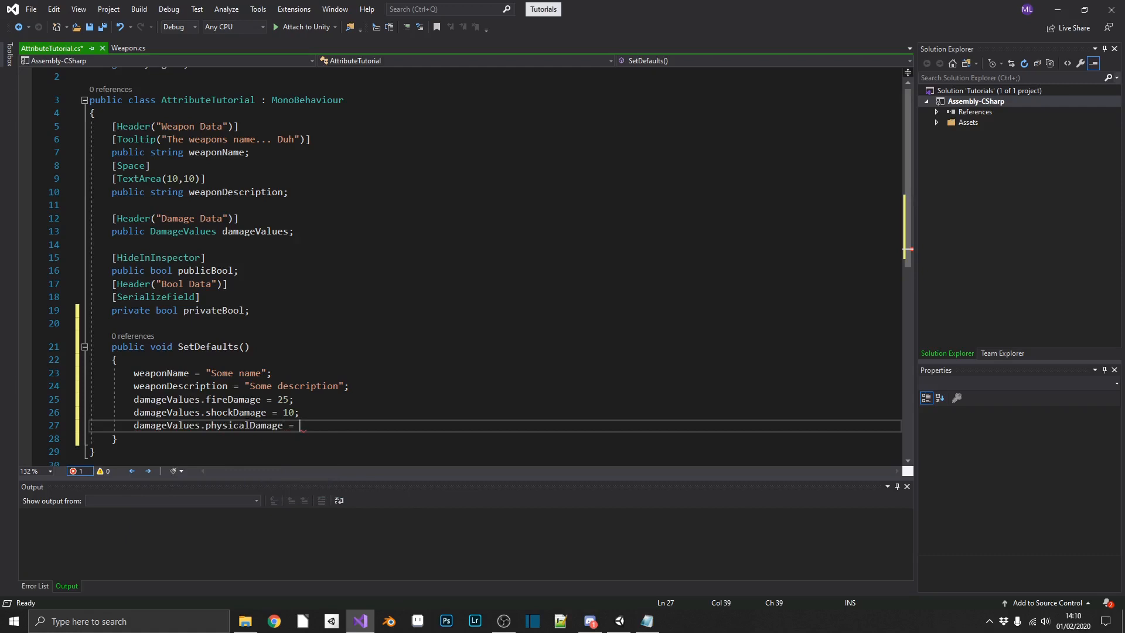
type("5;")
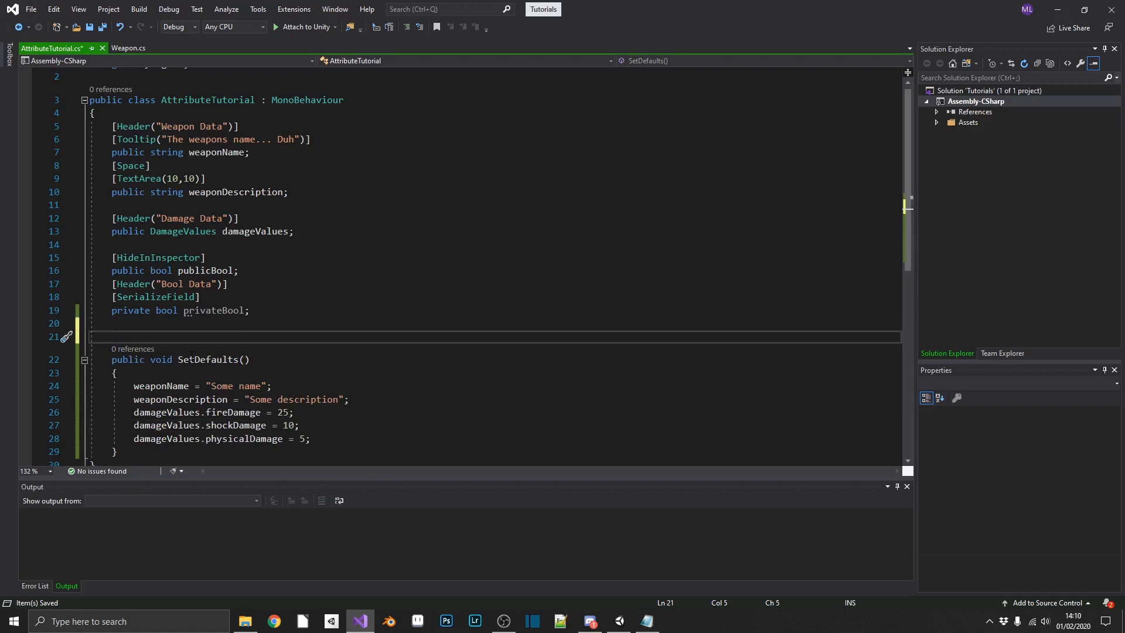
Step: Tag SetDefaults with [ContextMenu("Set Default Values")] and save the script
type("[]")
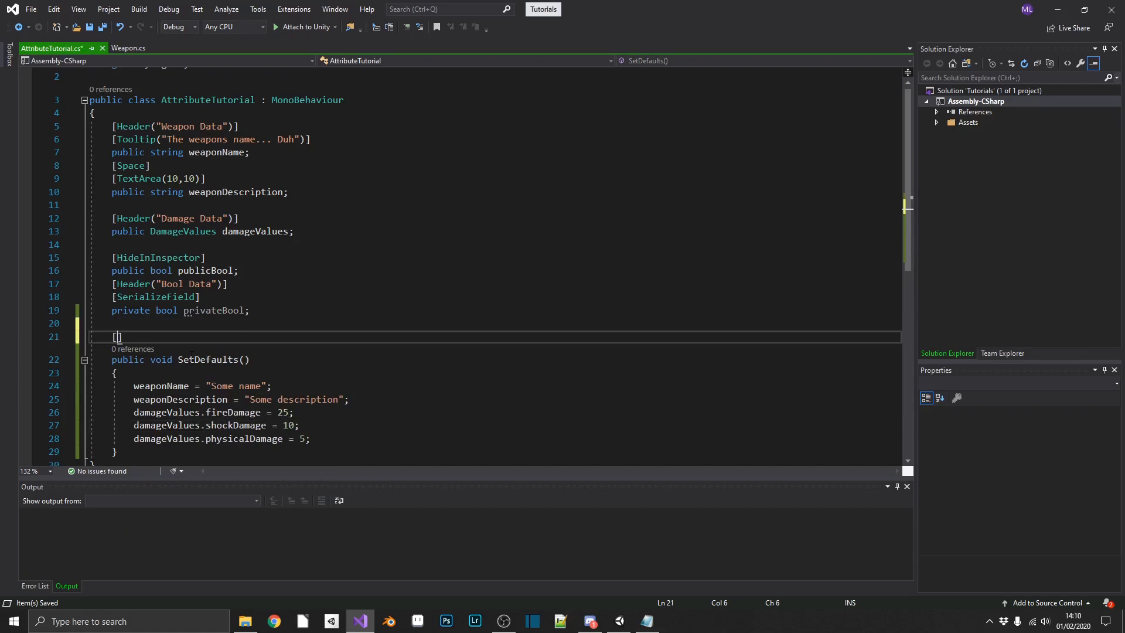
type("Cointext")
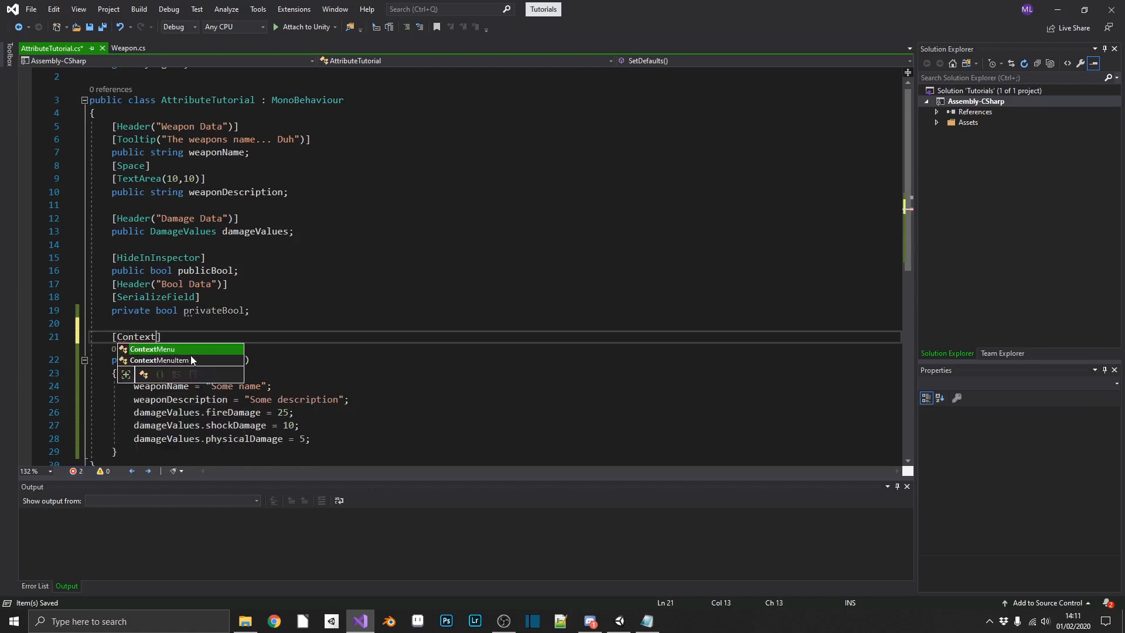
key("Tab")
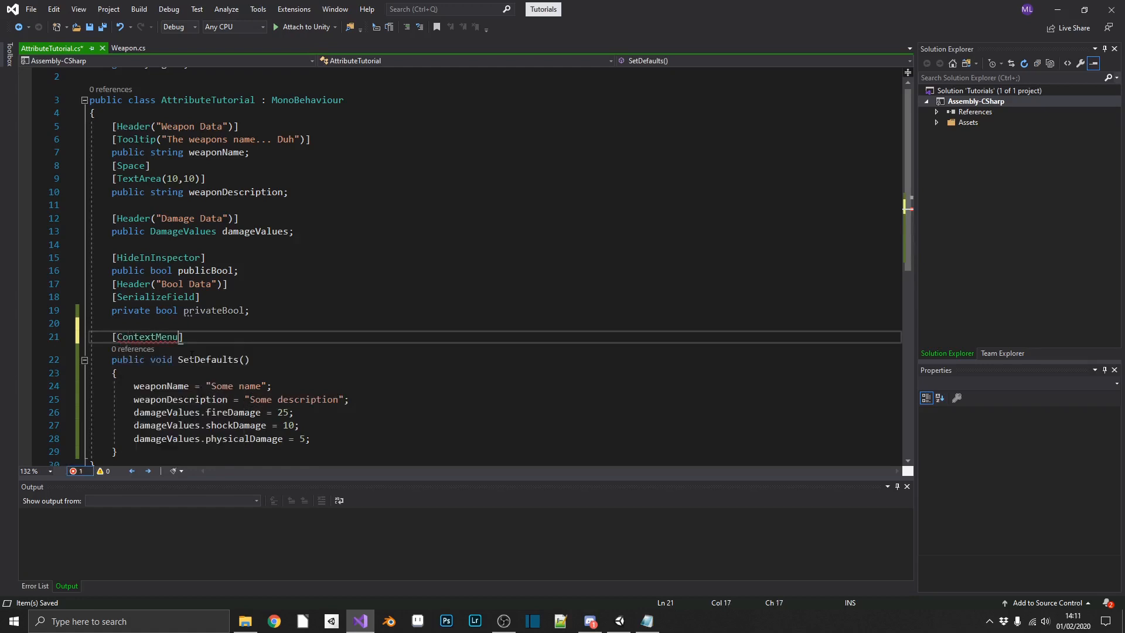
type("(\"")
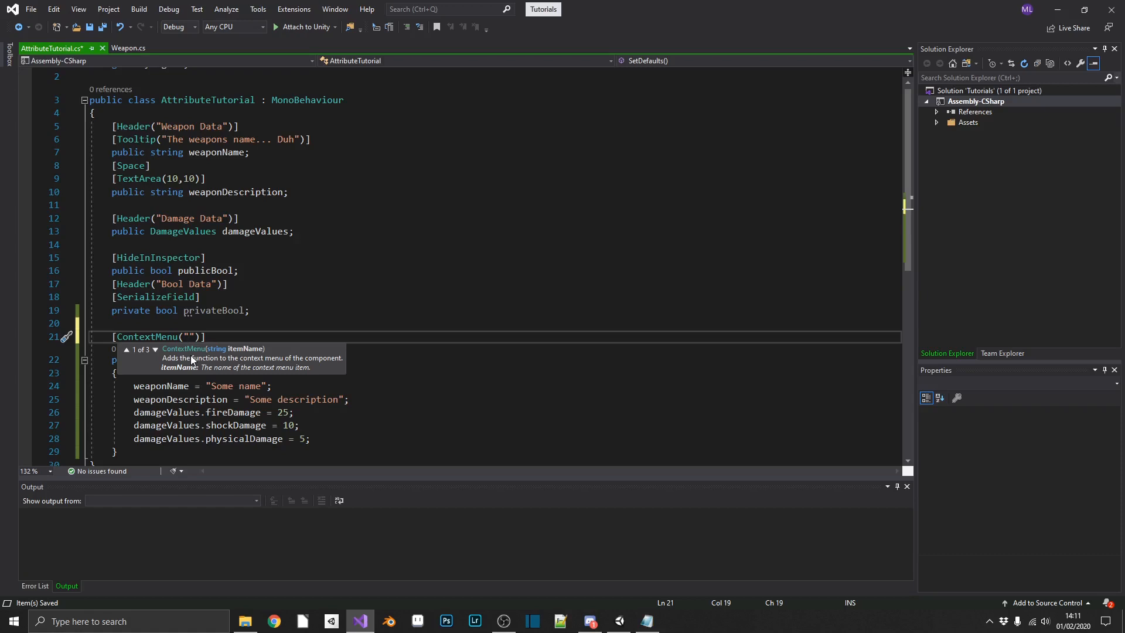
type("Set Default Values")
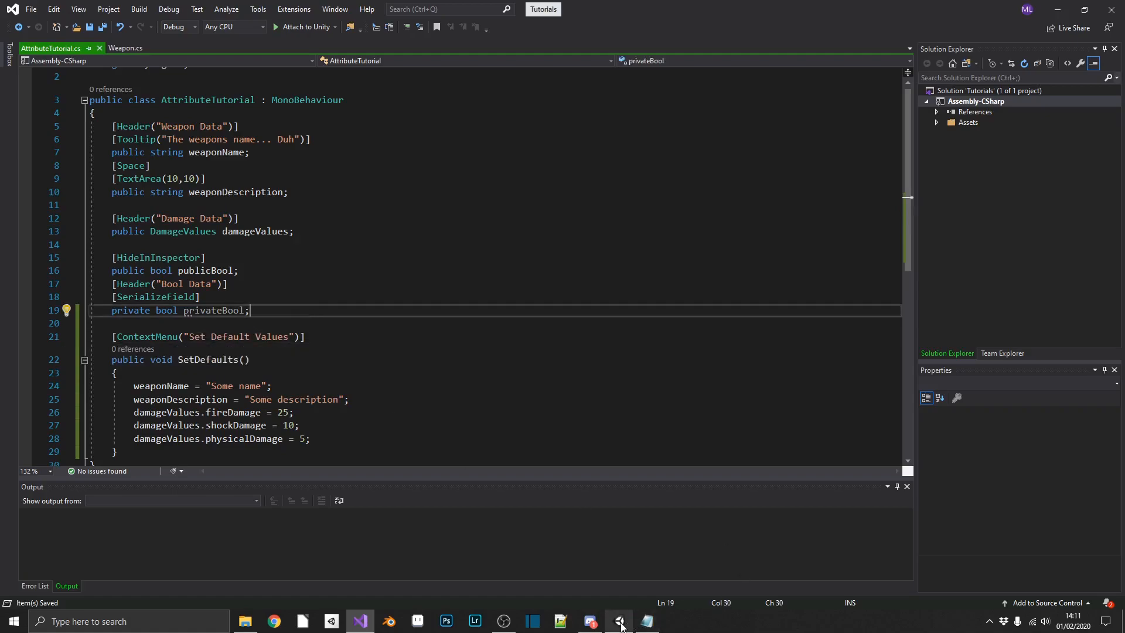
Step: Run Set Default Values from SomeSortOfWeapon's component menu to fill its default values
left_click(620, 621)
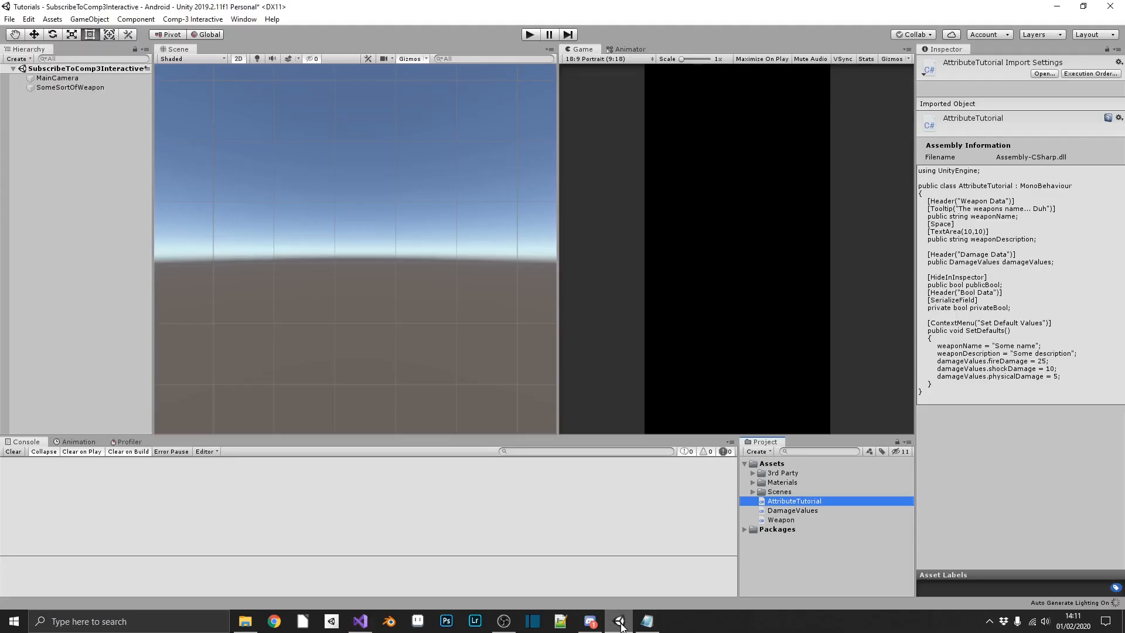
left_click(70, 87)
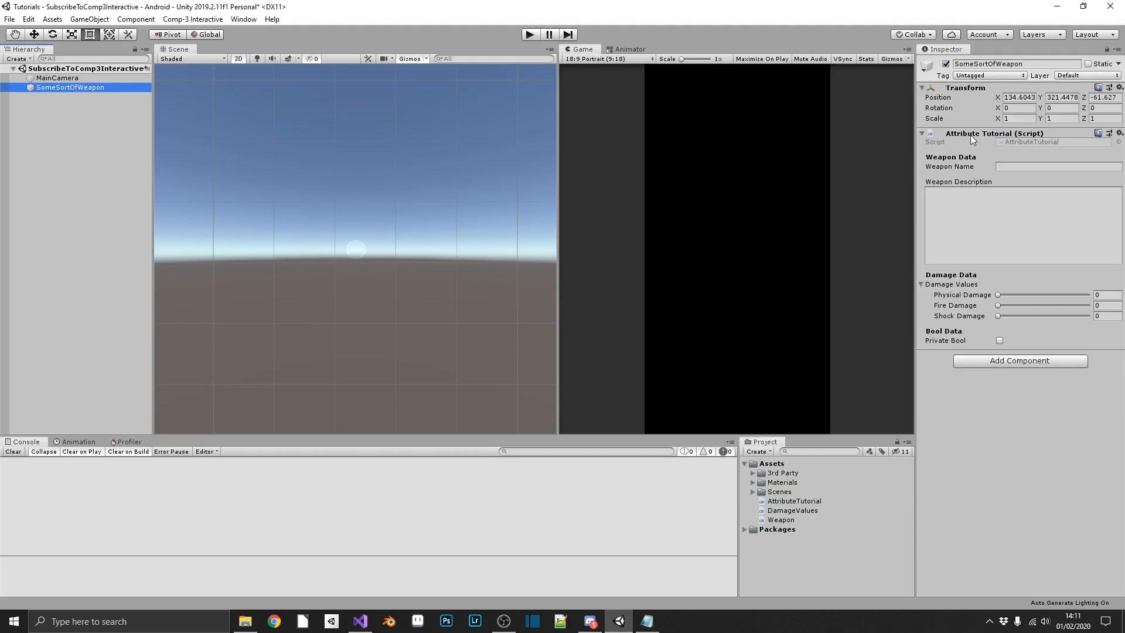
left_click(1108, 133)
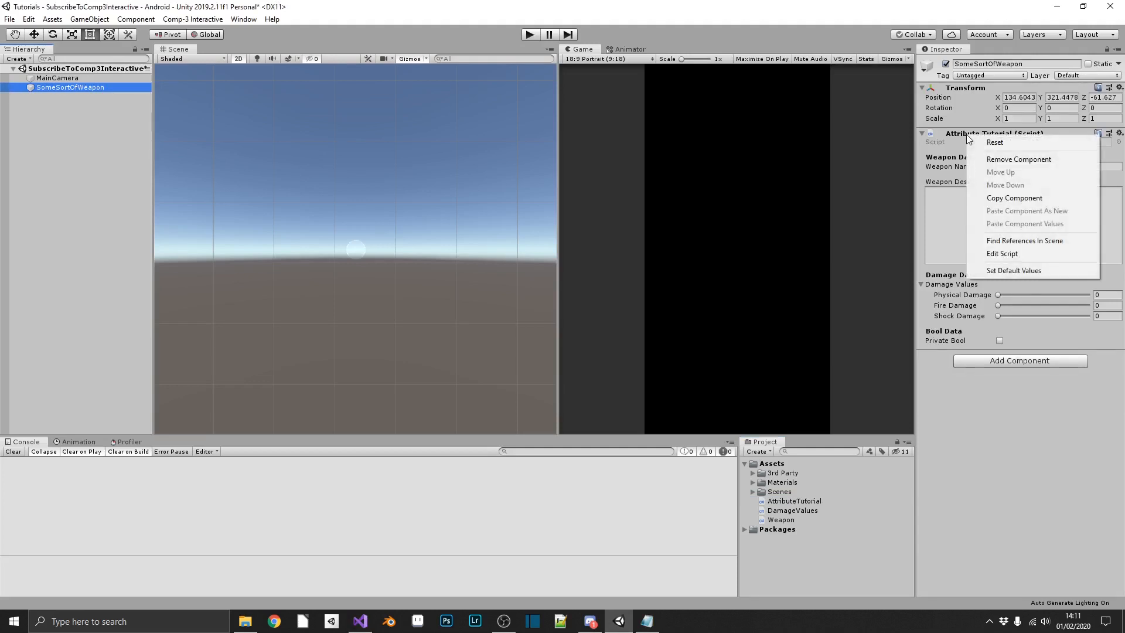
mouse_move(1013, 271)
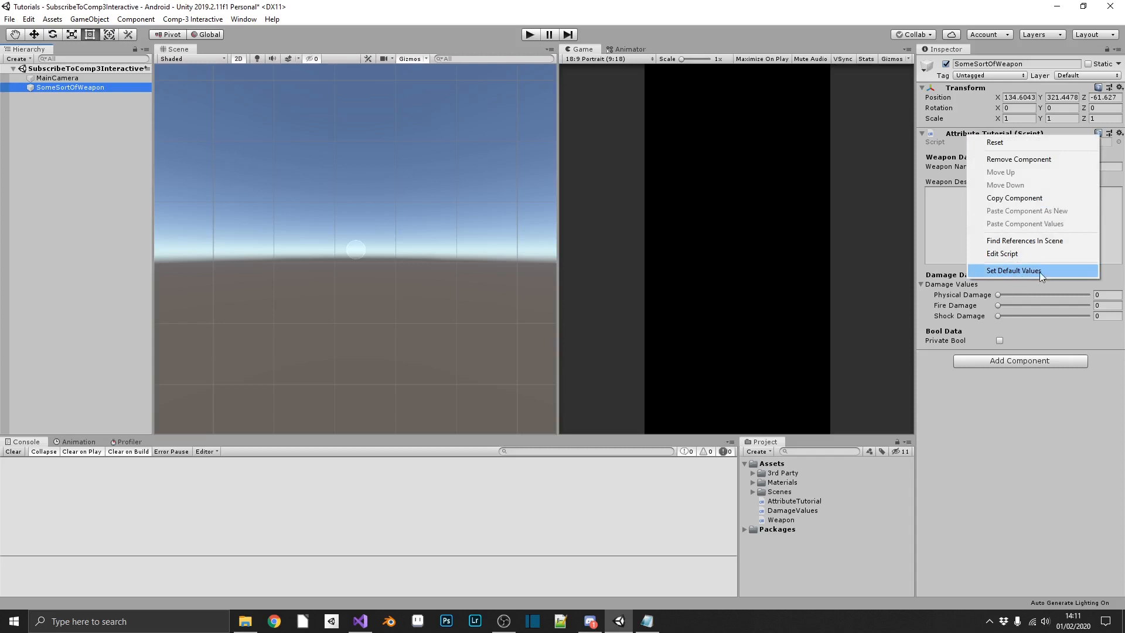
left_click(1013, 270)
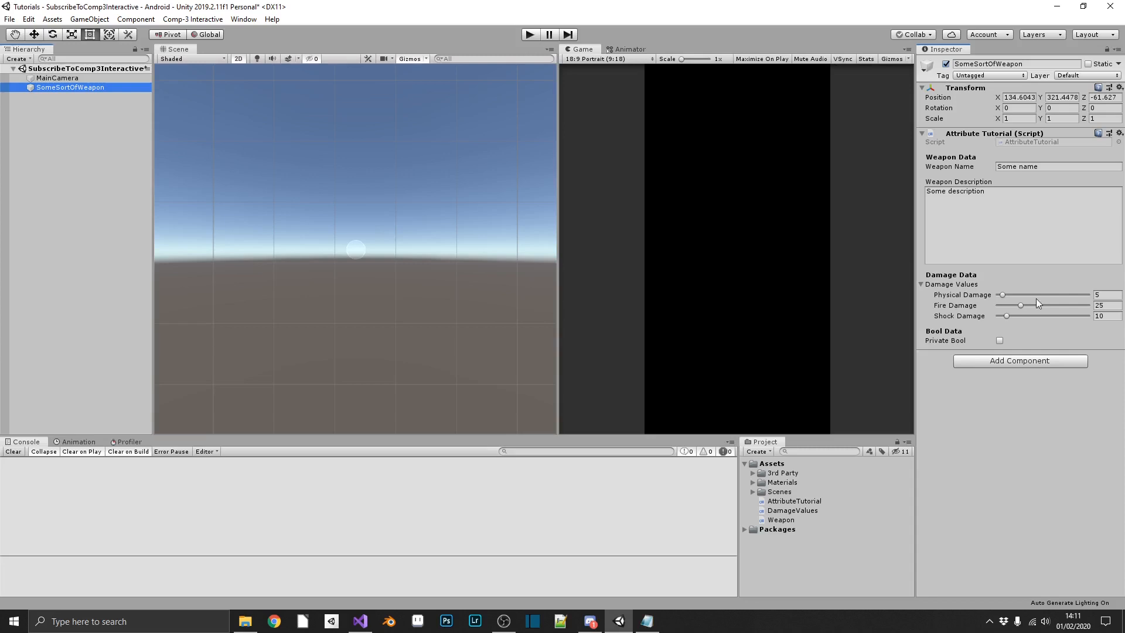
mouse_move(1031, 240)
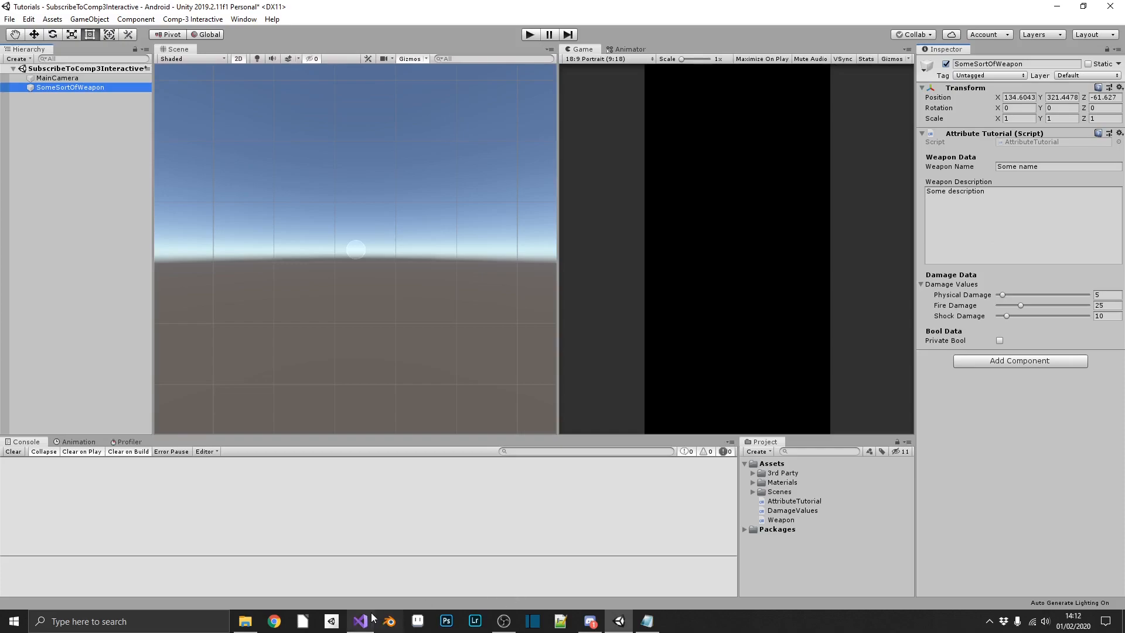
left_click(359, 621)
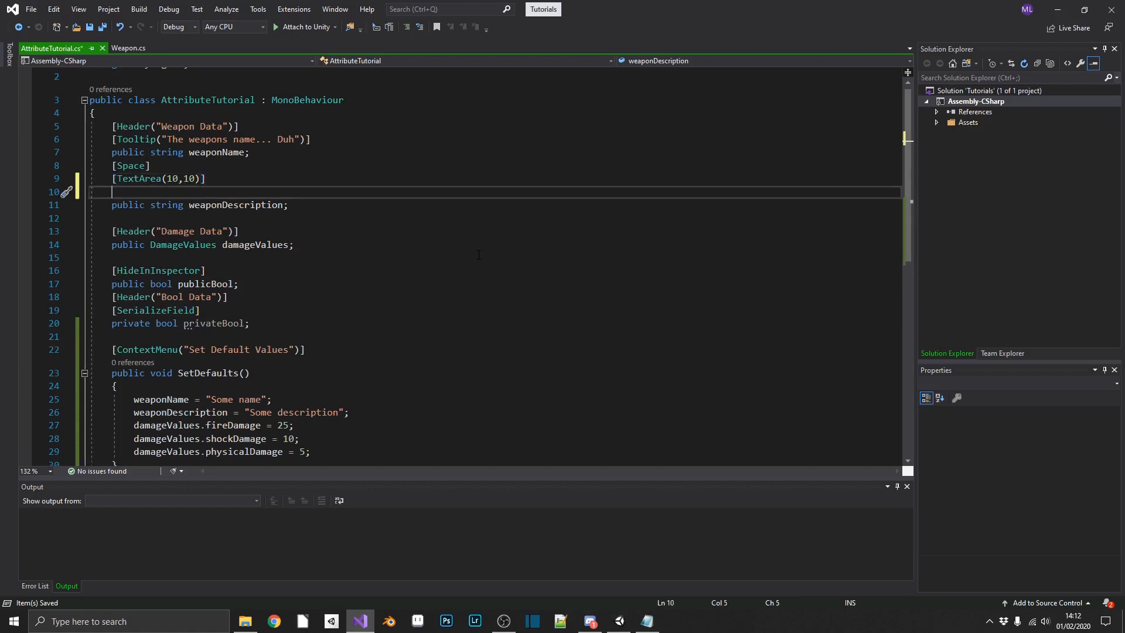
Step: Add [ContextMenuItem("Clear Description","ClearDesc")] above the weaponDescription field
type("[]")
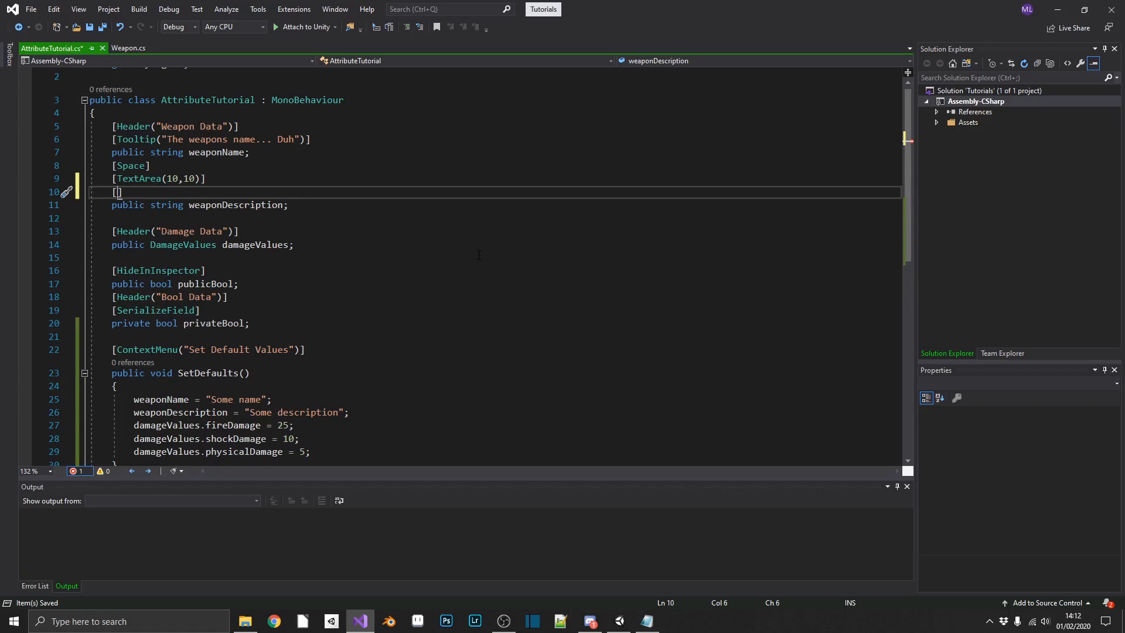
type("ContextMenuItem(")
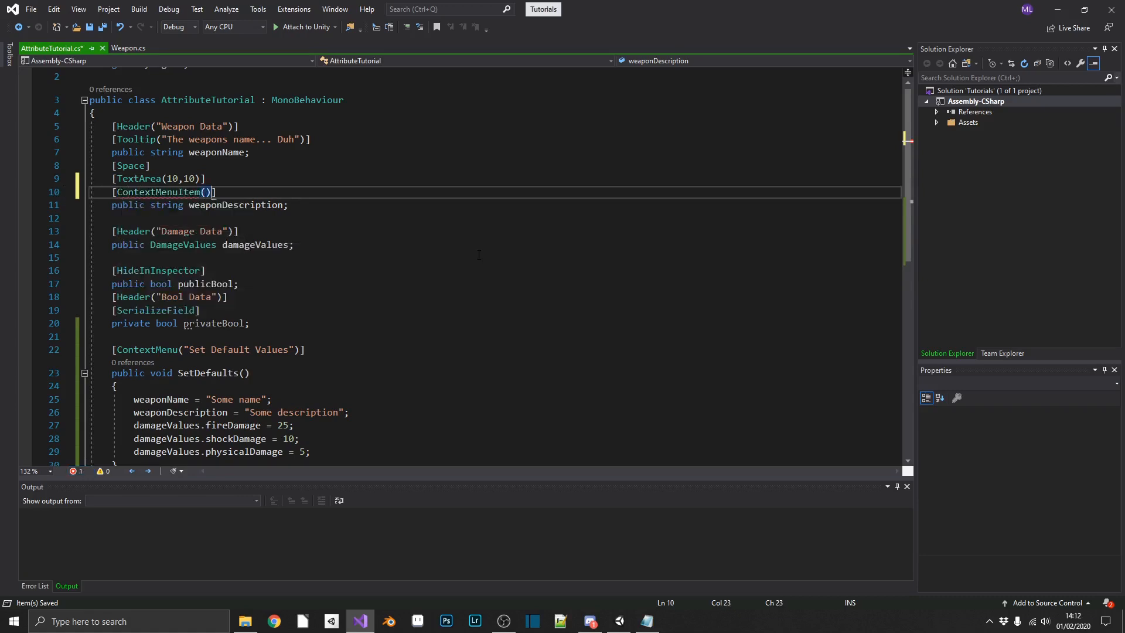
type("\"\"")
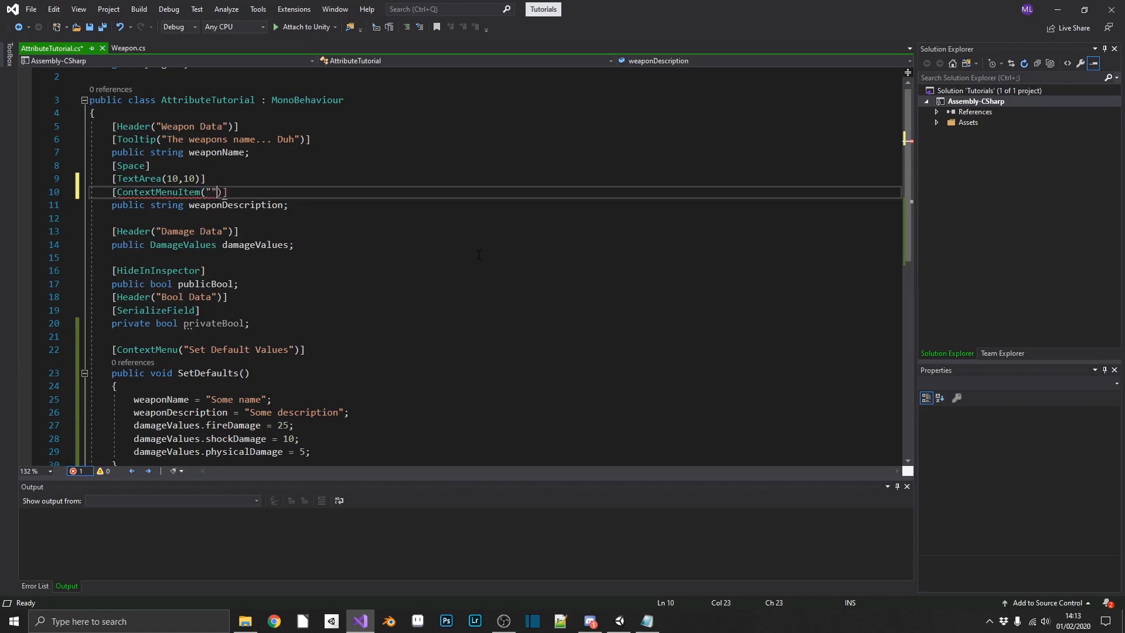
type(",\"\"")
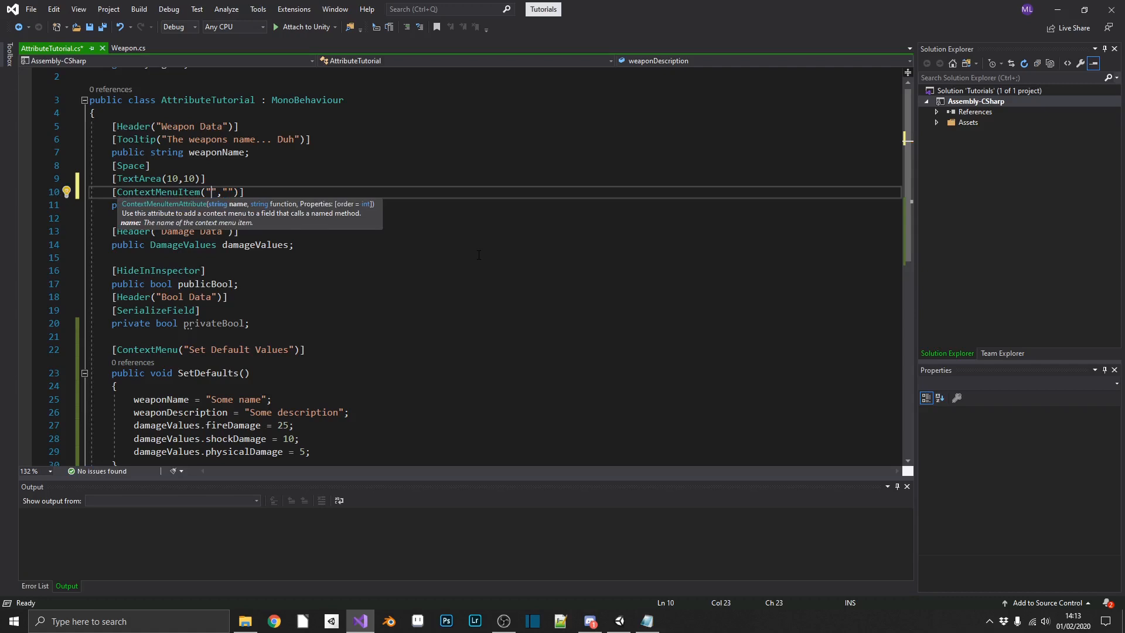
type("Clear Descr")
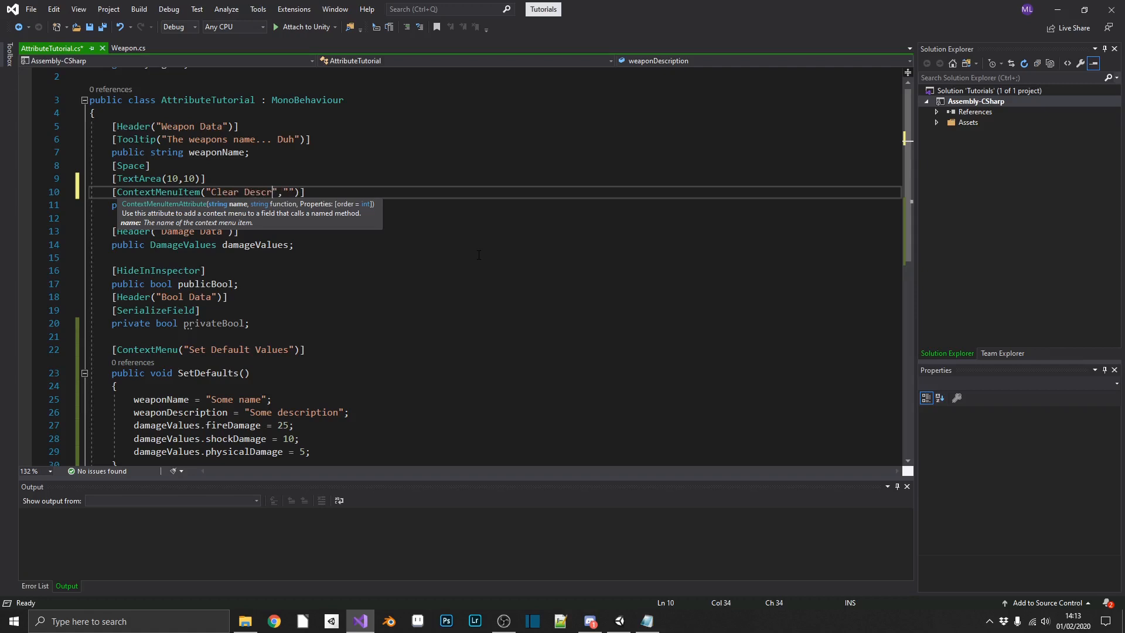
type("iption")
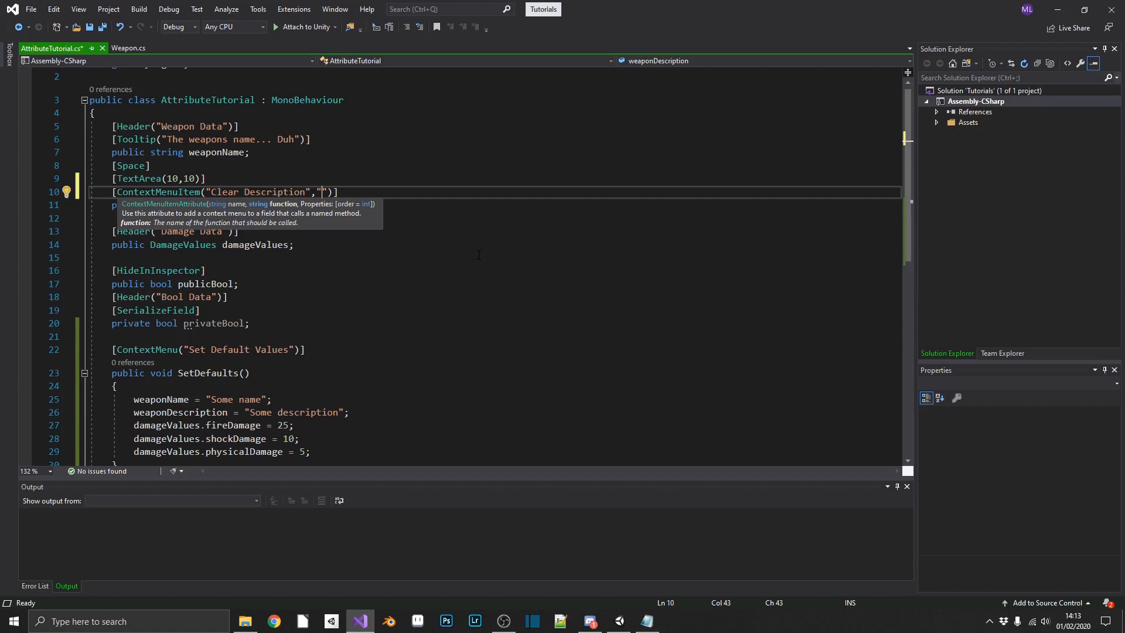
type("ClearDesc")
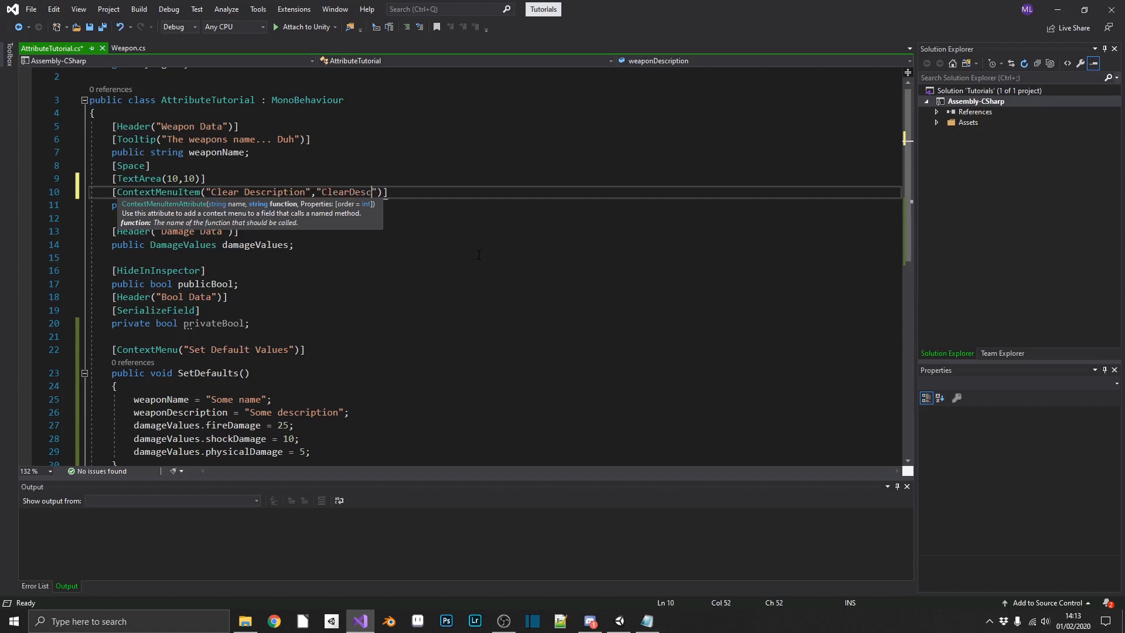
double_click(345, 192)
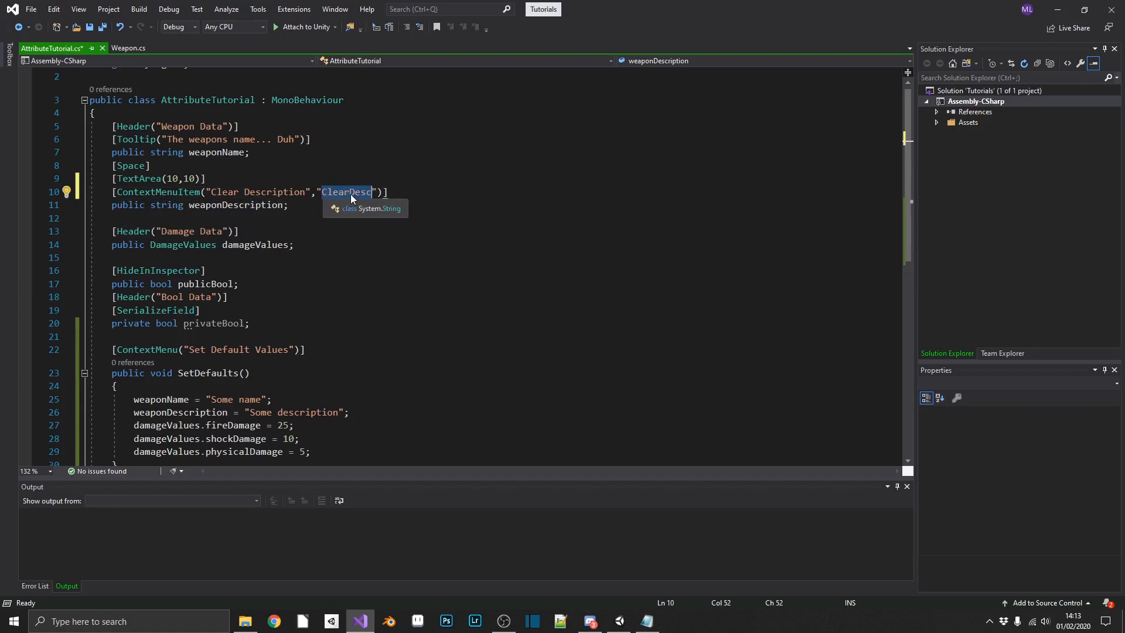
scroll("down", 3)
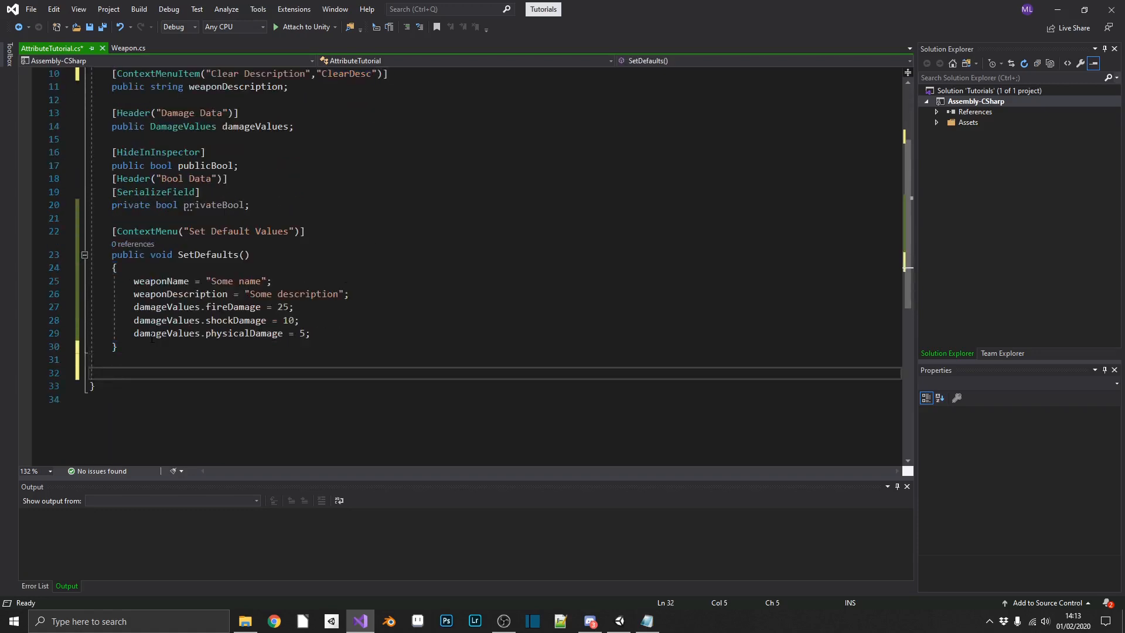
Step: Write public void ClearDesc() setting weaponDescription to "", save, and return to Unity
type("public void")
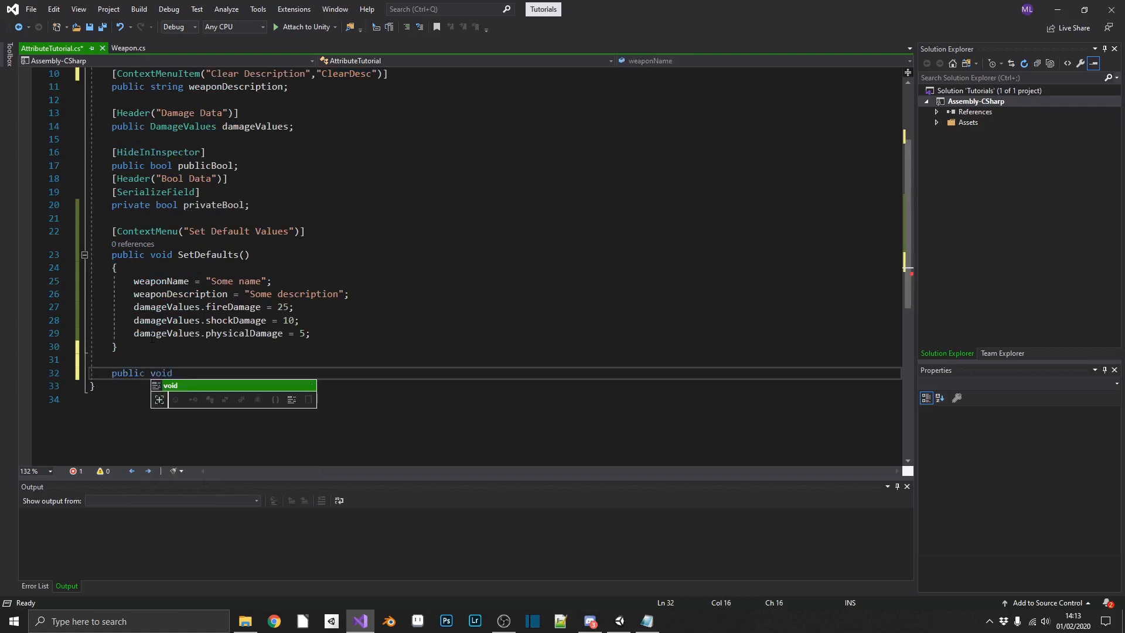
type("ClearDesc()")
type("{")
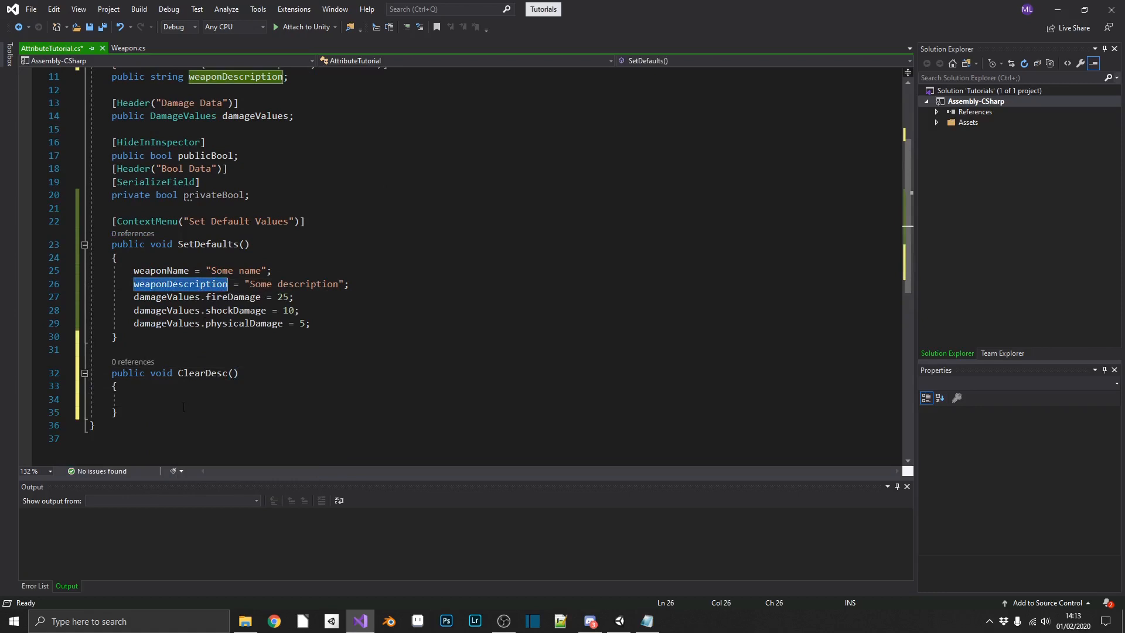
type("weaponDescription = \"\";")
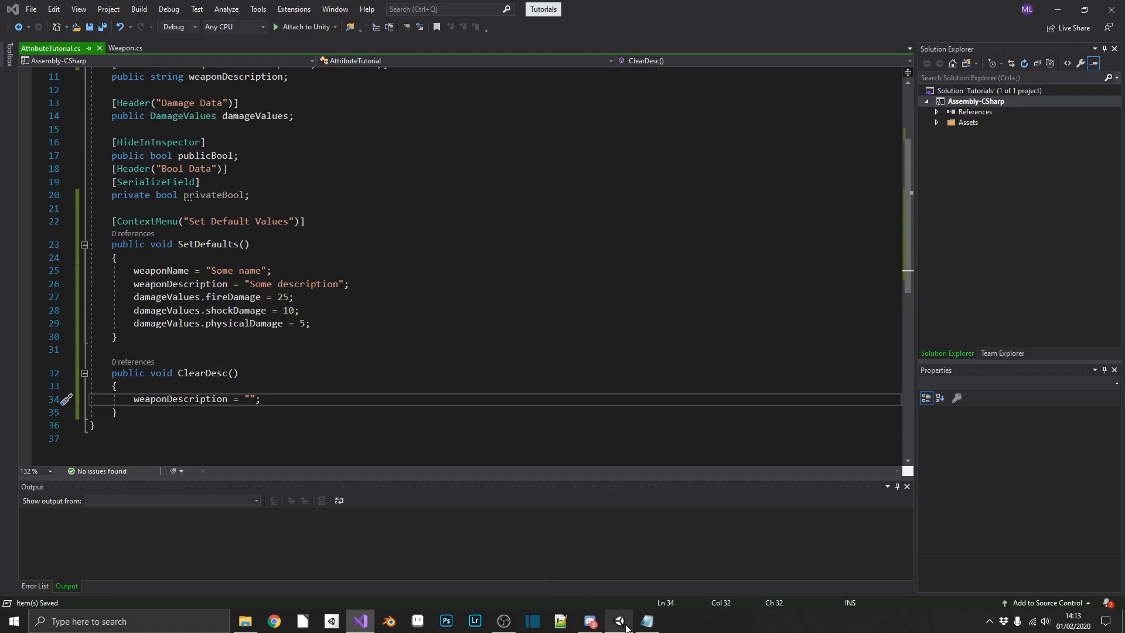
left_click(618, 621)
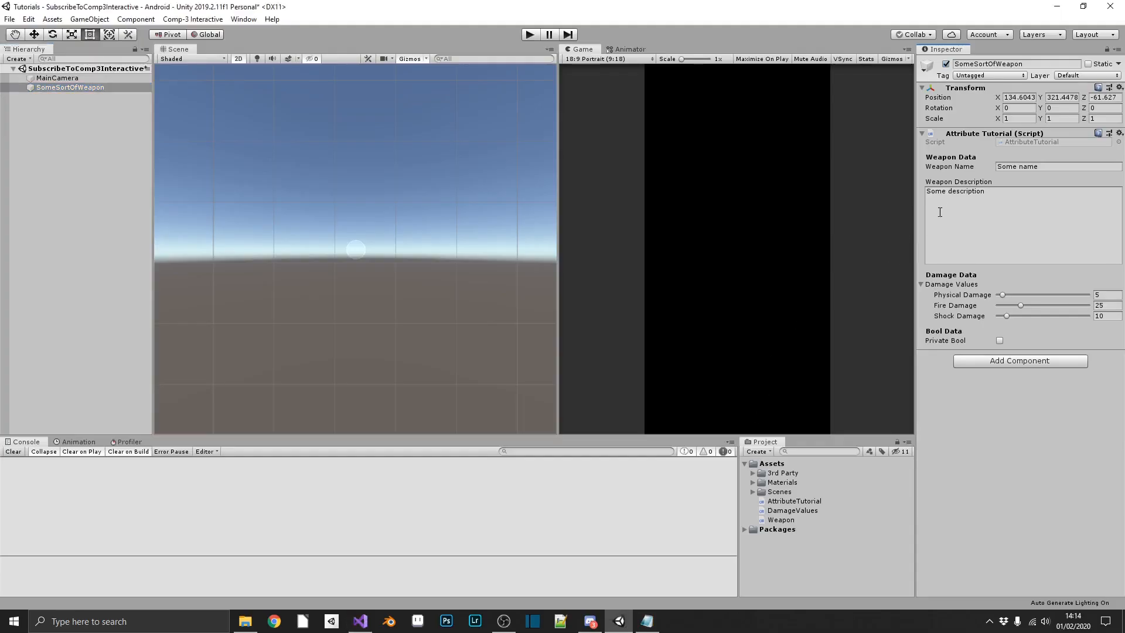
right_click(955, 215)
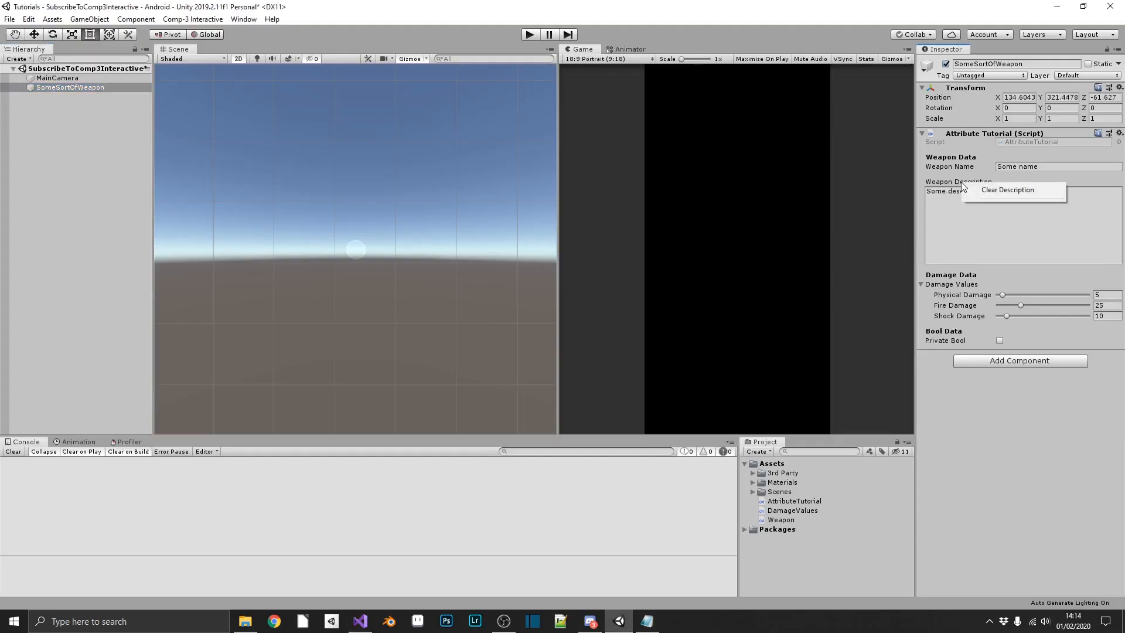
left_click(947, 170)
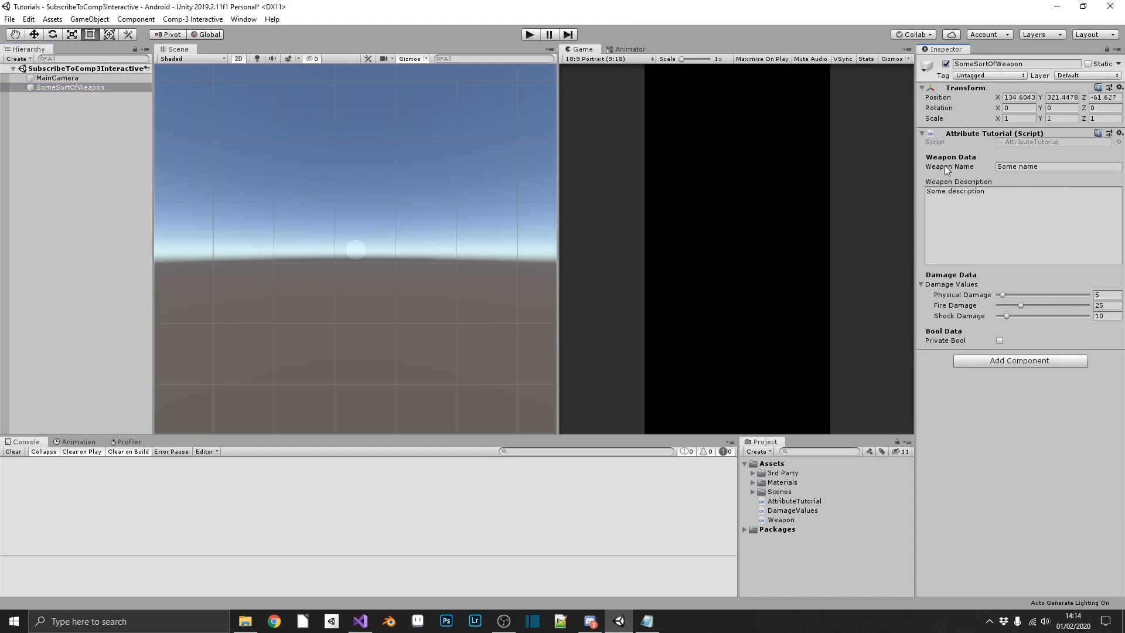
mouse_move(959, 167)
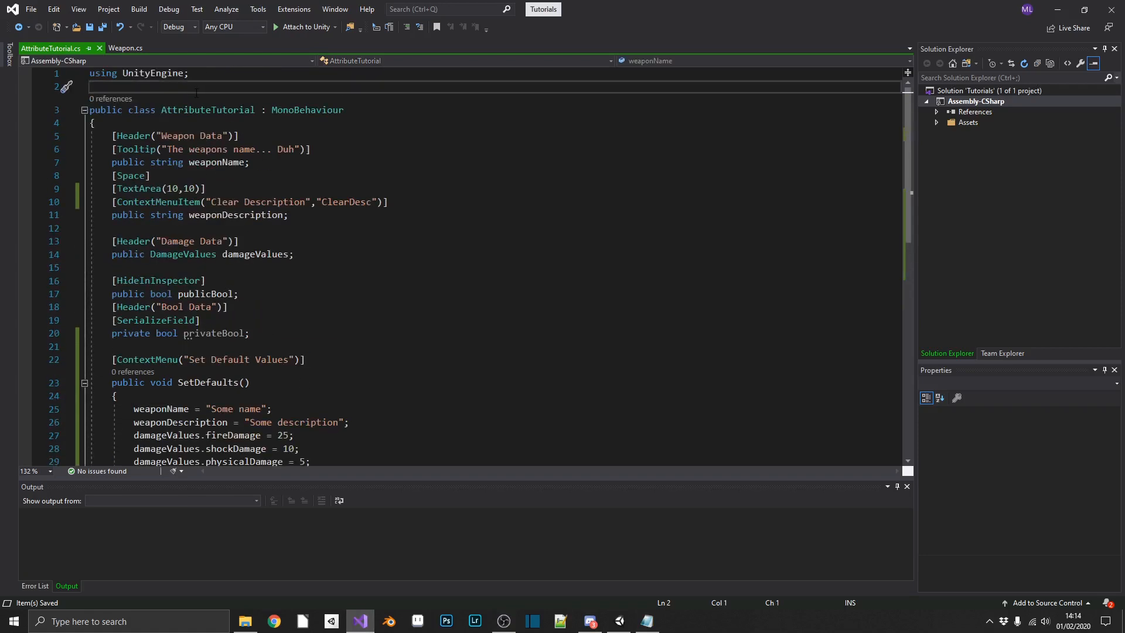
Step: Add [RequireComponent(typeof(Rigidbody2D))] above the AttributeTutorial class and save
key("enter")
type("[RequireComponent(")
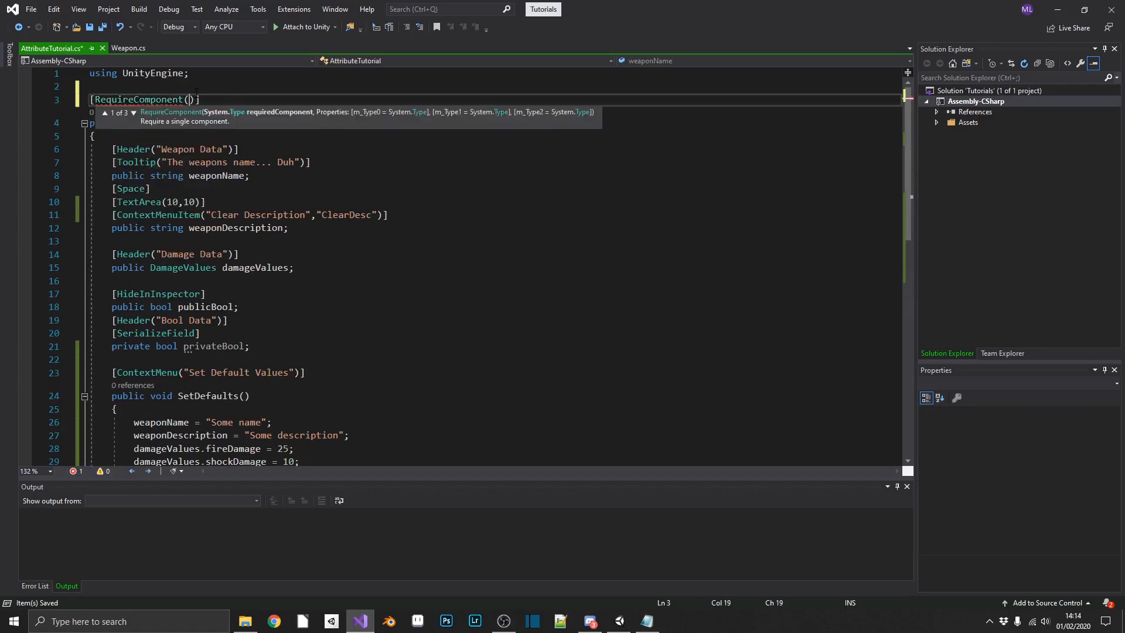
type("typeof(")
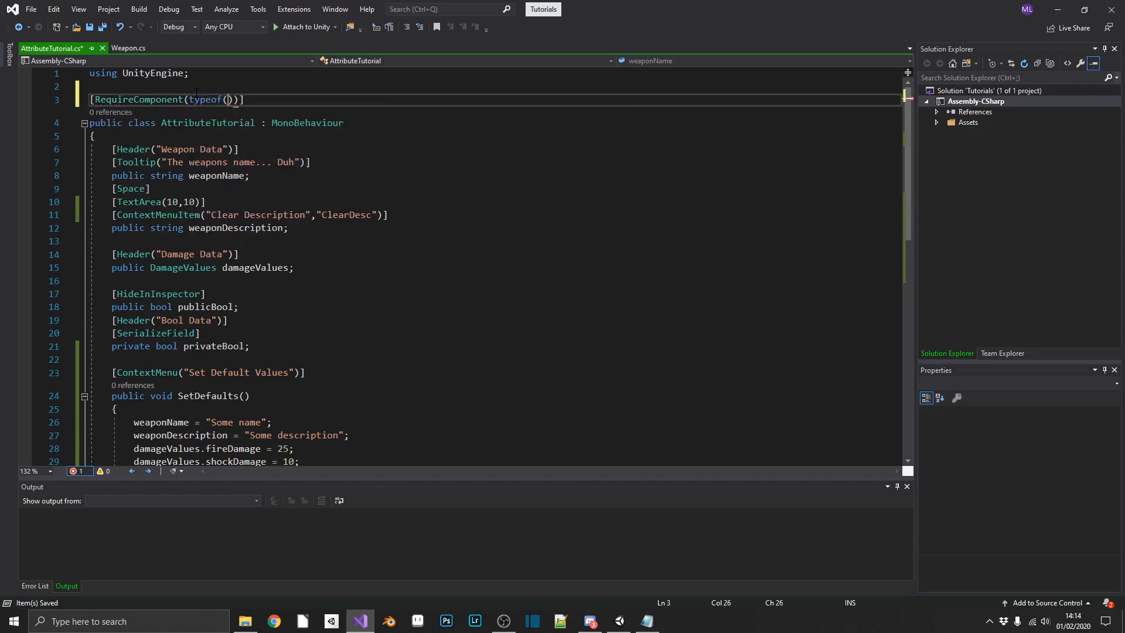
type("Rigidbody2D")
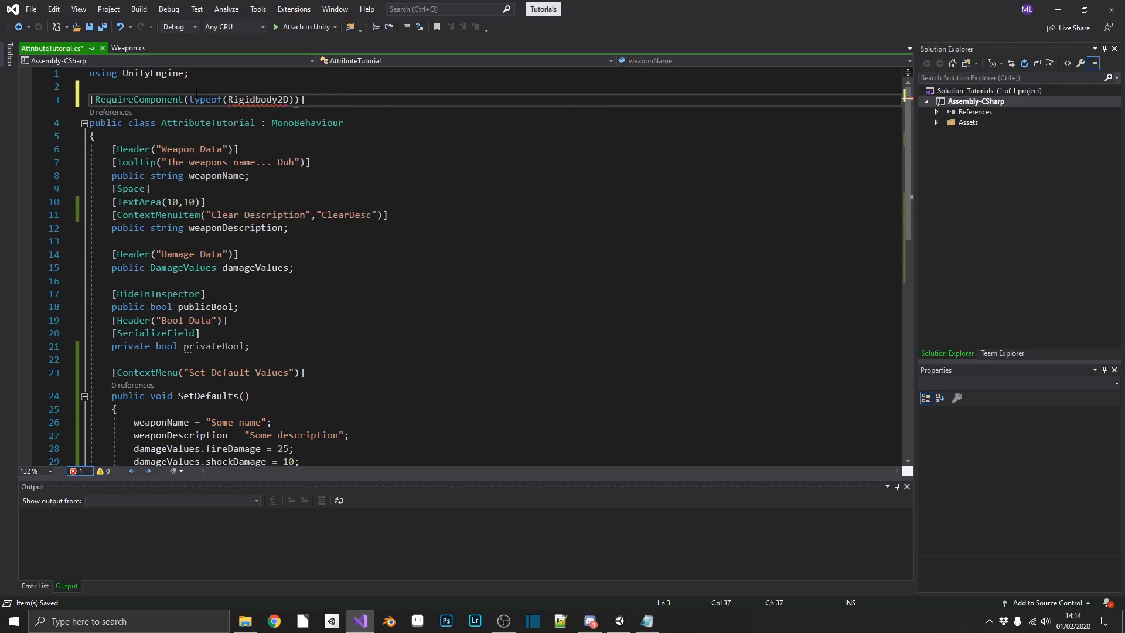
double_click(258, 99)
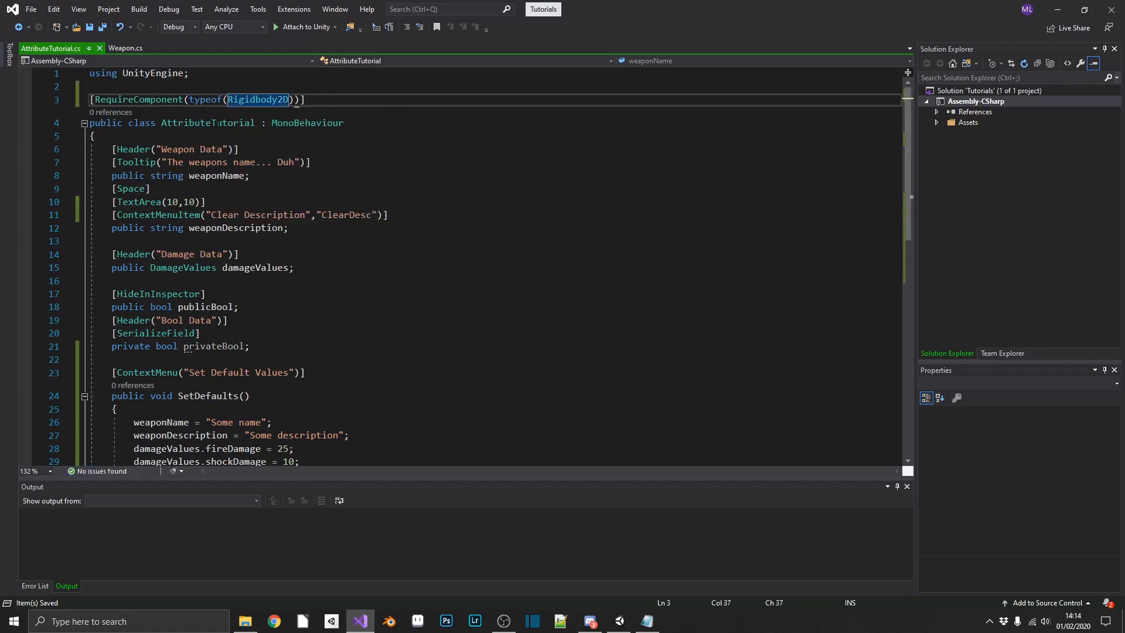
mouse_move(207, 122)
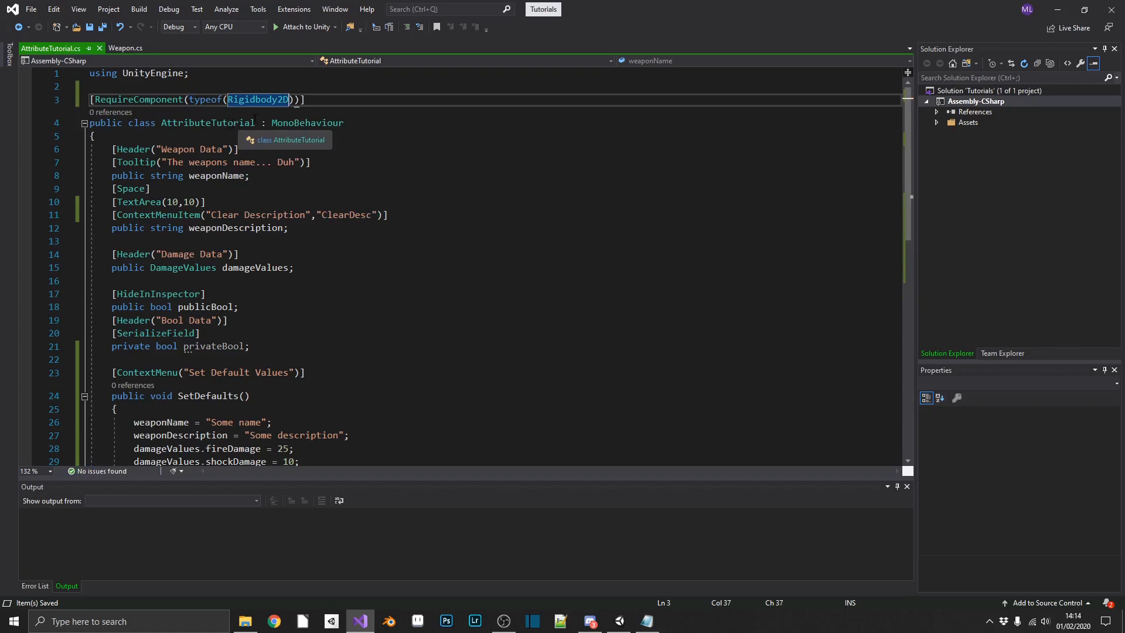
mouse_move(619, 585)
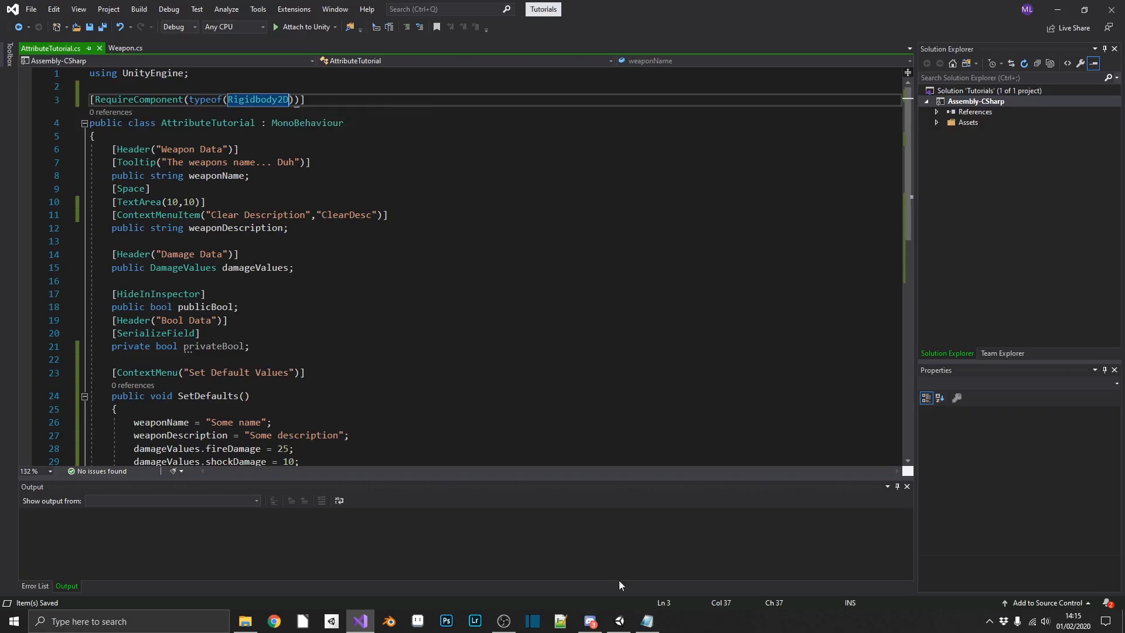
left_click(619, 621)
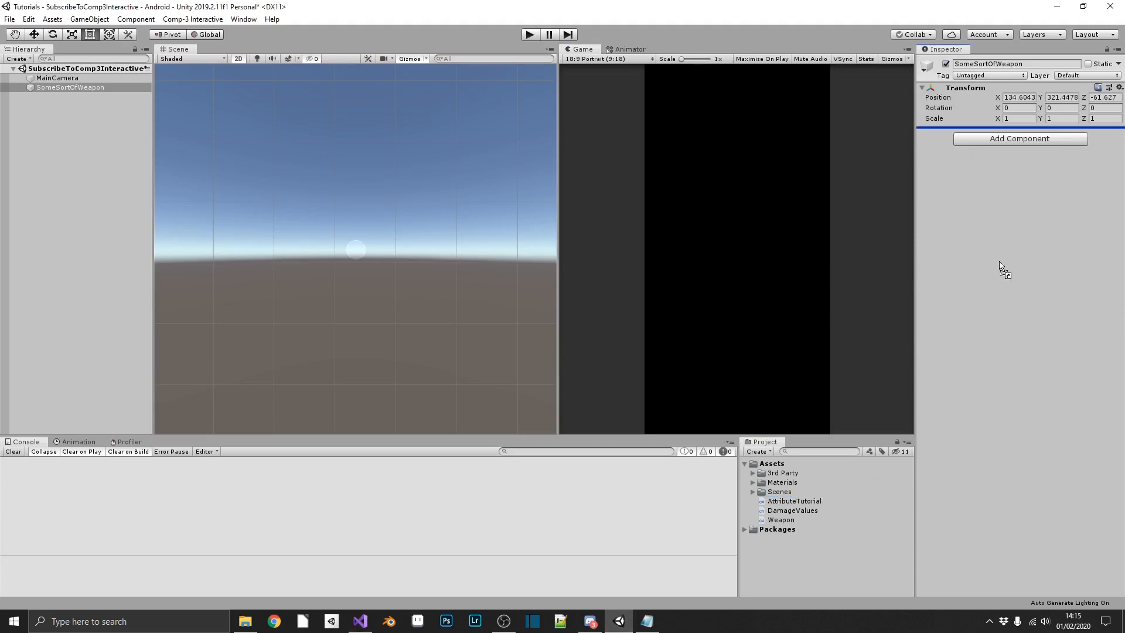
Step: Attach AttributeTutorial to SomeSortOfWeapon, then confirm its Rigidbody 2D cannot be removed
left_click(1020, 138)
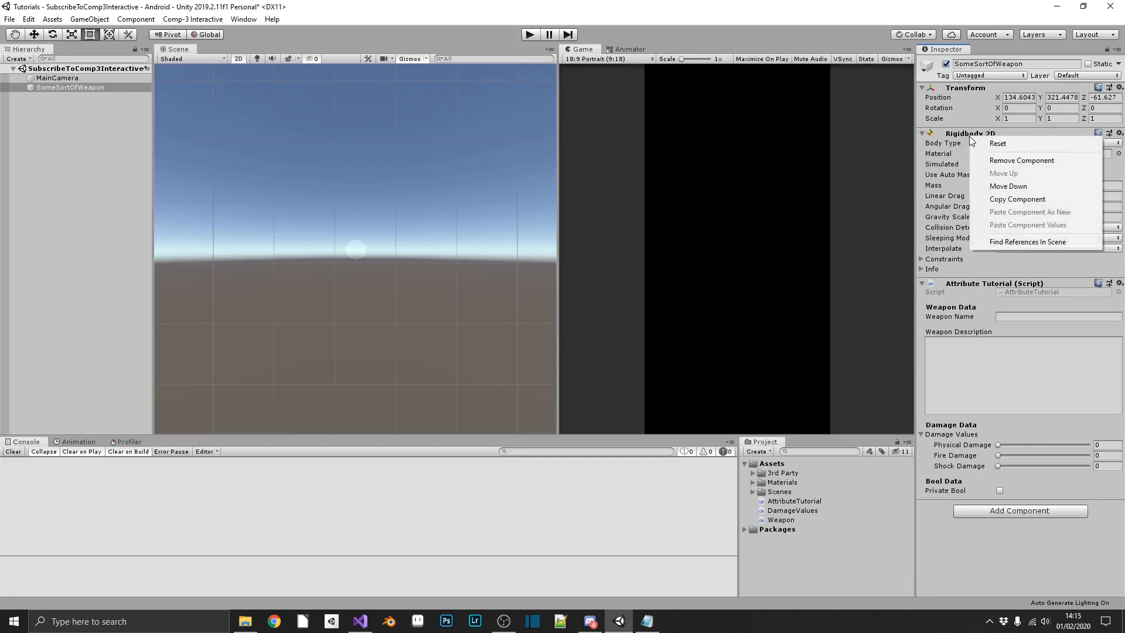
mouse_move(1022, 160)
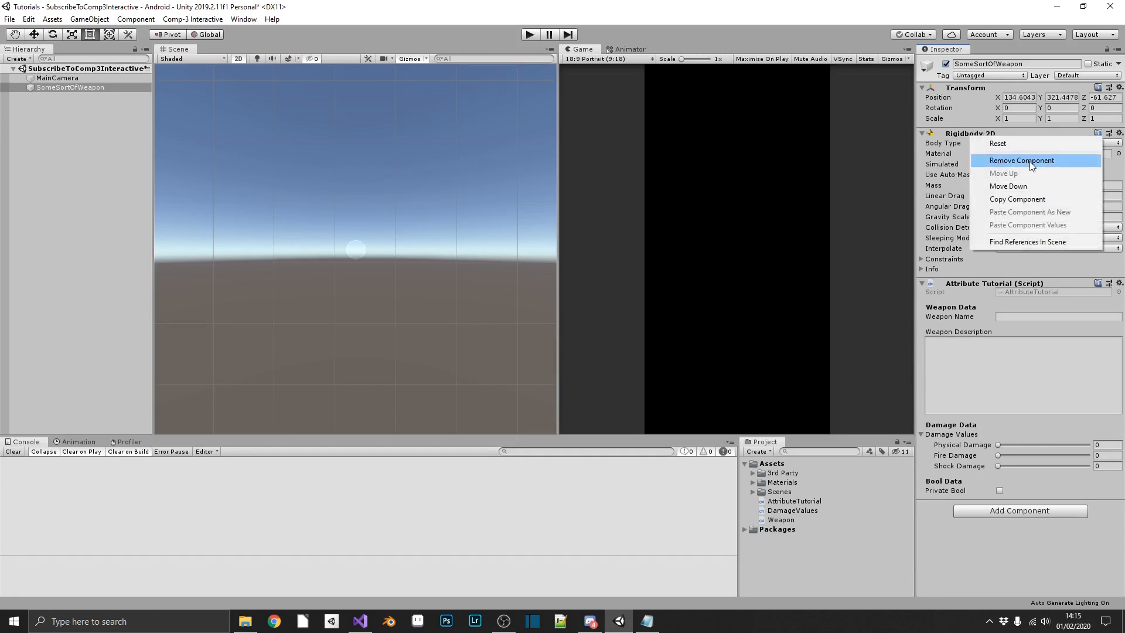
left_click(1020, 160)
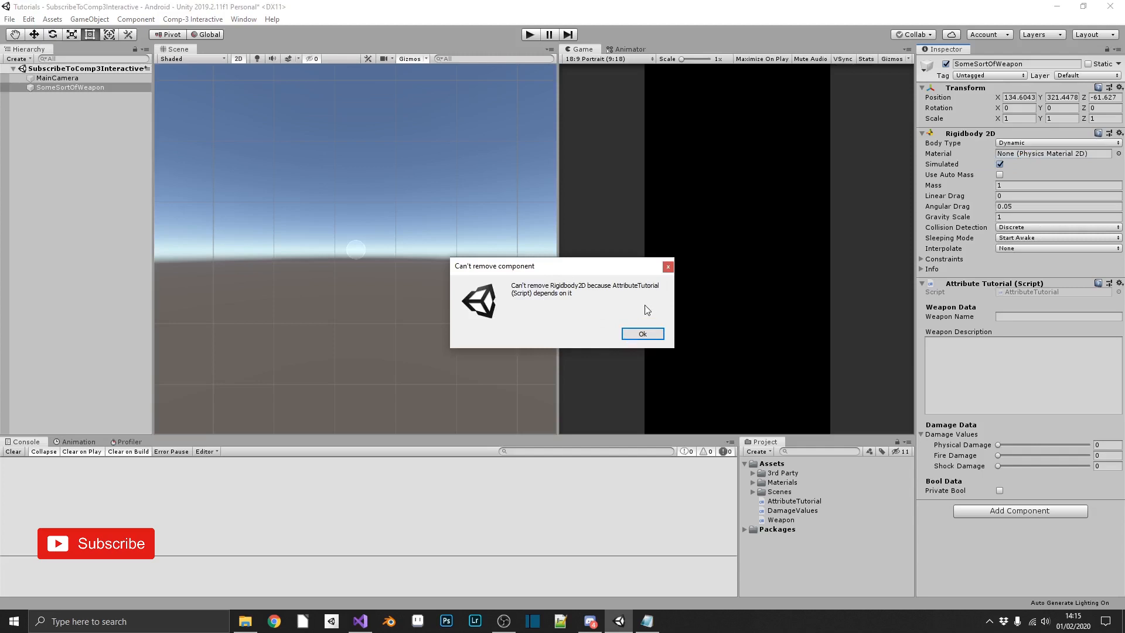
mouse_move(651, 293)
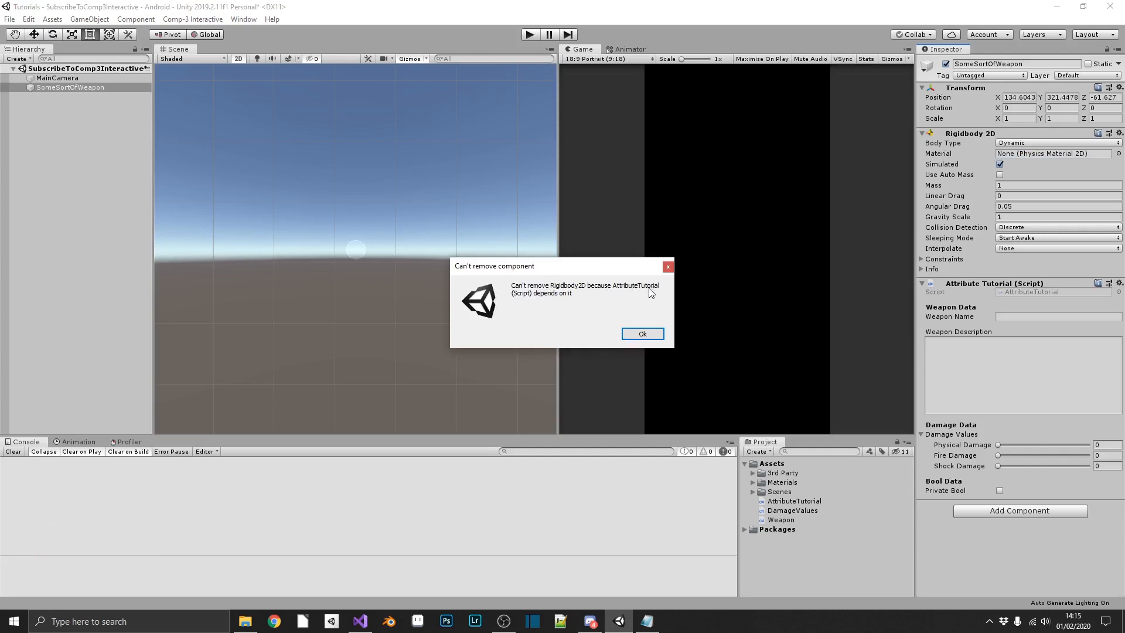
left_click(642, 334)
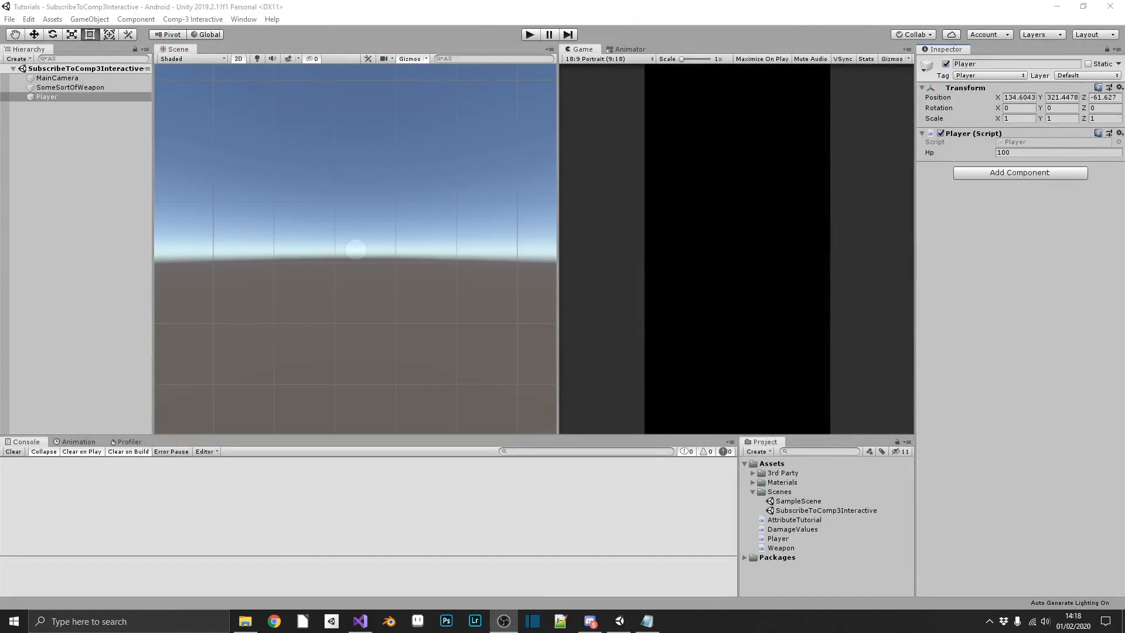
mouse_move(359, 620)
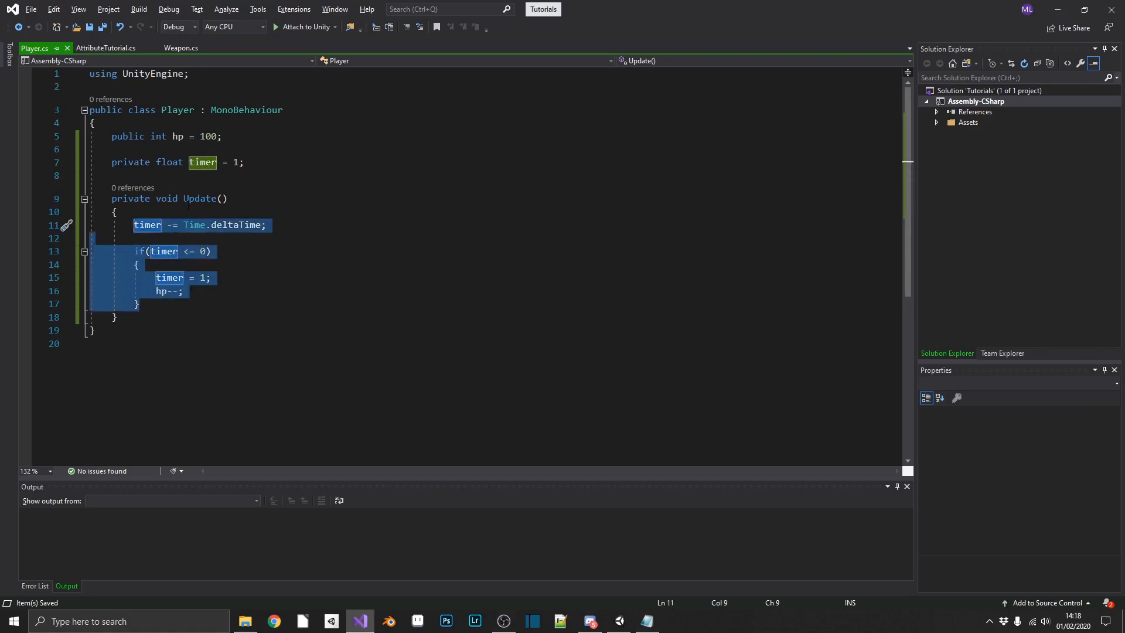
mouse_move(634, 619)
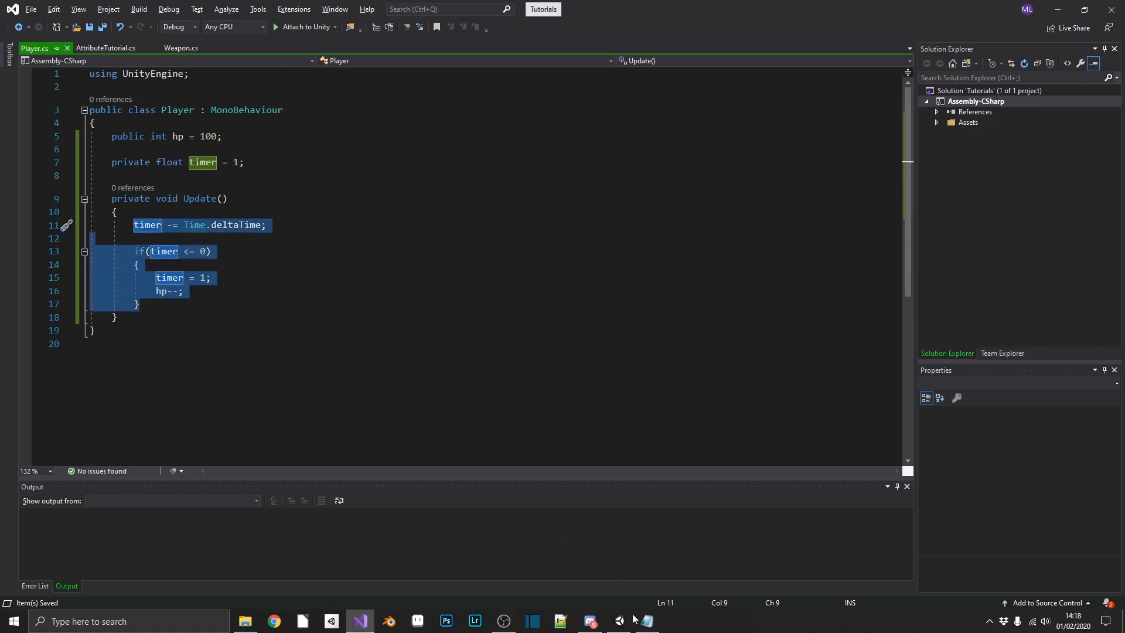
left_click(618, 621)
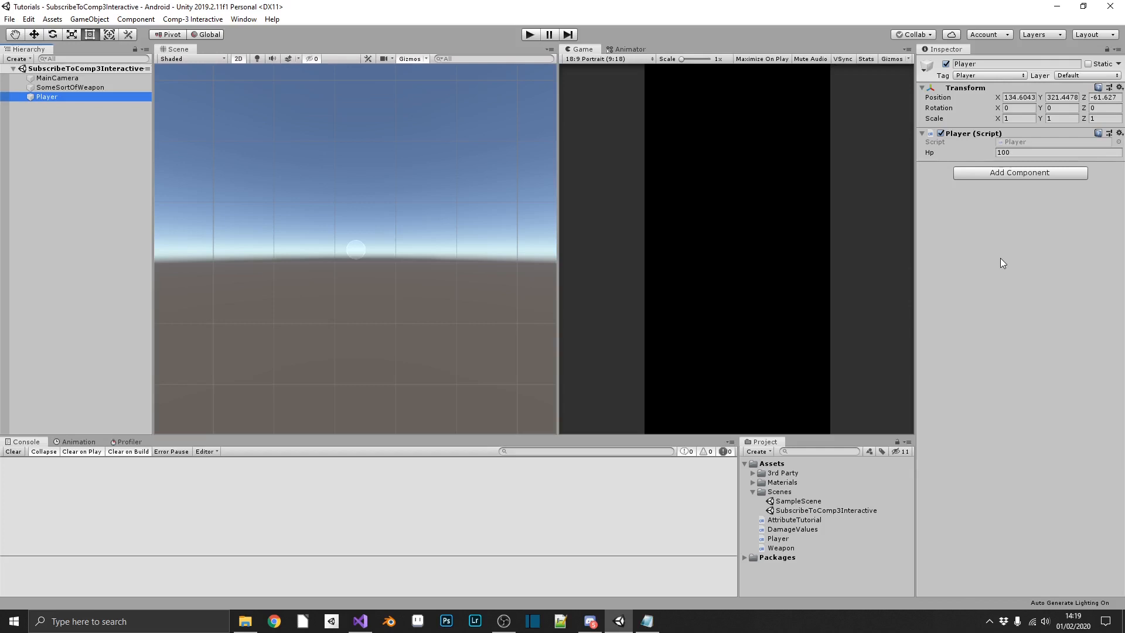
mouse_move(786, 467)
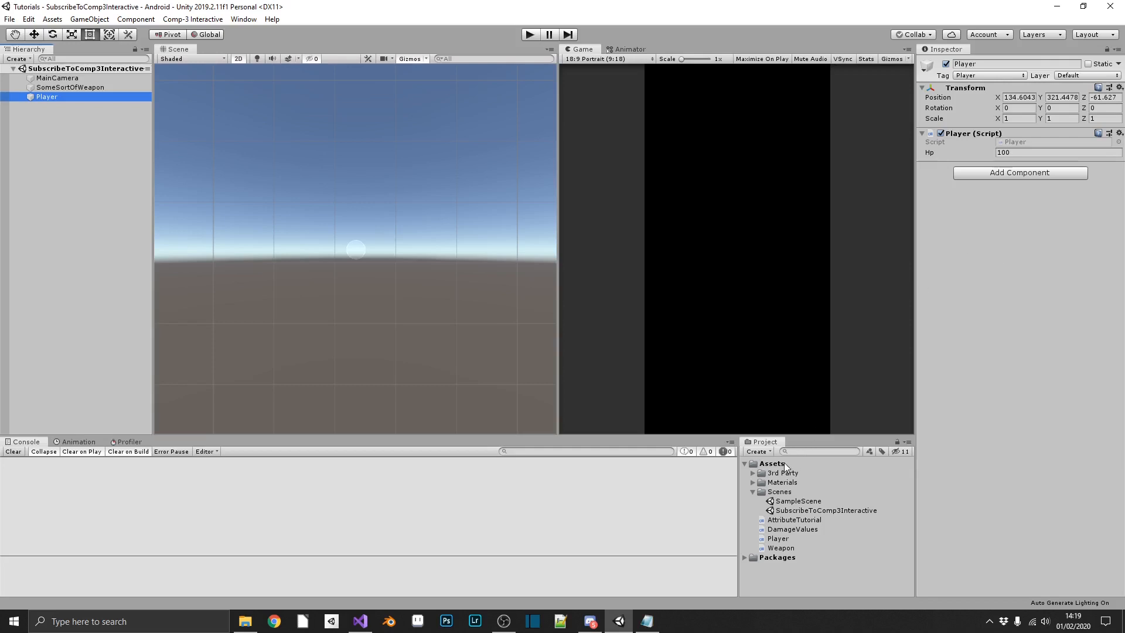
Step: Add a C# script named DebuggerUtils to Assets and open it in Visual Studio
right_click(772, 463)
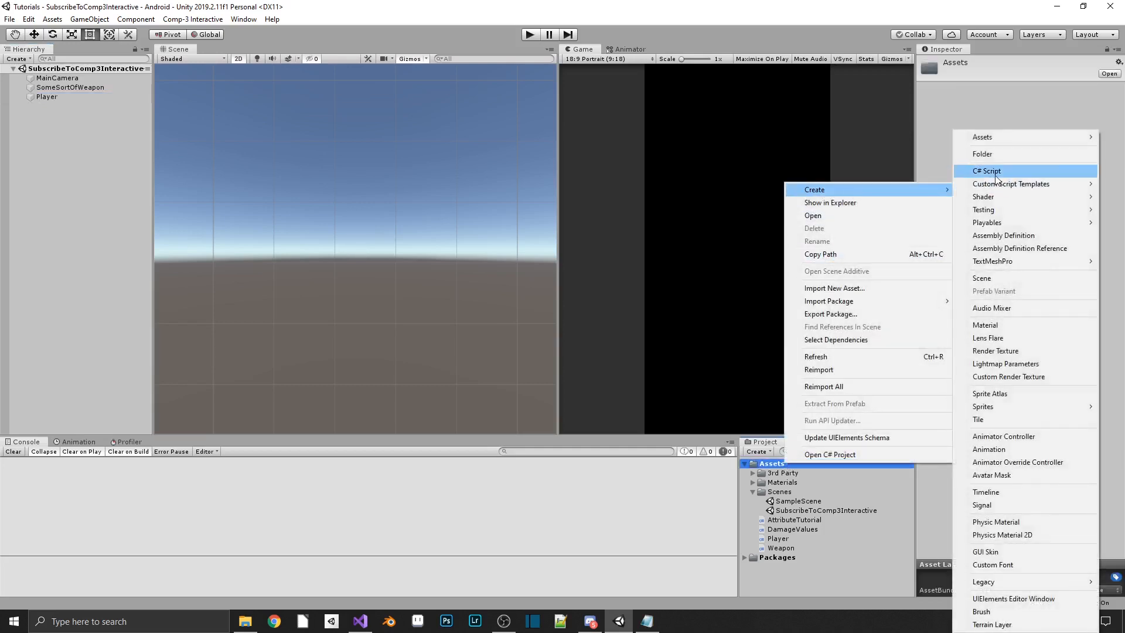
left_click(987, 170)
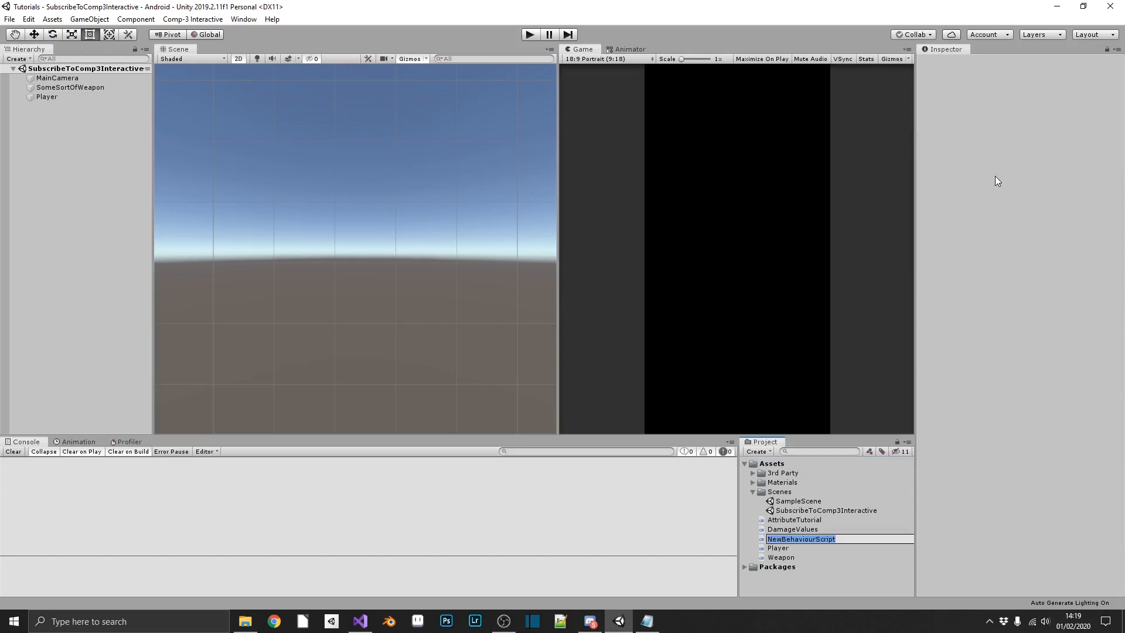
type("DebuggerUtils")
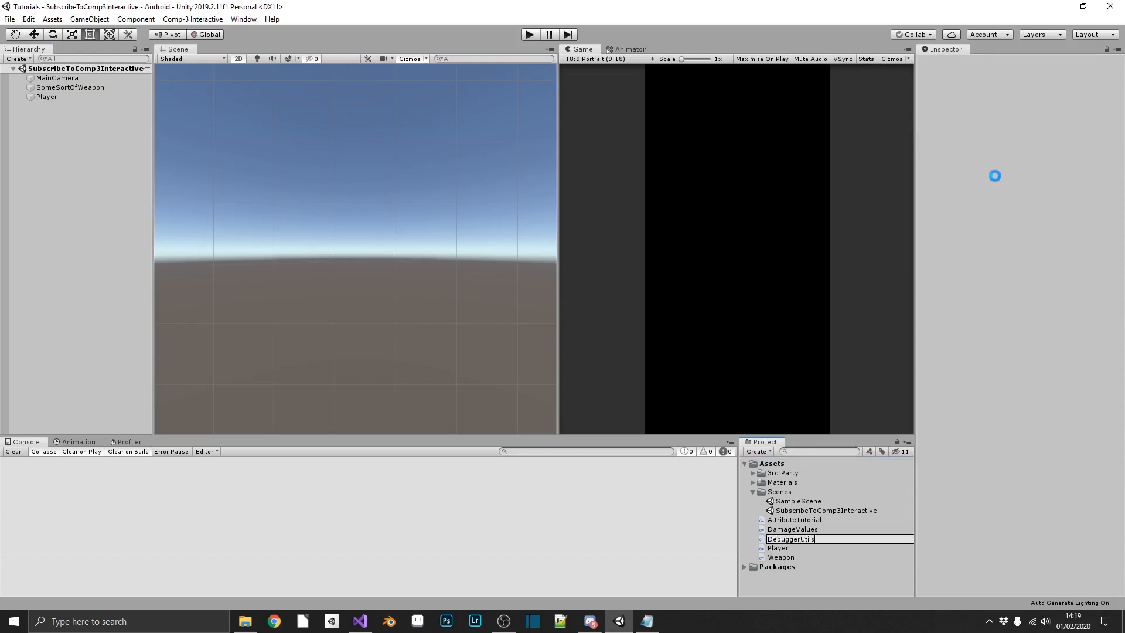
left_click(789, 539)
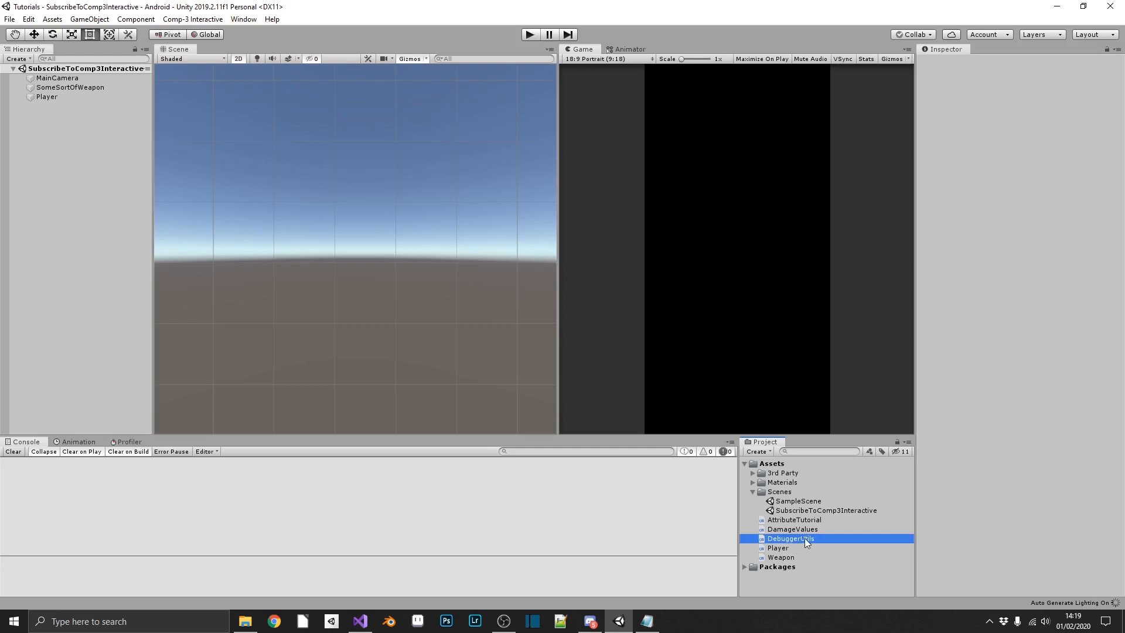
double_click(790, 539)
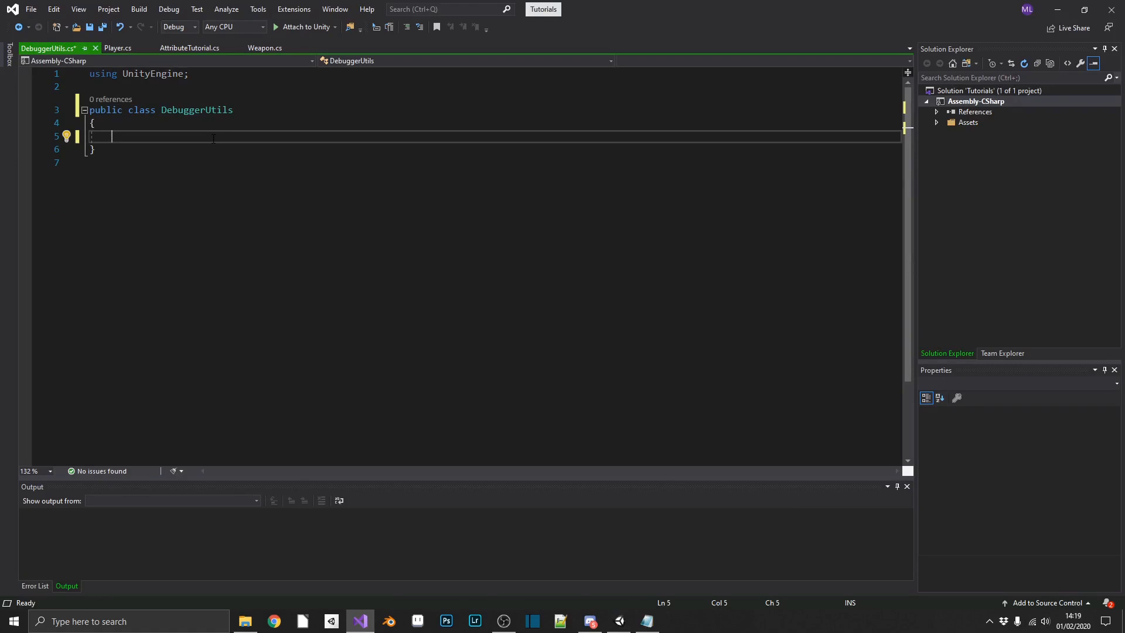
Step: Declare an empty public static void PlayerMaxHealth() method in DebuggerUtils
type("public")
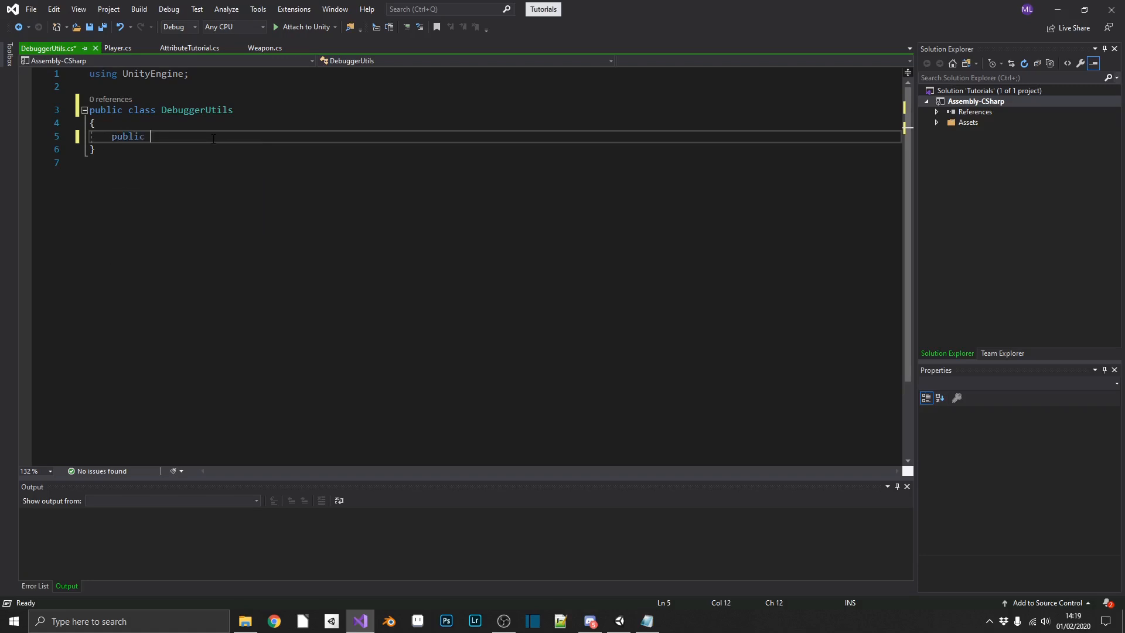
type("static")
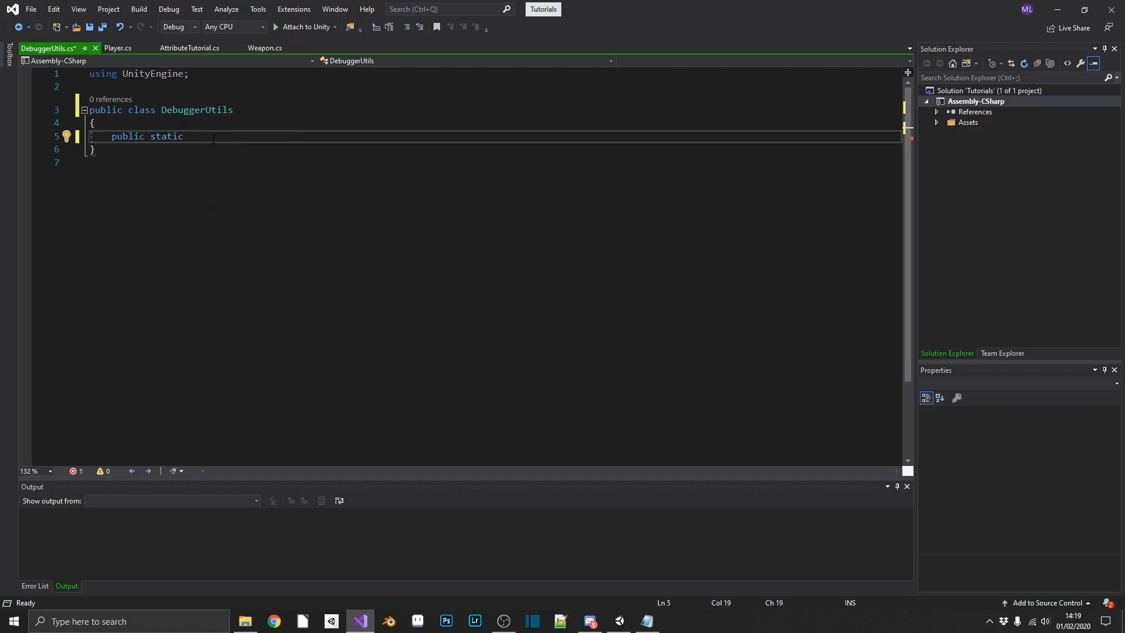
type("void")
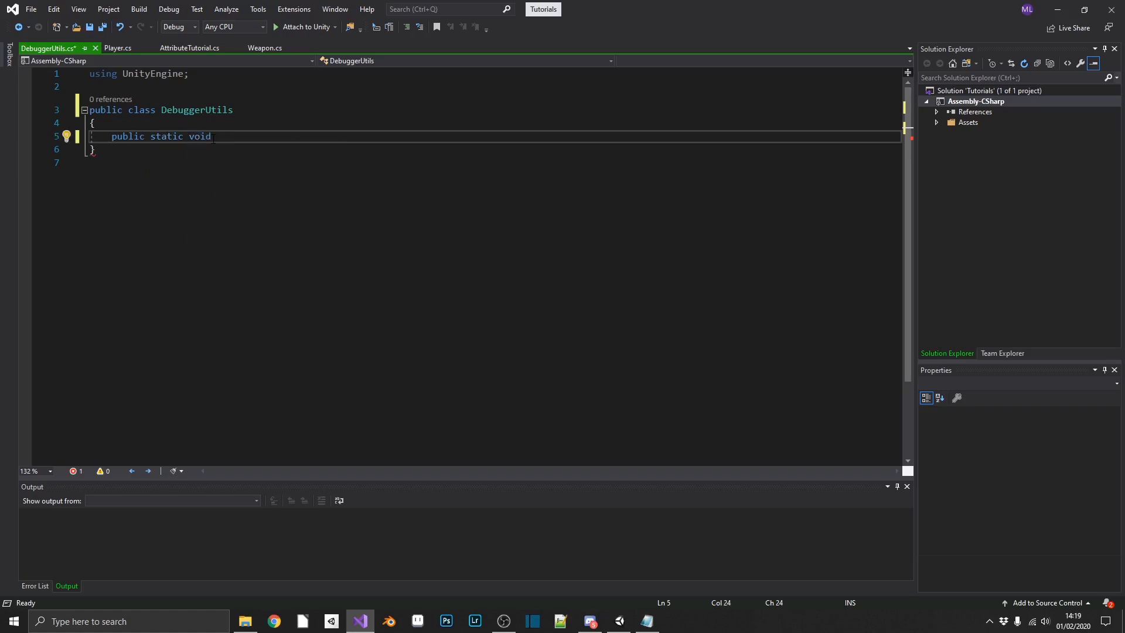
type("PlayerM")
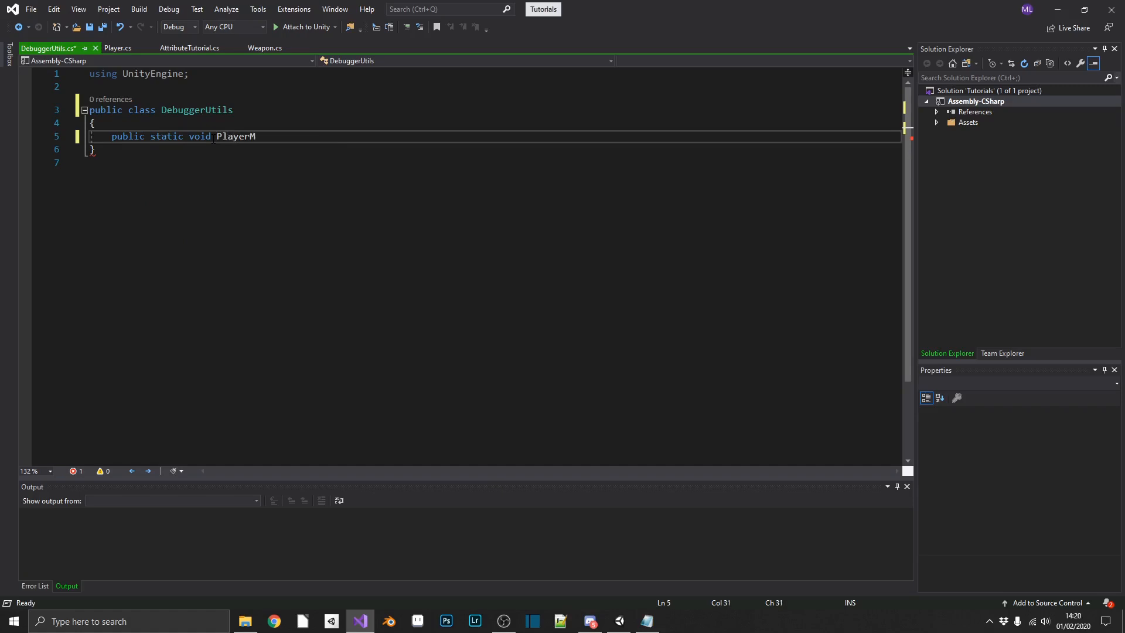
type("axHealth() { }")
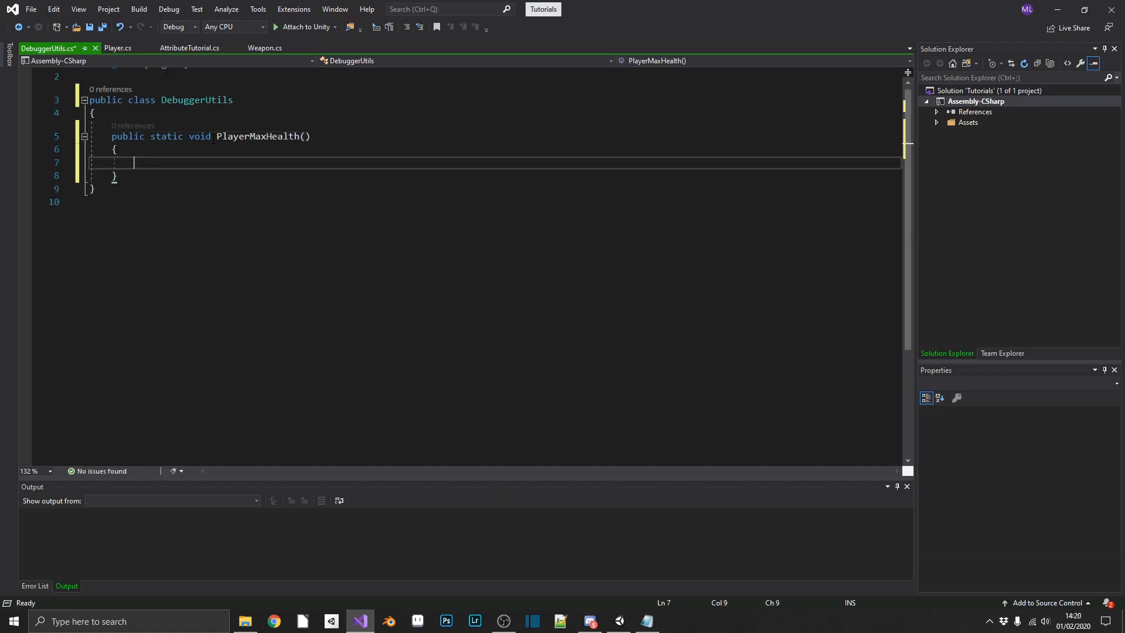
Step: Make PlayerMaxHealth find the Player by tag and set its hp to 100
type("GameObject.")
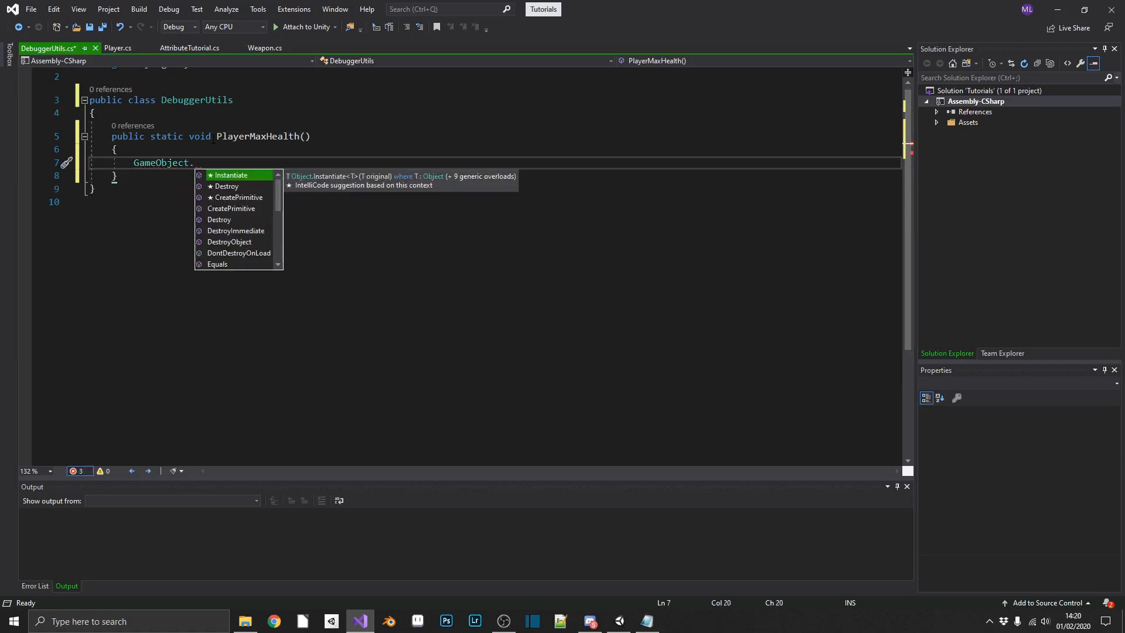
type("FindGameObjectWithTag(")
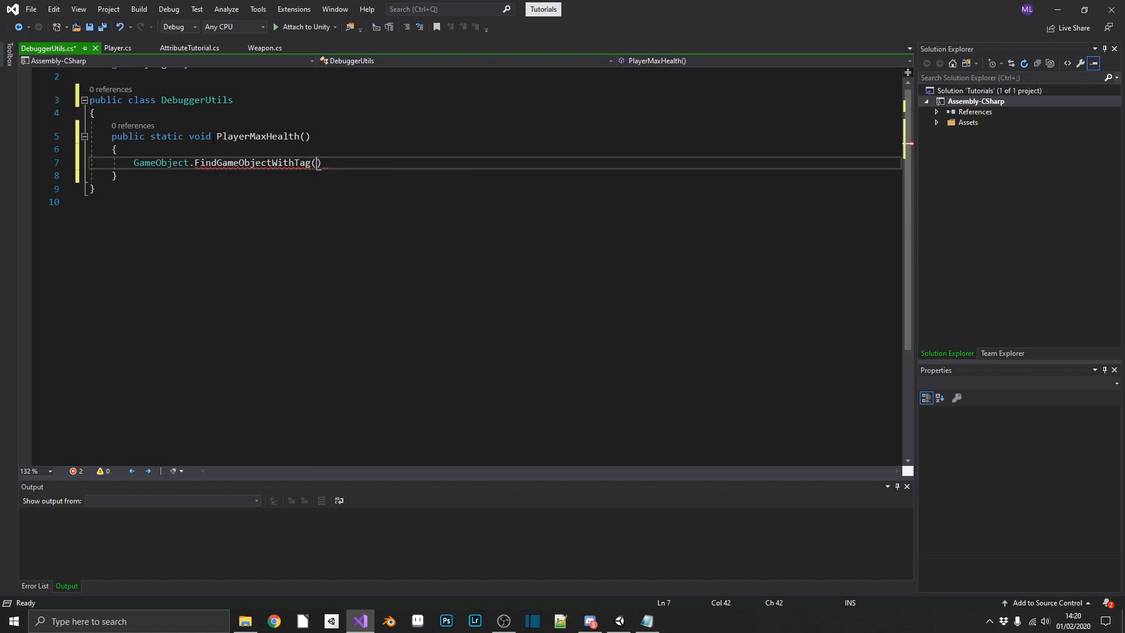
type("\"Player\").GetComponent<Player")
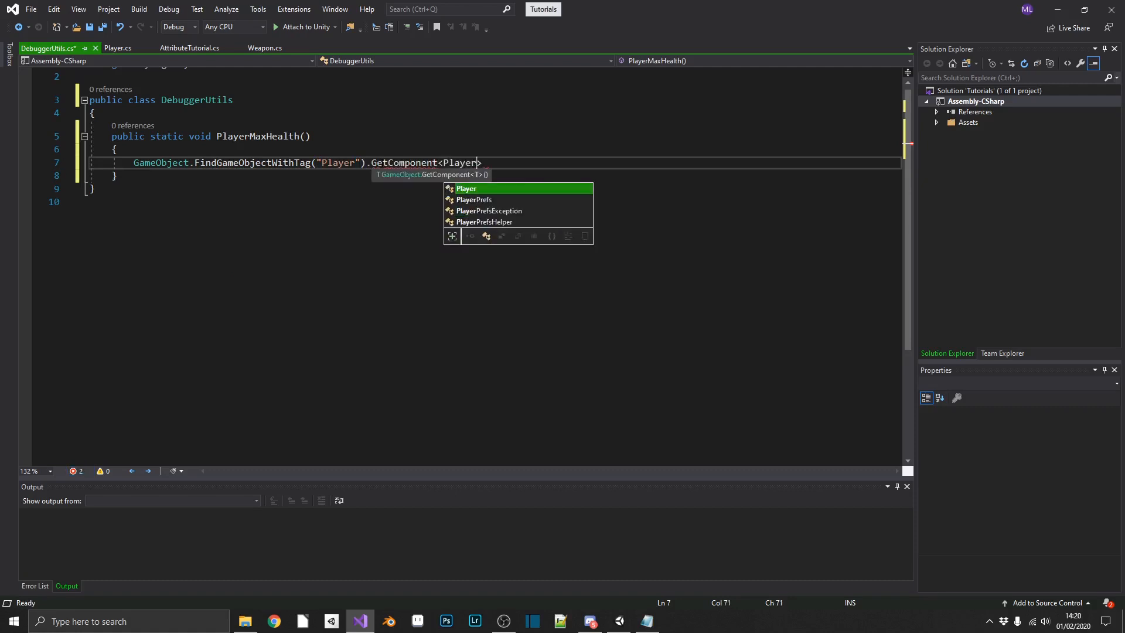
type(">().")
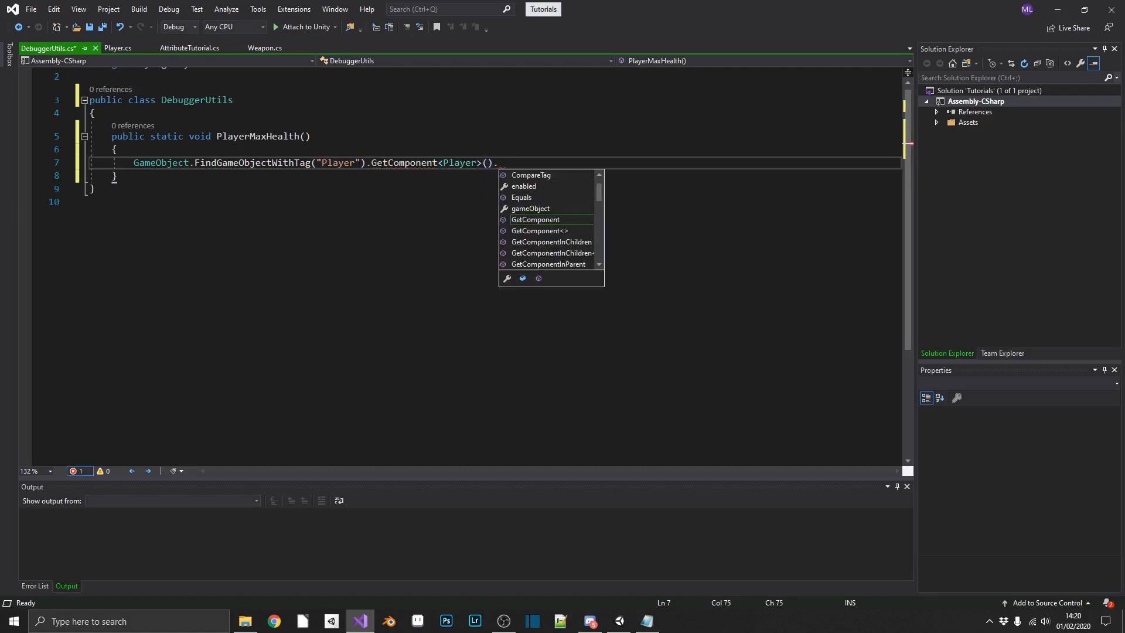
type("hp = 100;")
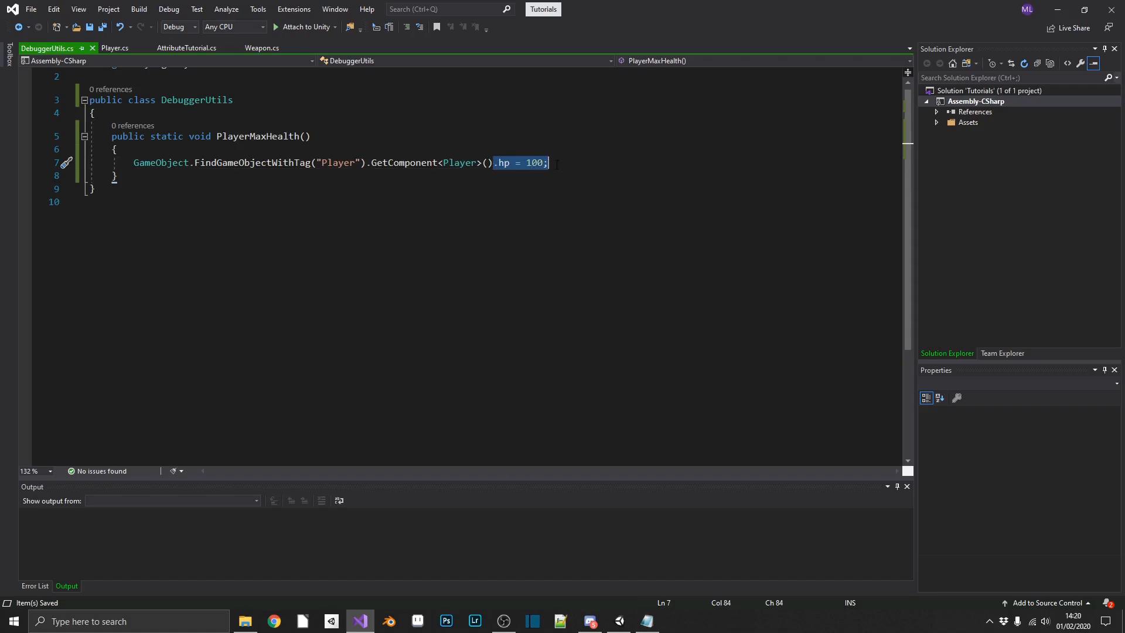
left_click(115, 148)
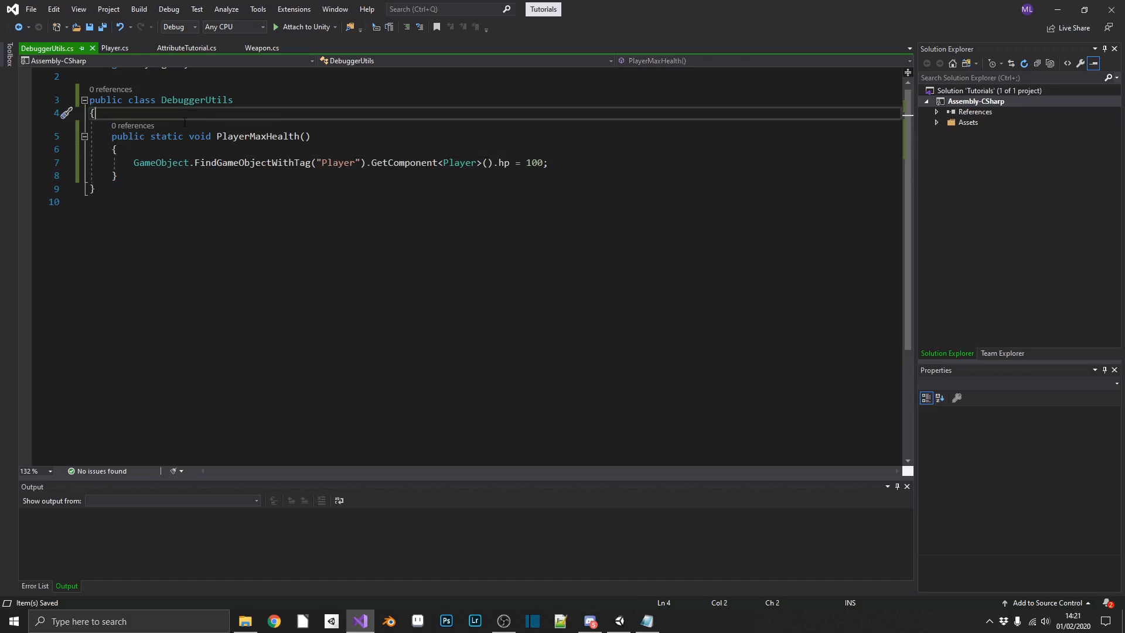
Step: Add a blank line above PlayerMaxHealth and import UnityEditor at the top
key("enter")
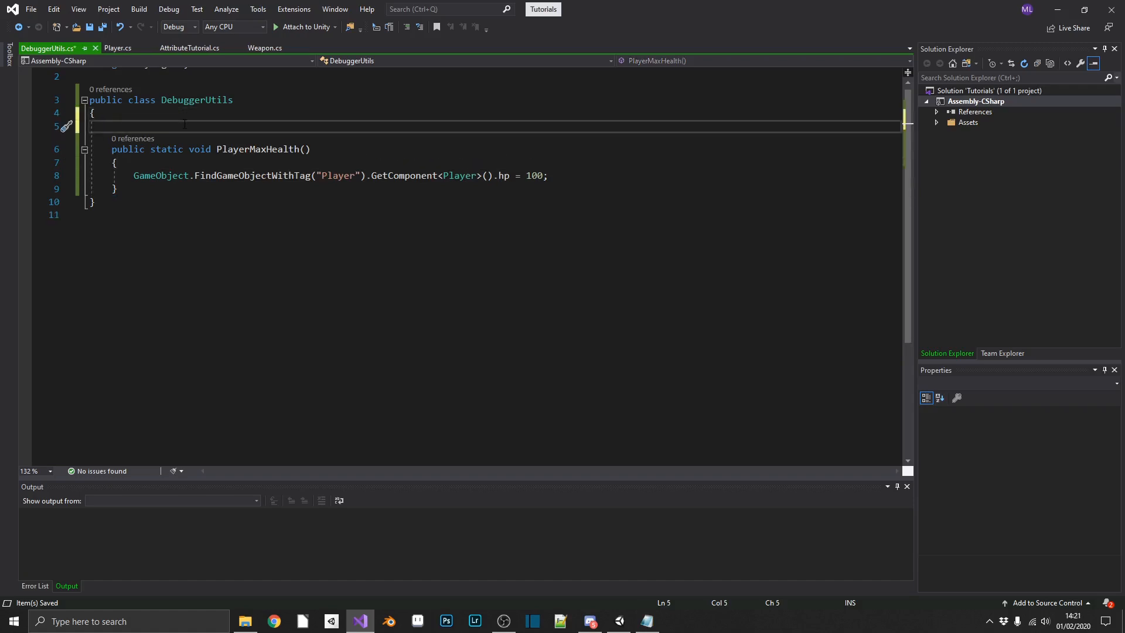
type("[AddComponentMen]")
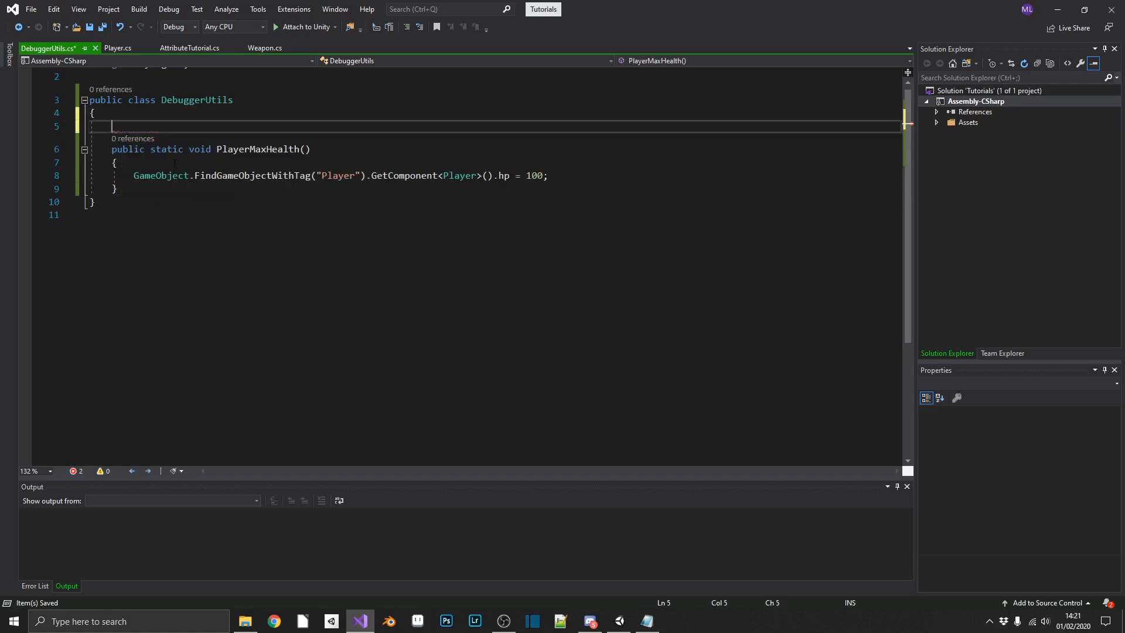
type("using UnityEditor;")
type("[")
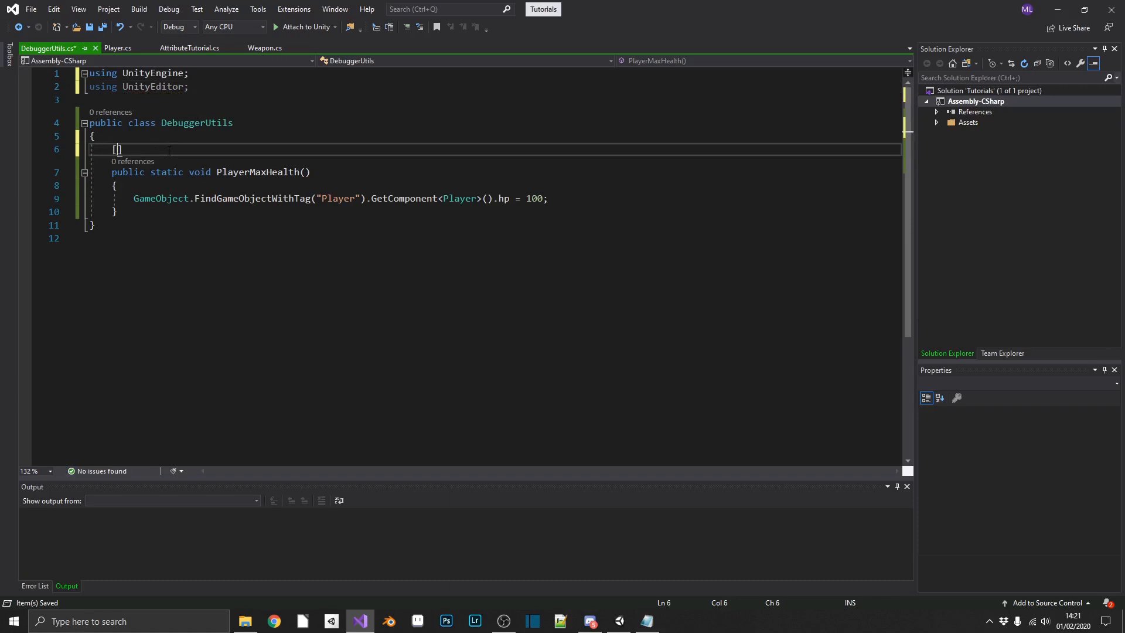
Step: Tag PlayerMaxHealth with [MenuItem("Debugger Utils/Player/Max Player Health")]
type("MenuItem")
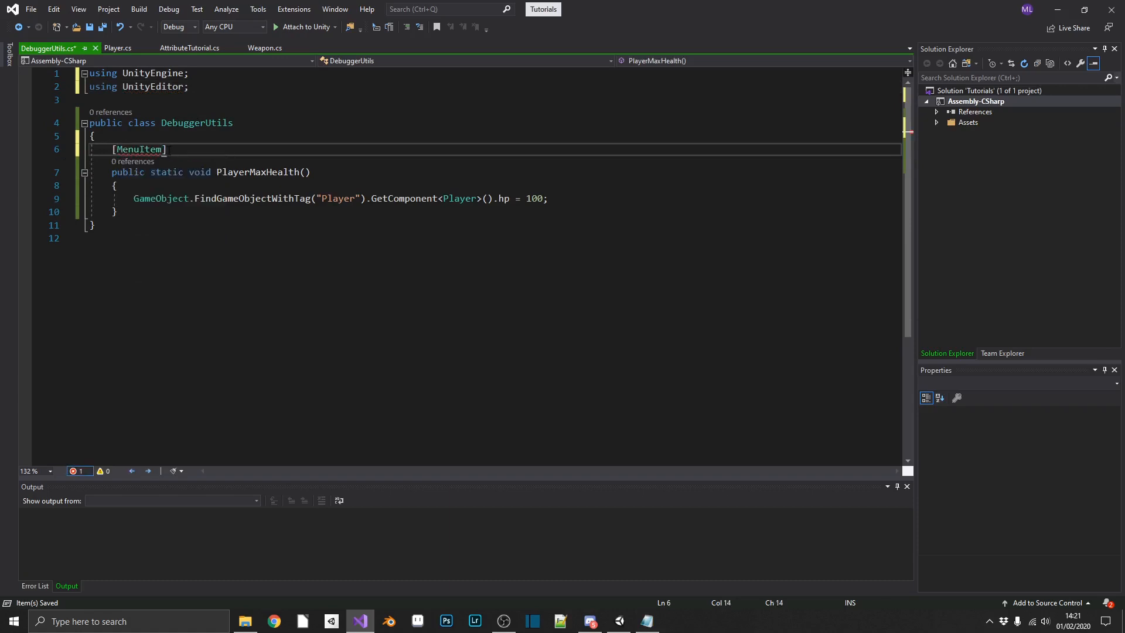
type("()")
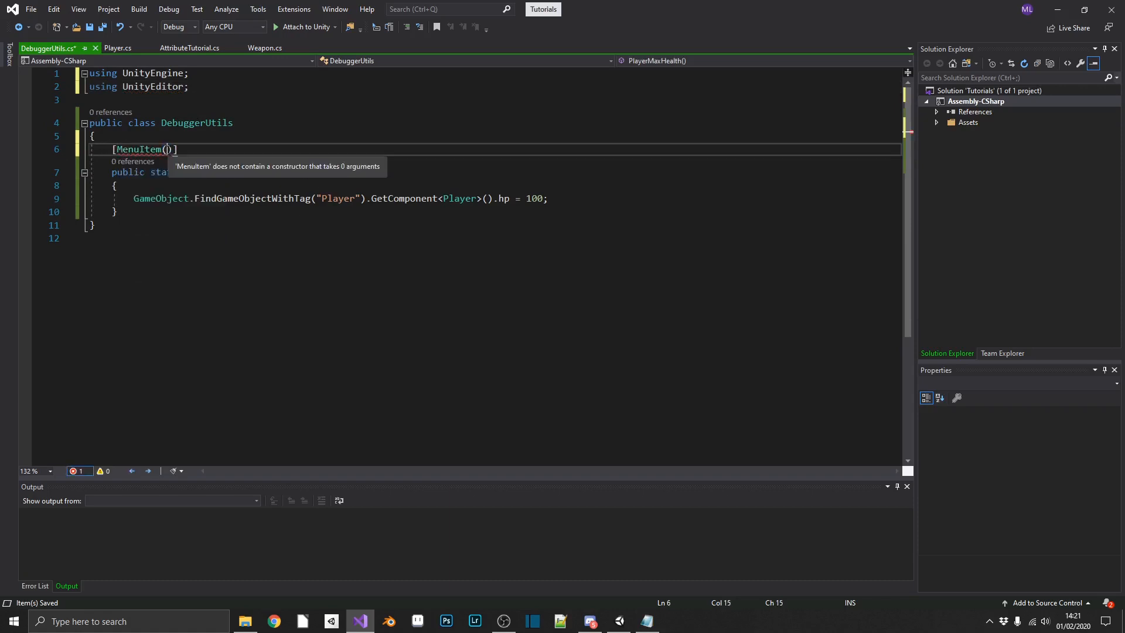
type("\"De")
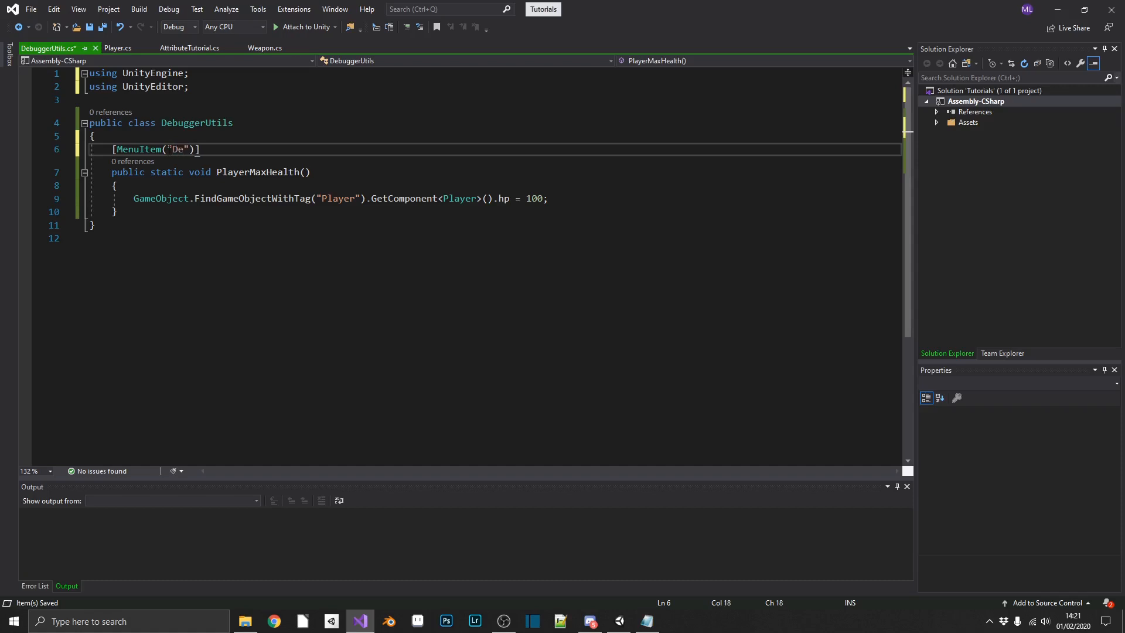
type("bugger Utils")
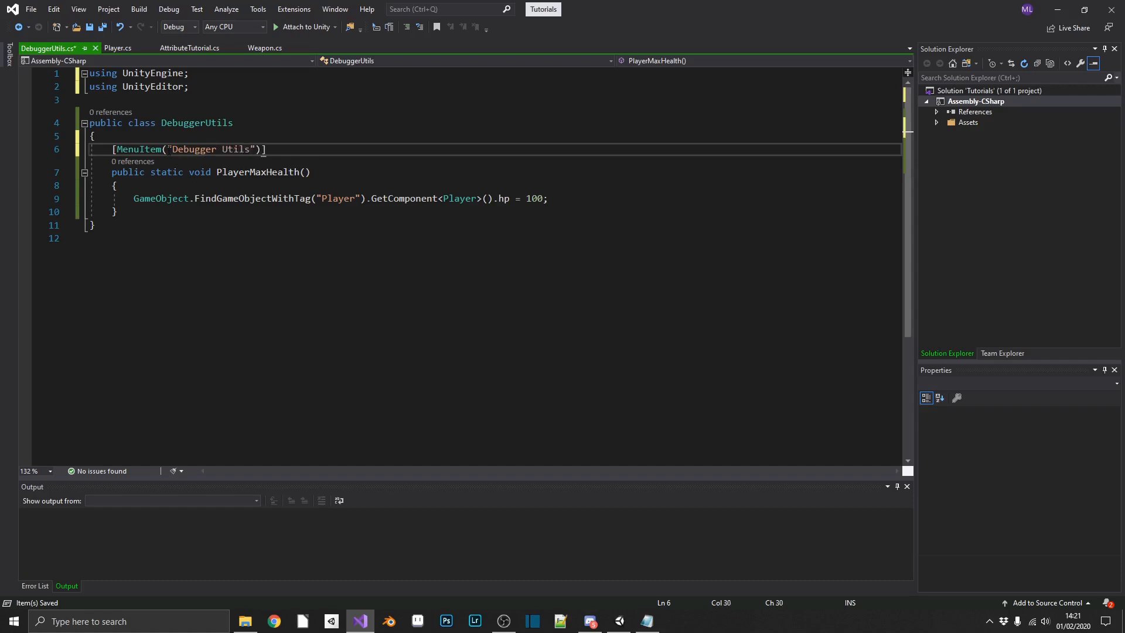
type("/")
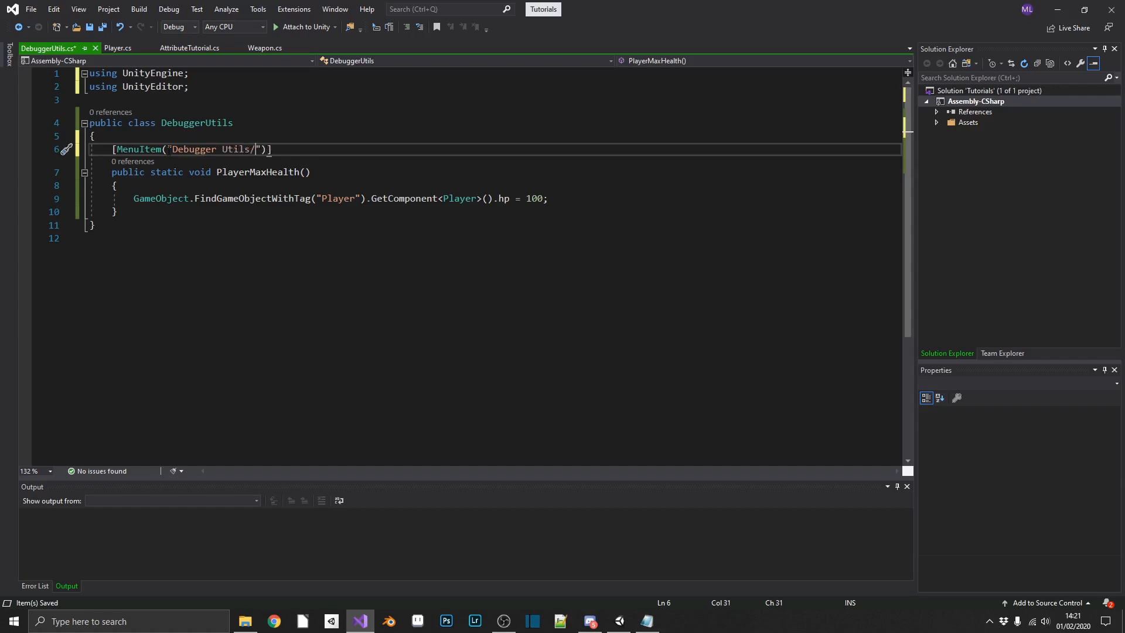
type("Player")
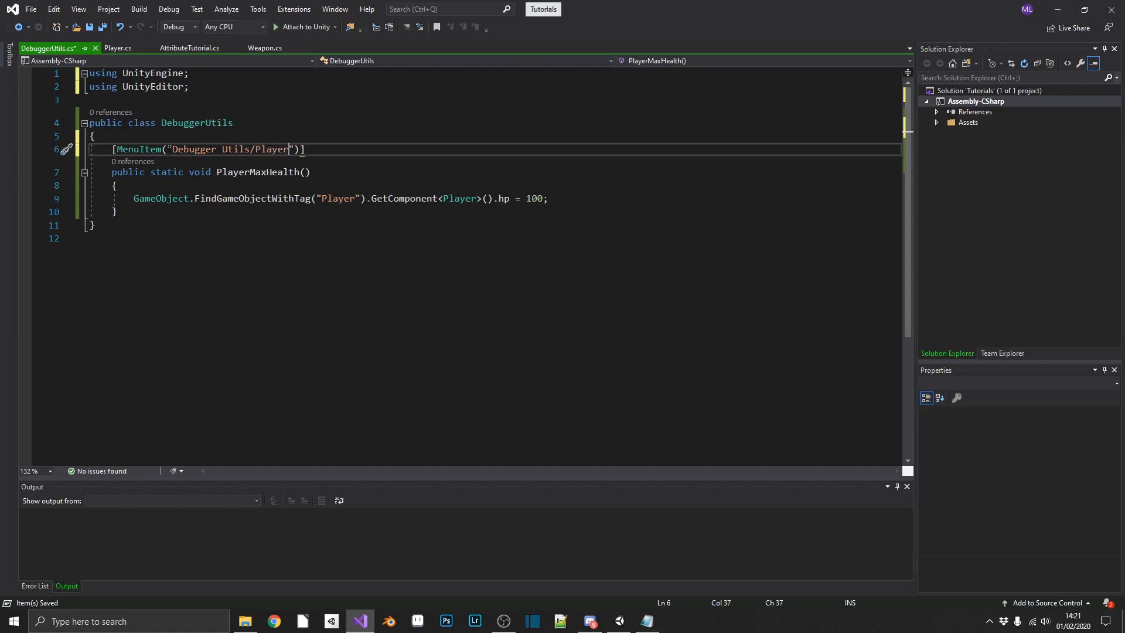
type("/")
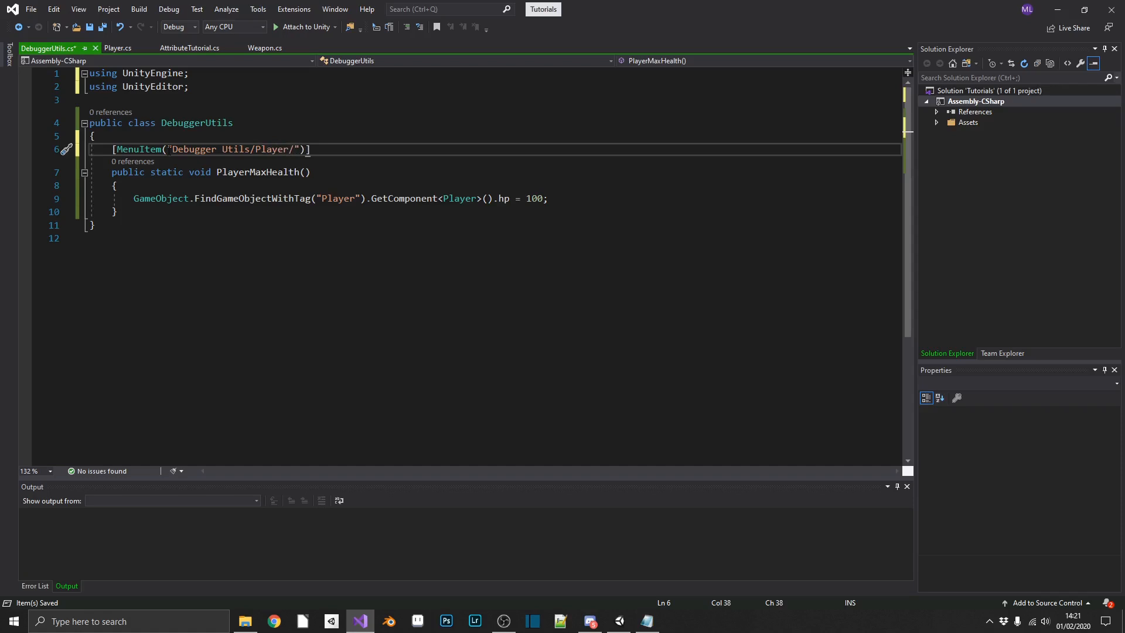
type("Max Player Heal")
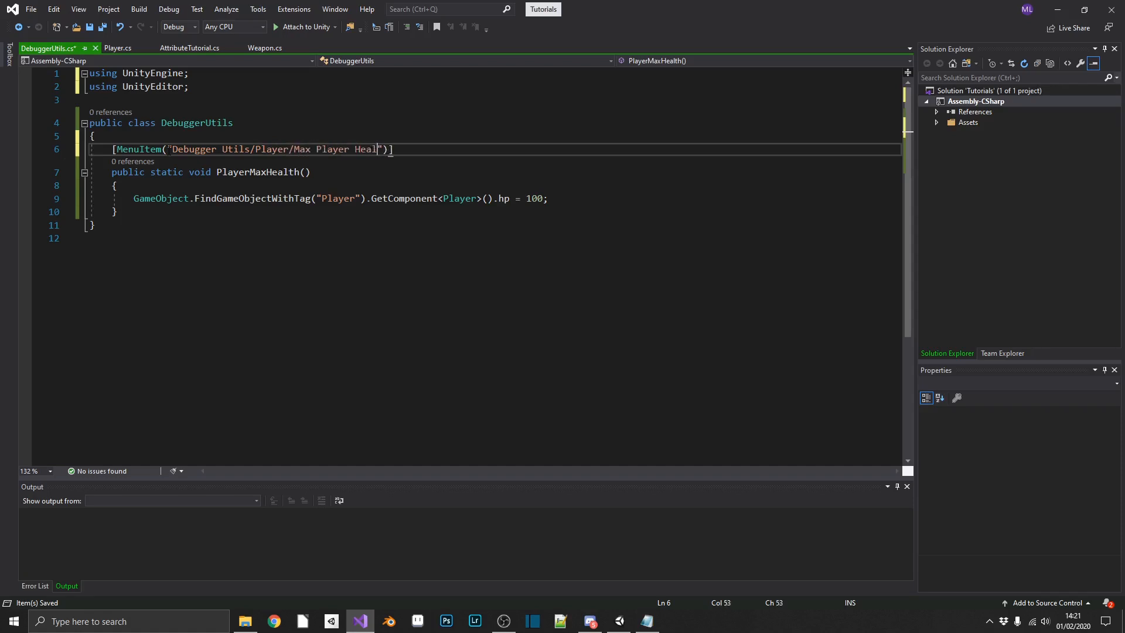
type("th")
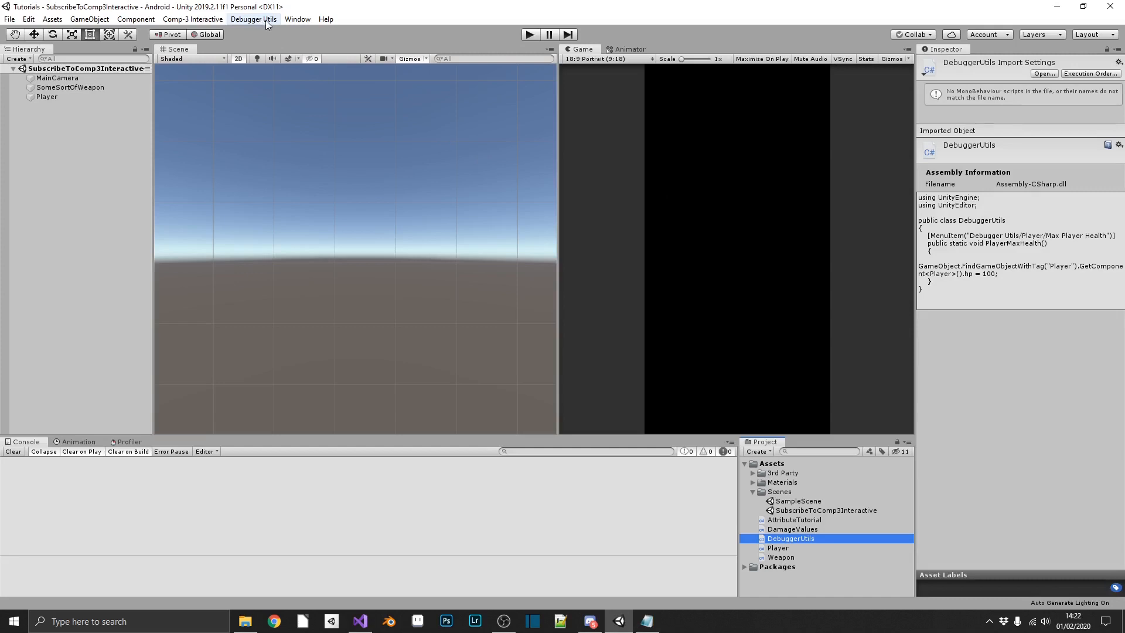
Step: Enter Play mode, watch Player's Hp drop, then run Debugger Utils > Player > Max Player Health
left_click(253, 18)
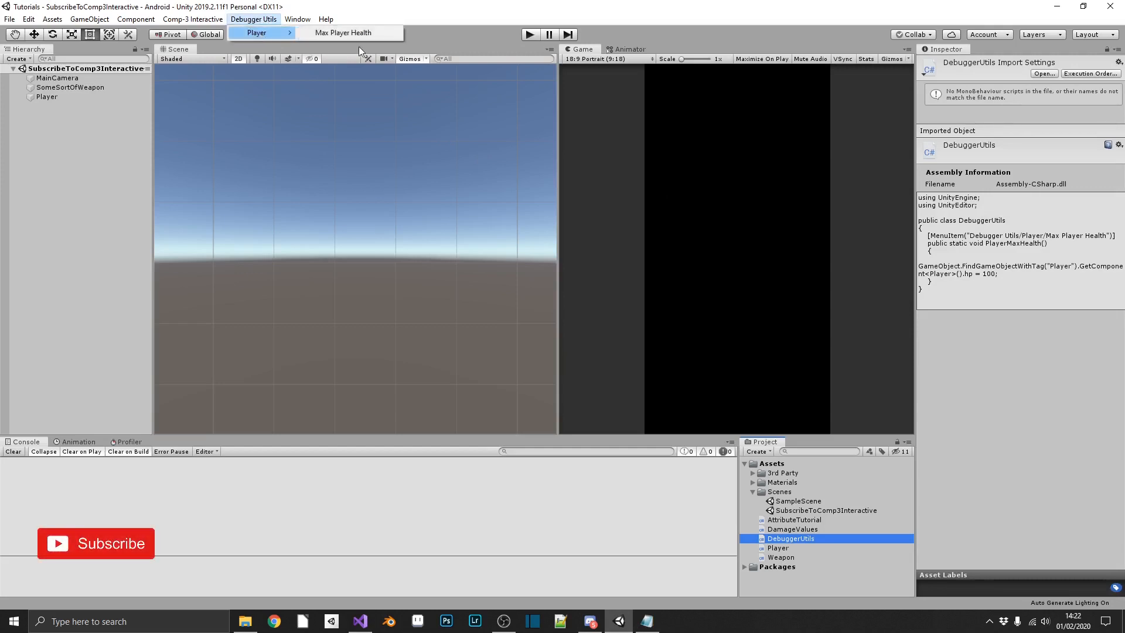
mouse_move(342, 32)
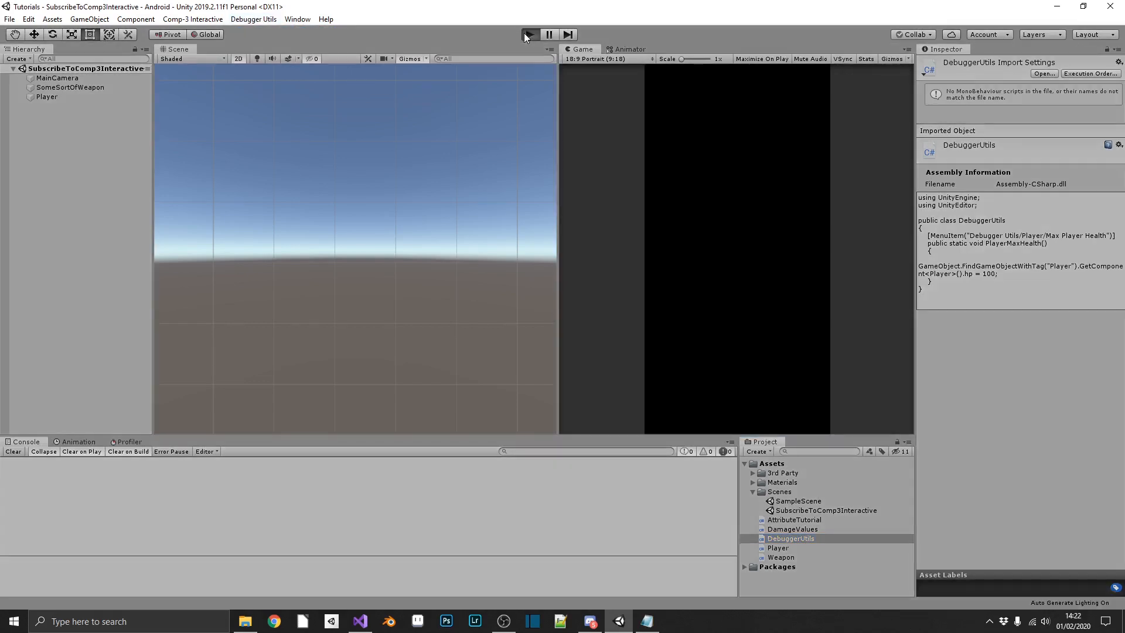
left_click(528, 34)
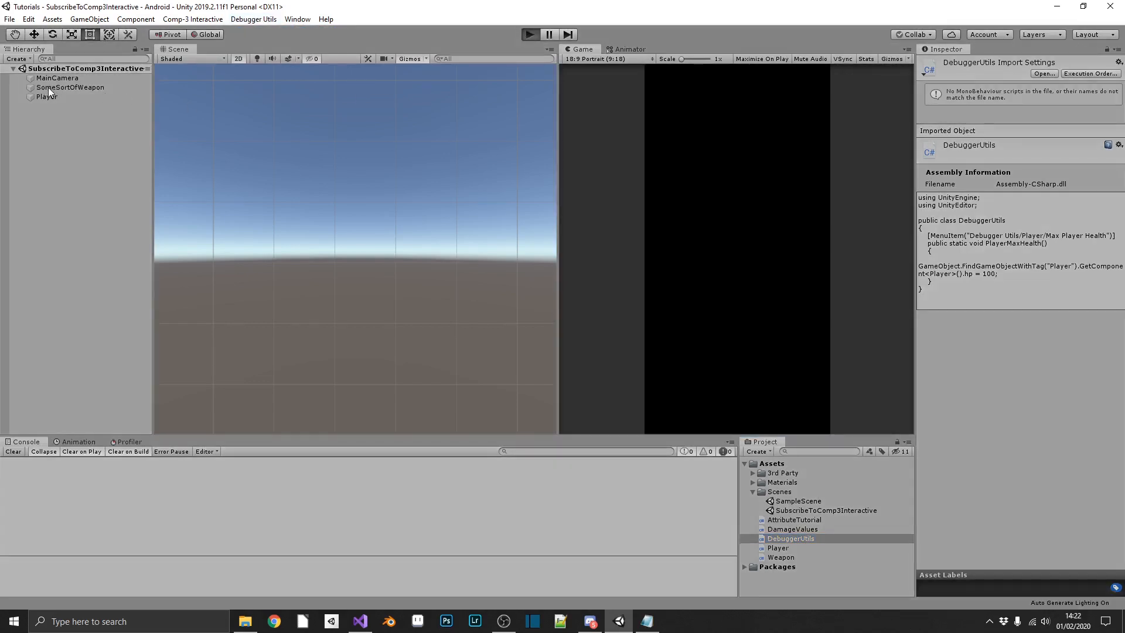
left_click(45, 97)
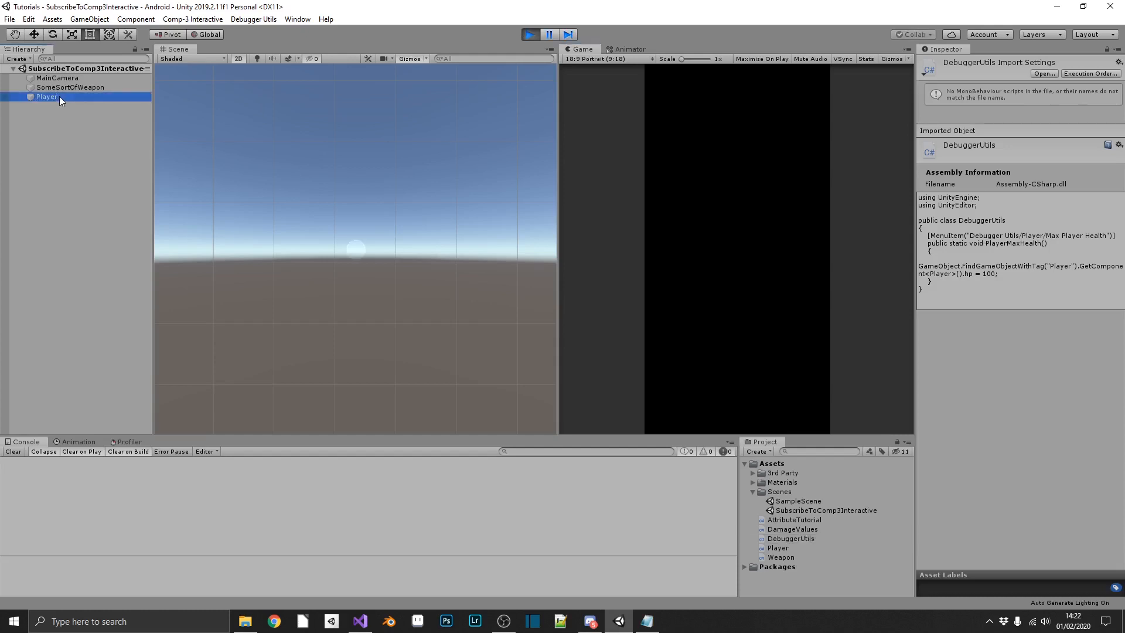
left_click(45, 97)
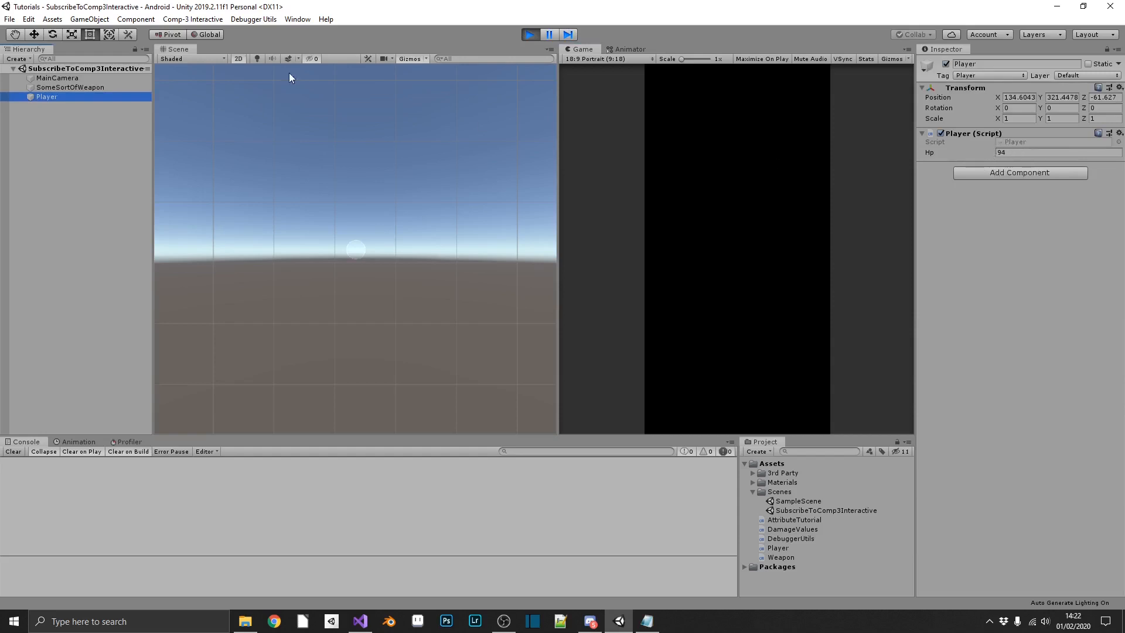
left_click(253, 18)
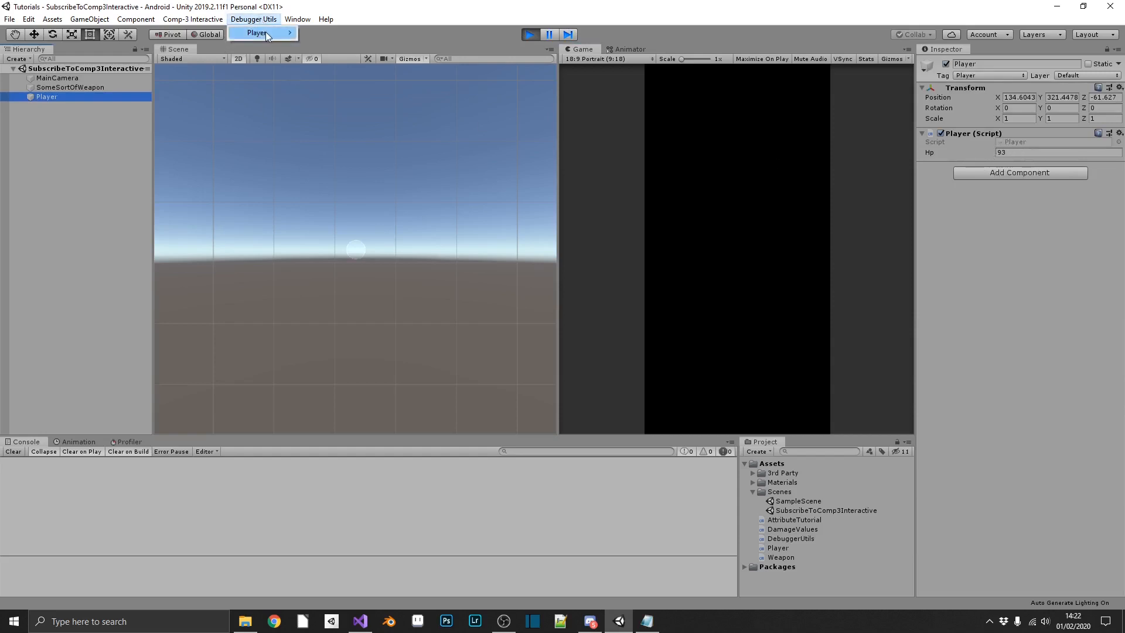
mouse_move(256, 33)
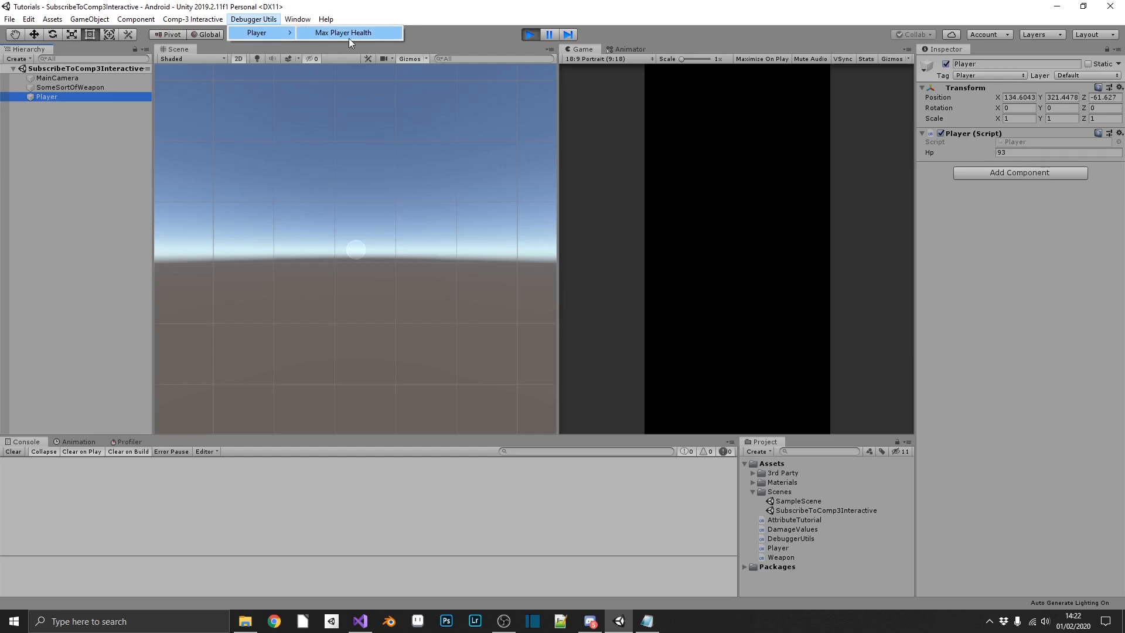
left_click(342, 33)
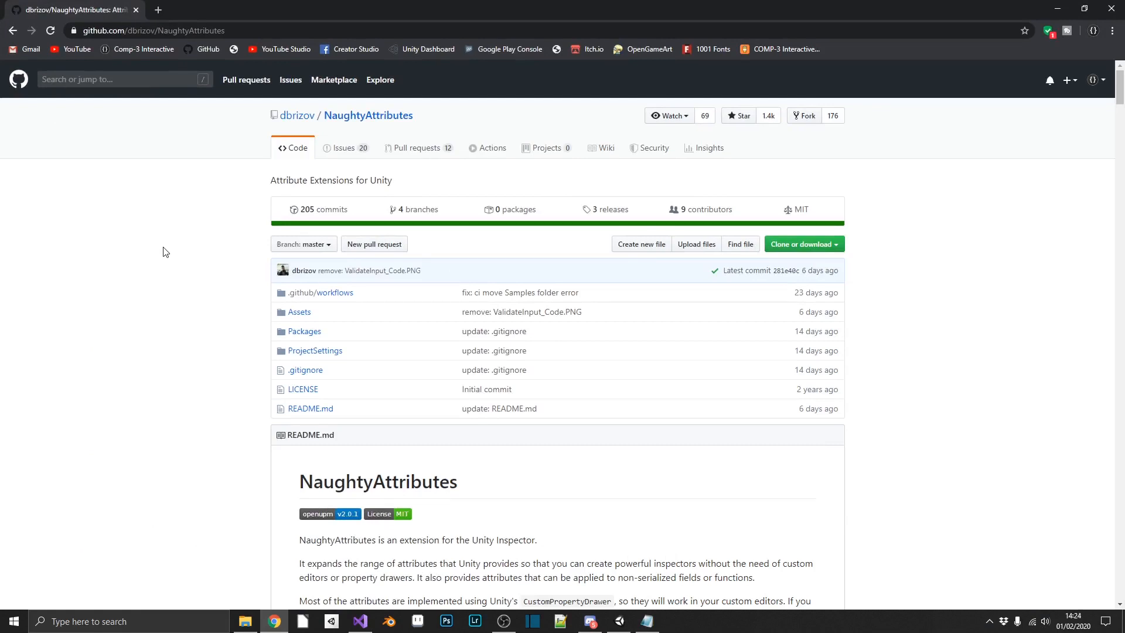
mouse_move(180, 273)
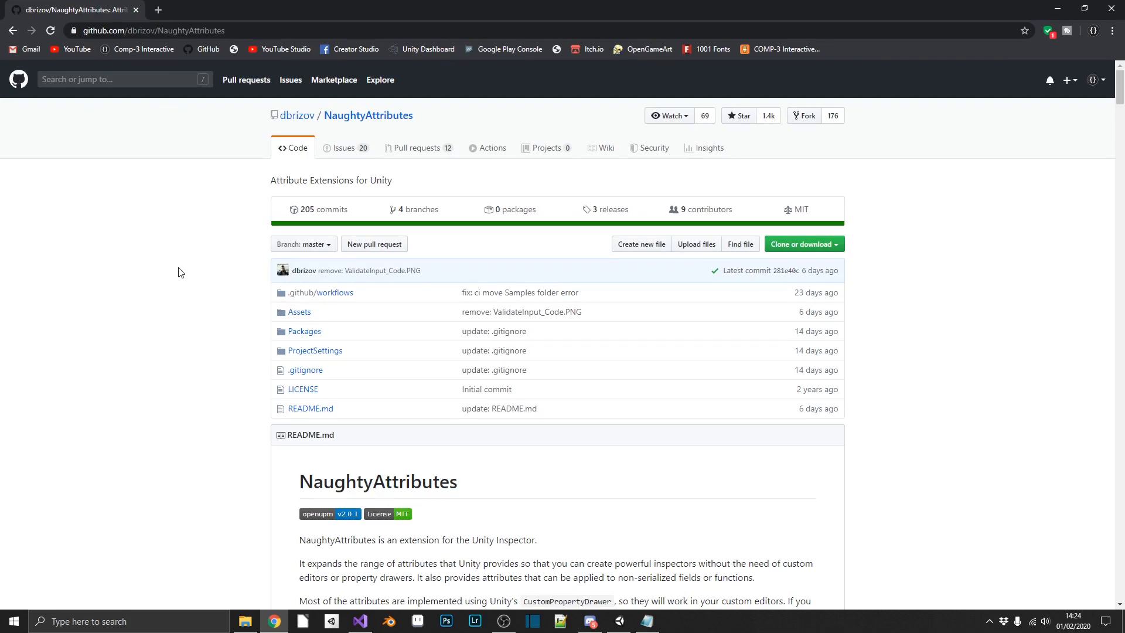
Step: Scroll through the NaughtyAttributes README's installation, documentation and Button attribute sections
scroll("down", 3)
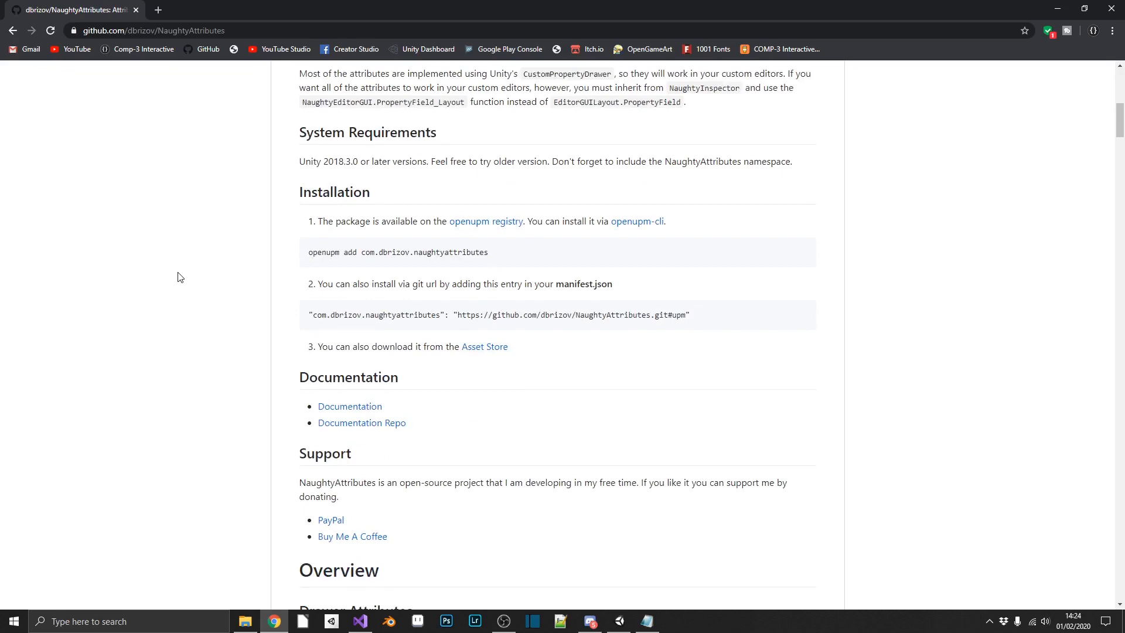
scroll("down", 3)
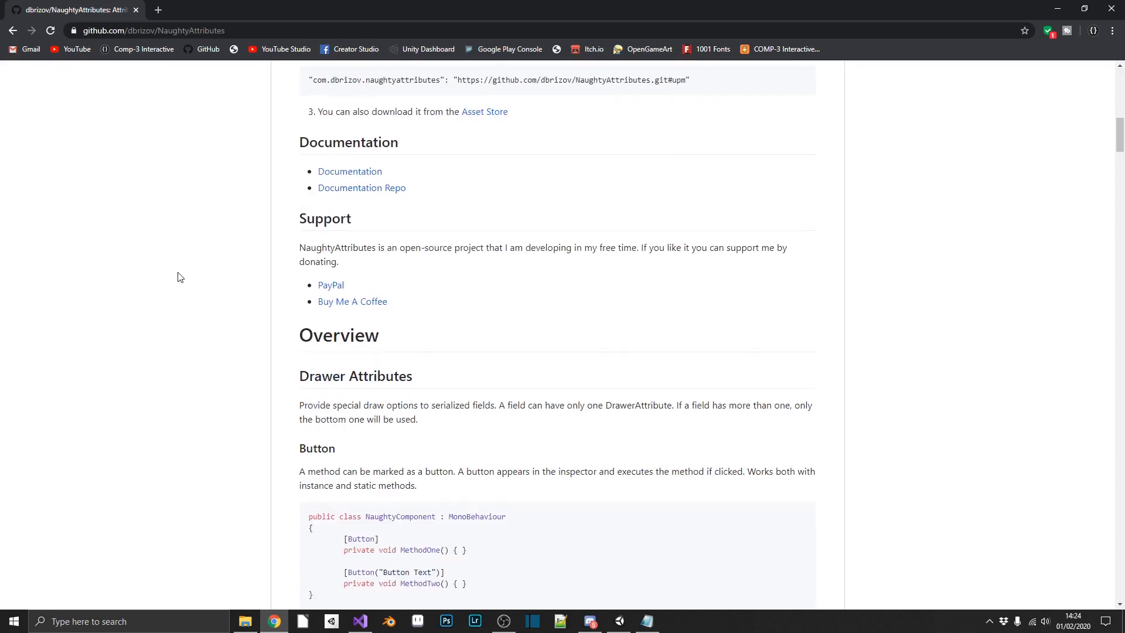
scroll("down", 3)
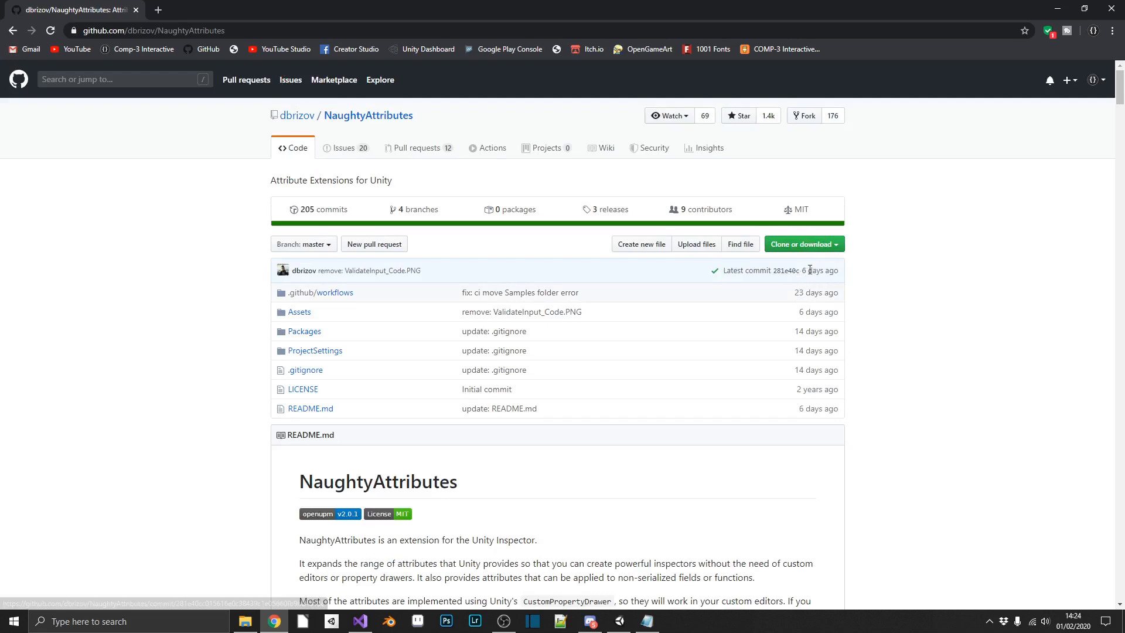
mouse_move(902, 318)
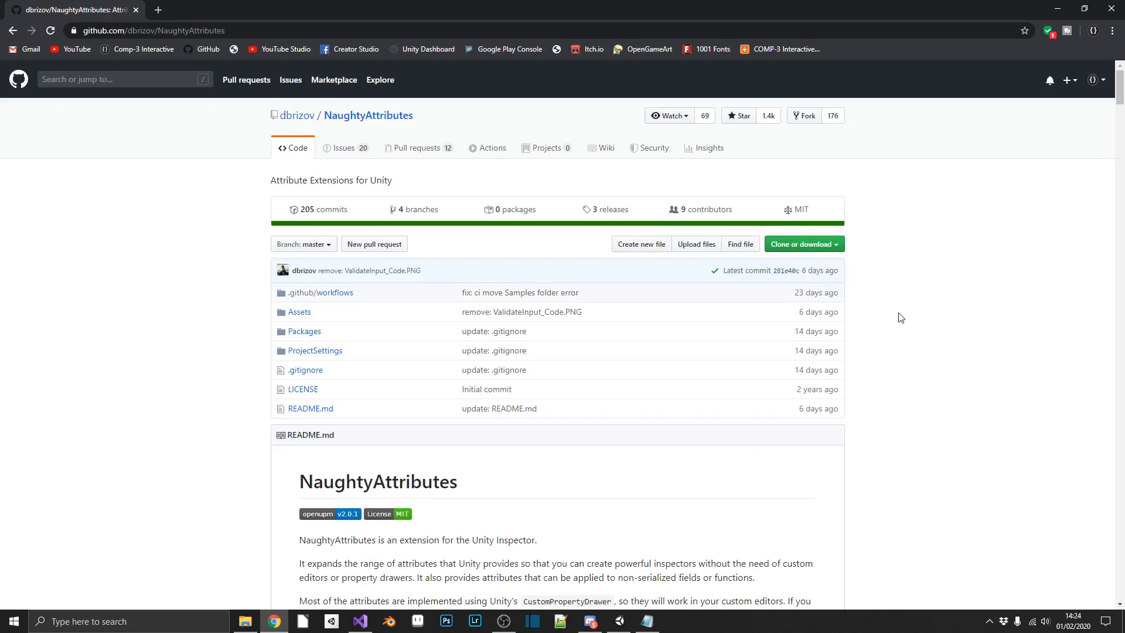